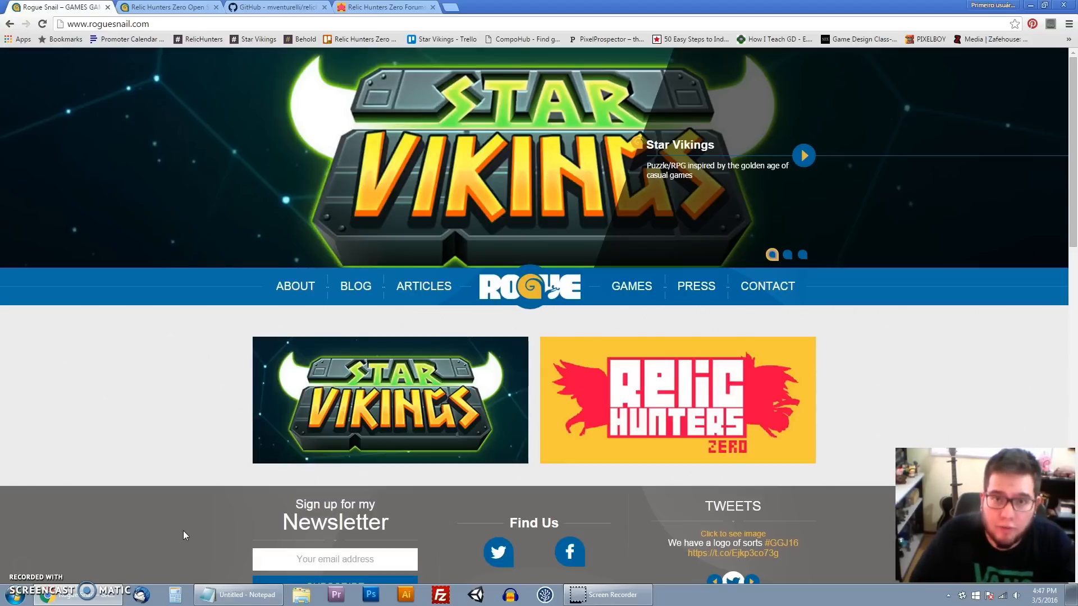
pyautogui.moveTo(501, 271)
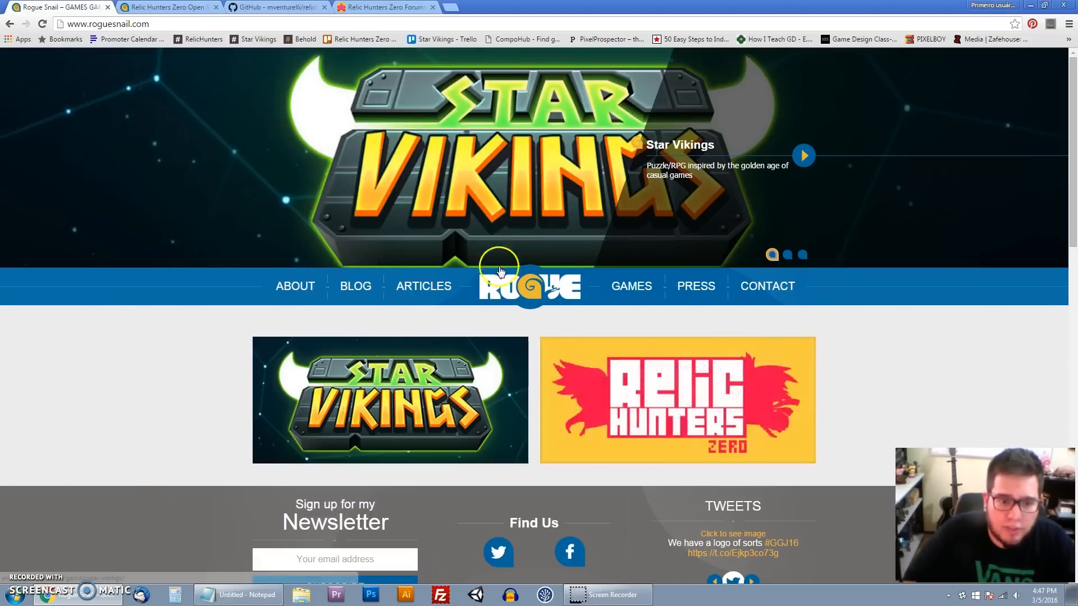
pyautogui.moveTo(682, 228)
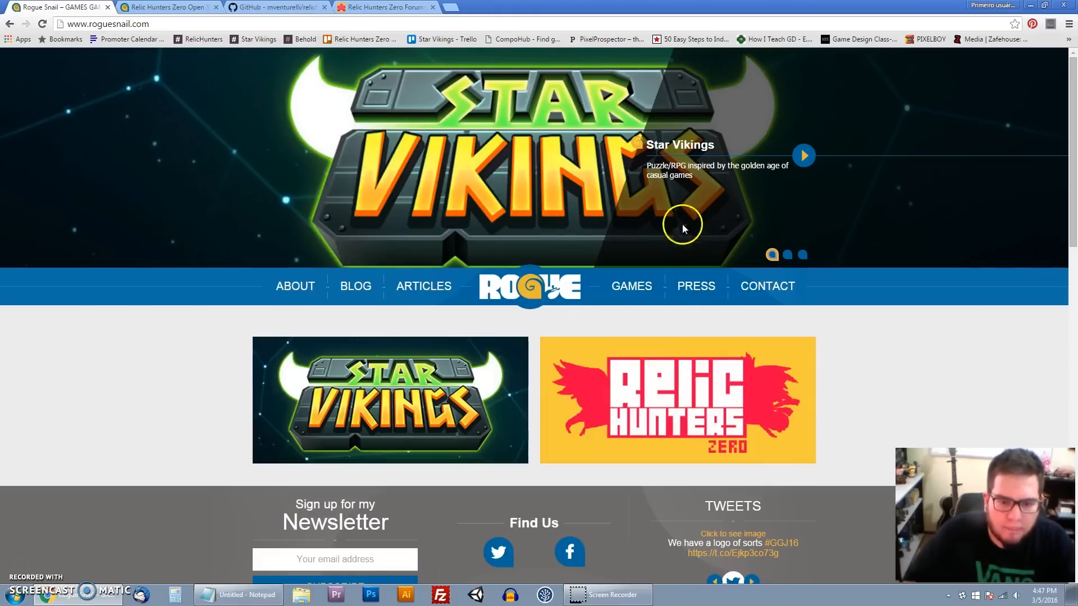
pyautogui.moveTo(1065, 82)
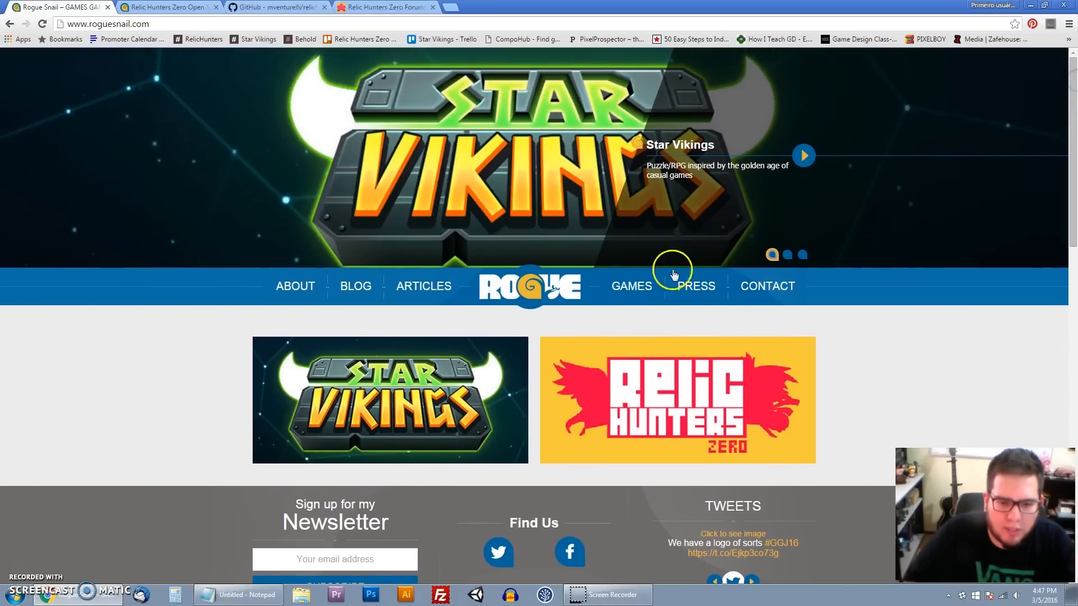
pyautogui.moveTo(423, 286)
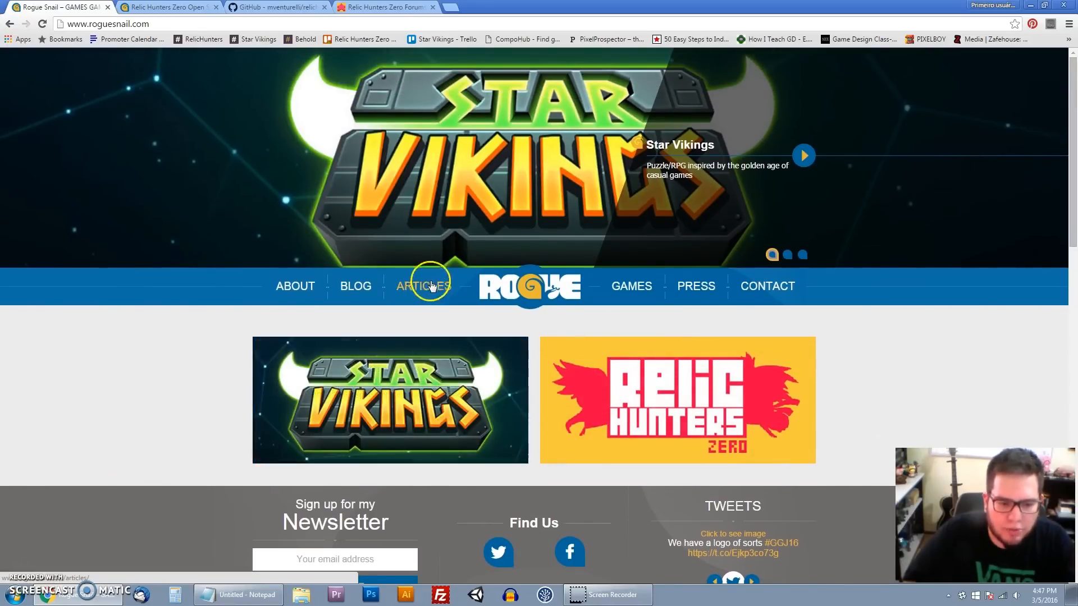
# - Go to the Articles listing and look through the first Rogue Snail posts
pyautogui.click(424, 287)
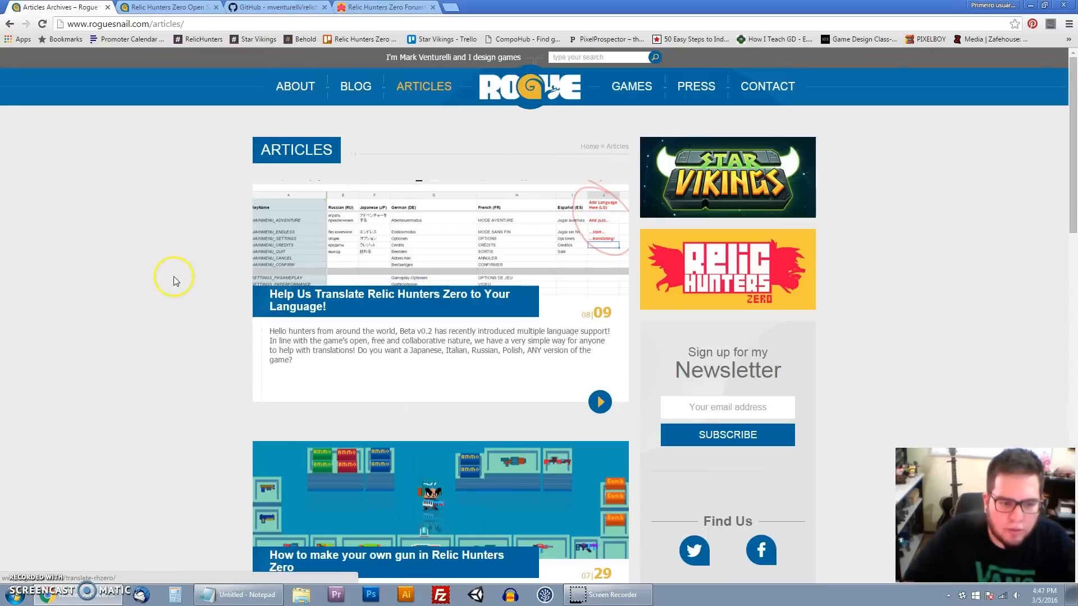
pyautogui.scroll(-3)
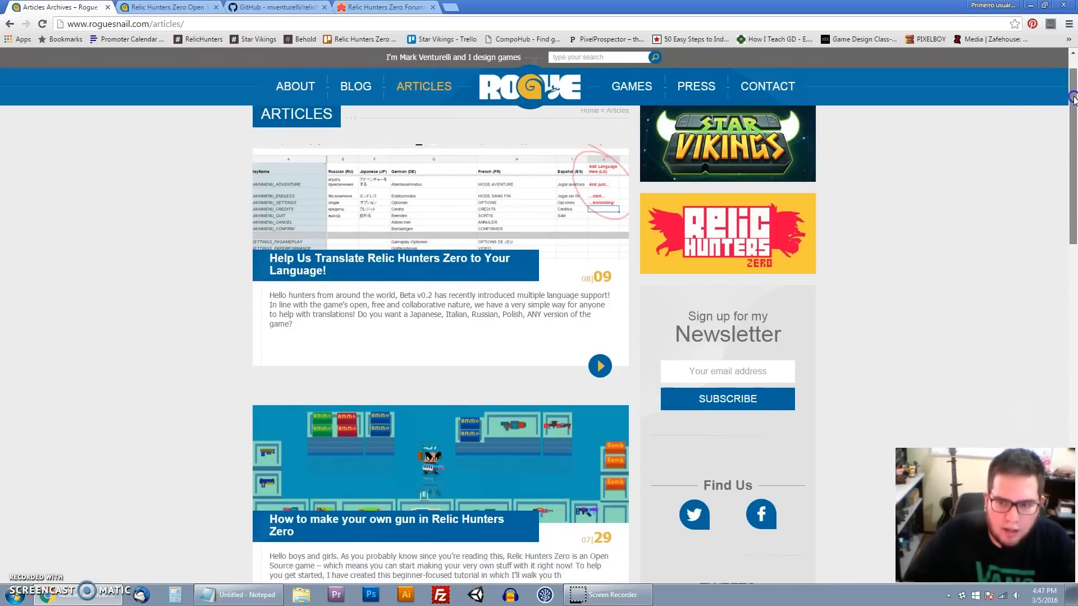
pyautogui.scroll(-3)
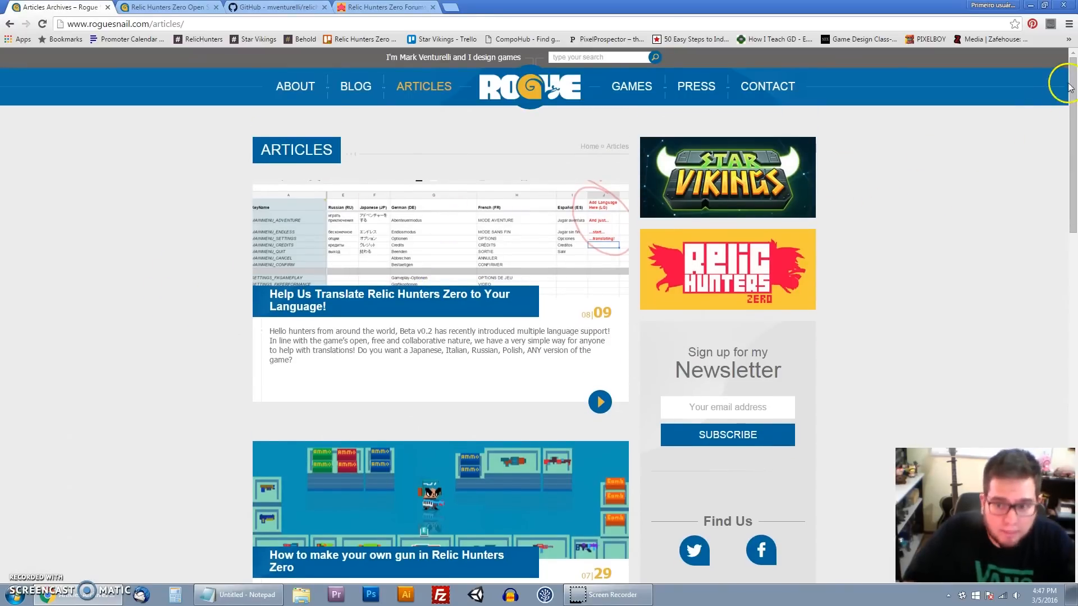
pyautogui.scroll(-3)
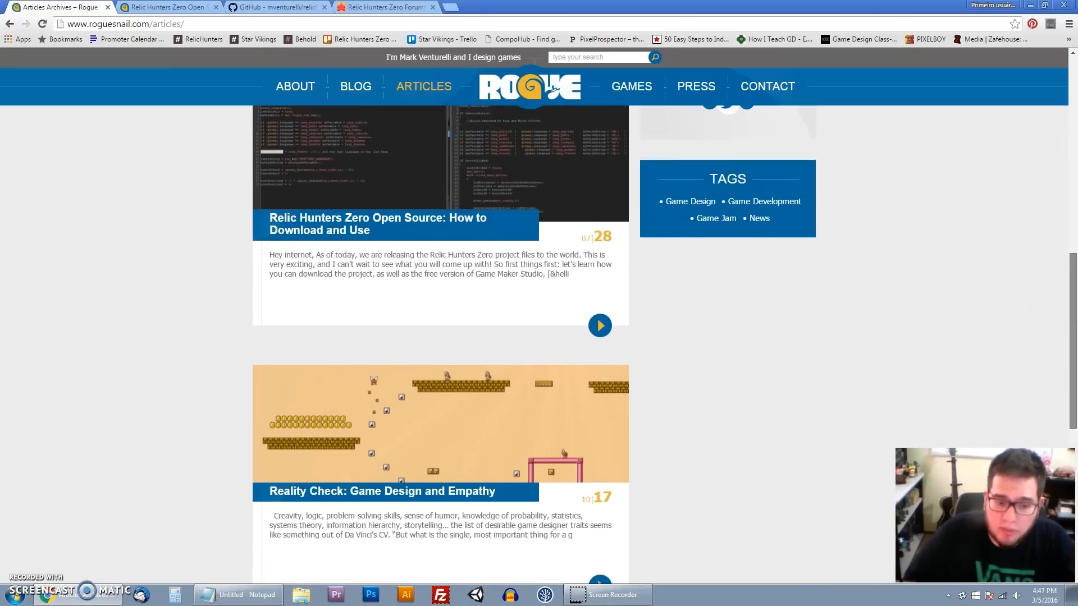
pyautogui.scroll(3)
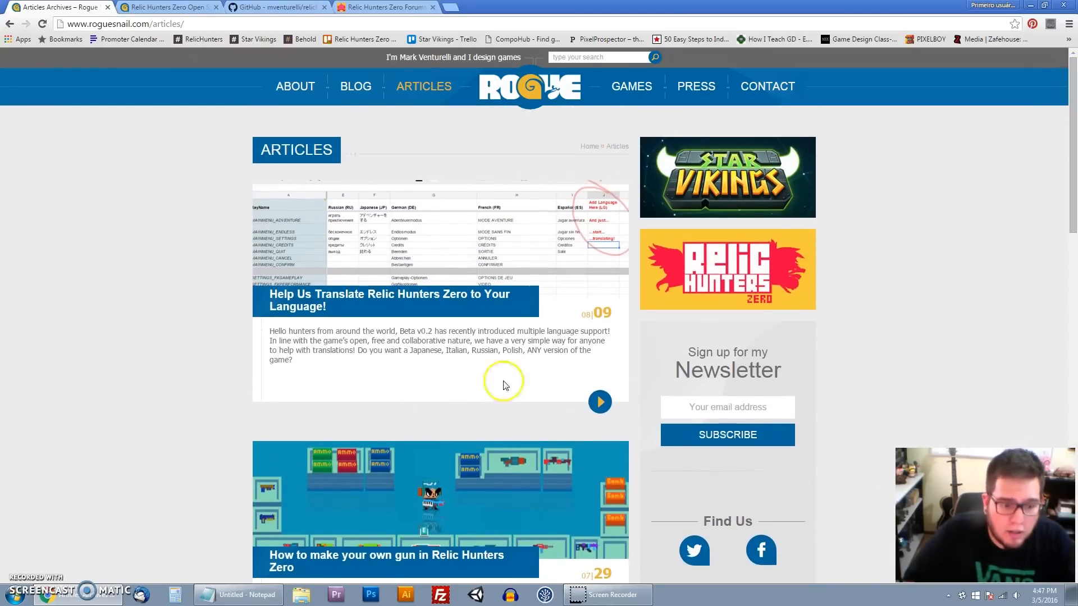
pyautogui.moveTo(212, 246)
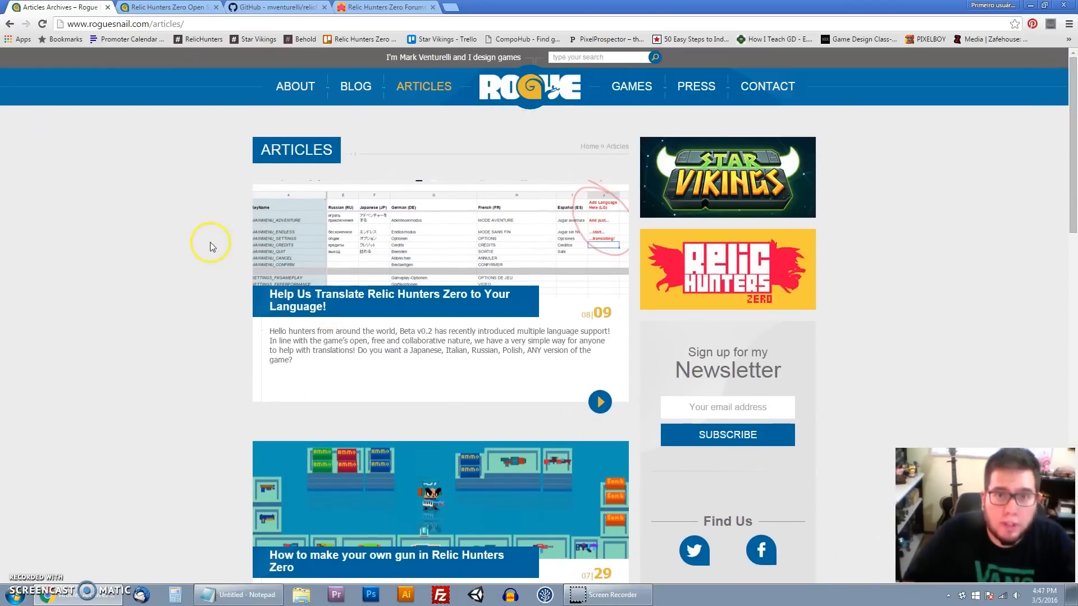
pyautogui.moveTo(331, 301)
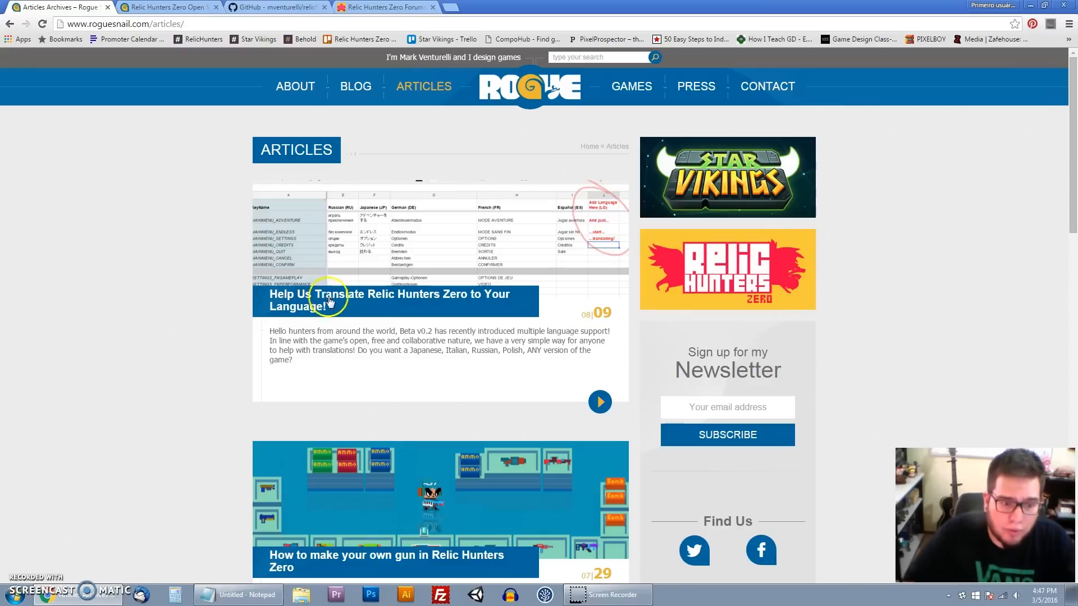
pyautogui.moveTo(203, 323)
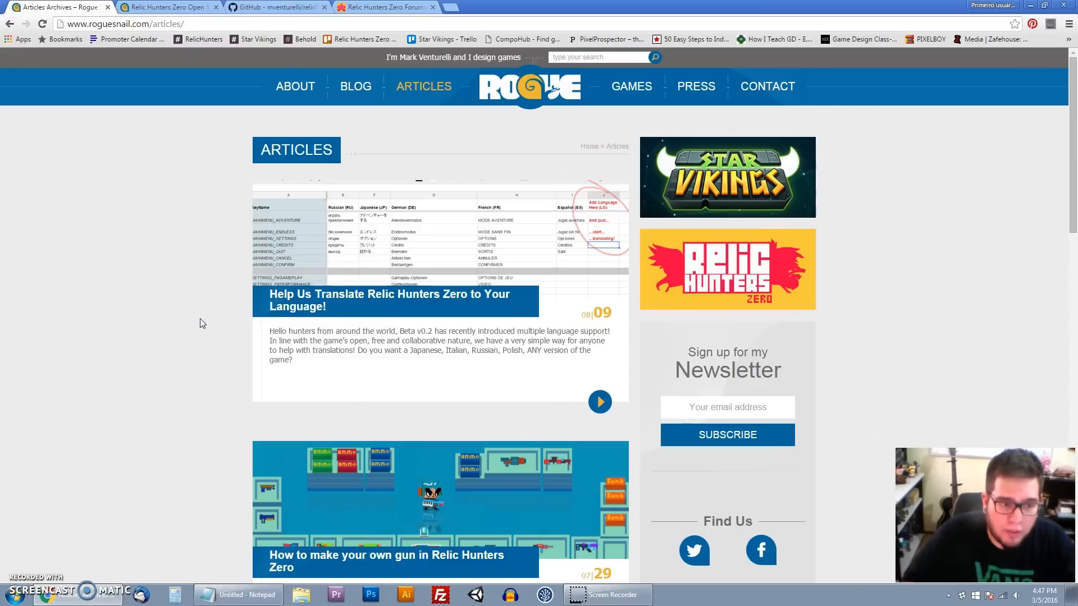
# - Browse further down to the gun-making tutorial and open-source download posts
pyautogui.scroll(-3)
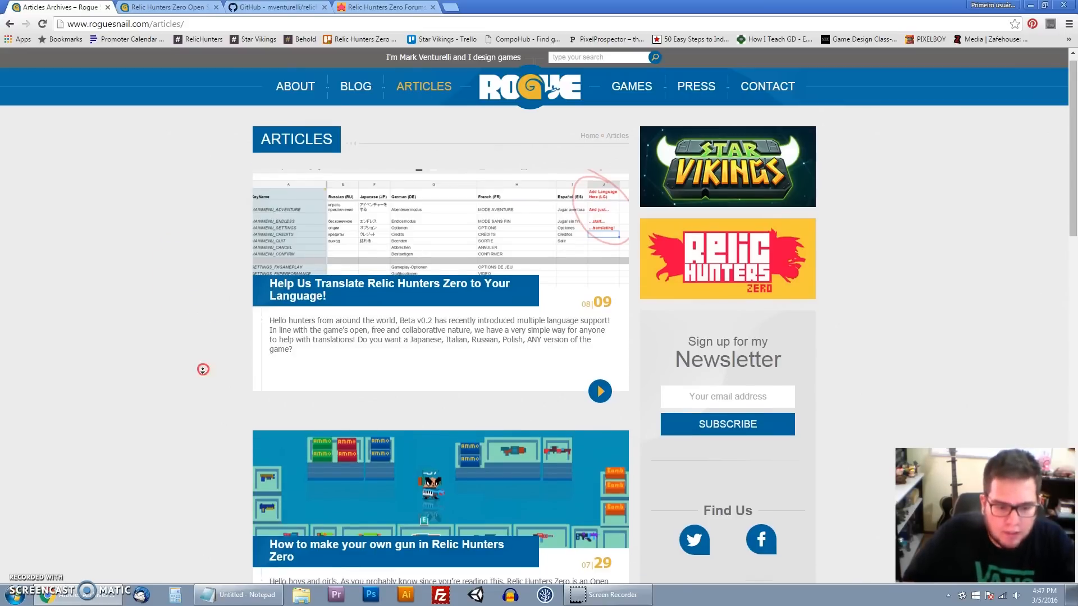
pyautogui.scroll(-3)
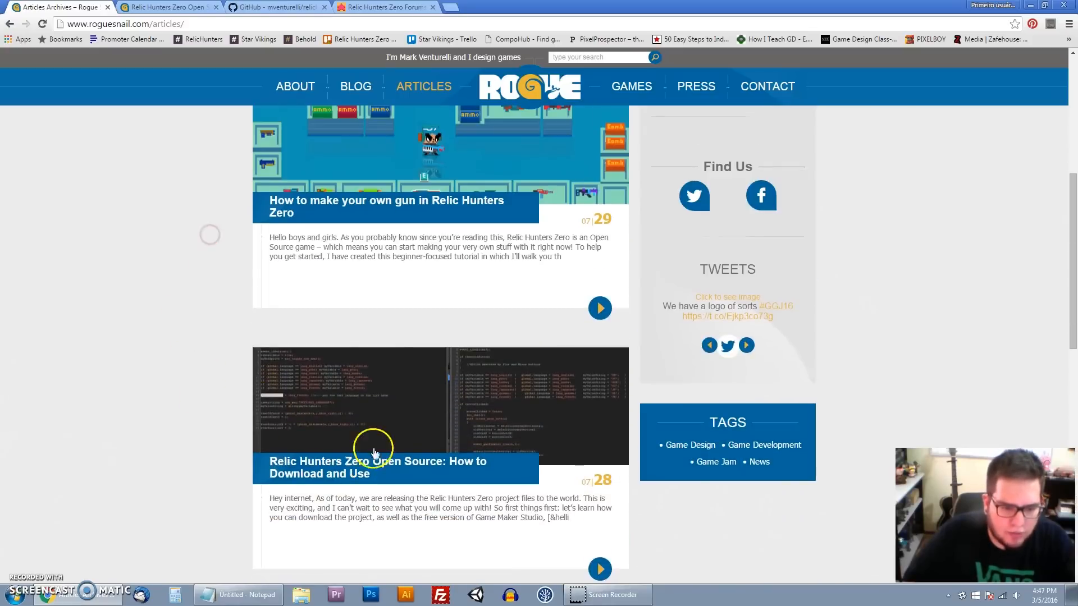
pyautogui.moveTo(337, 453)
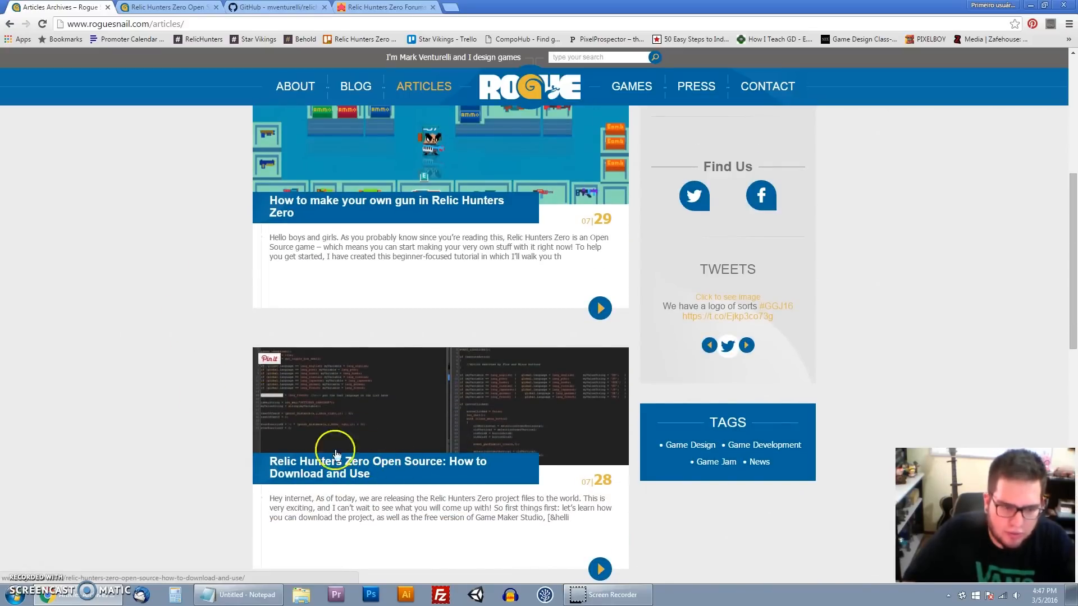
pyautogui.scroll(3)
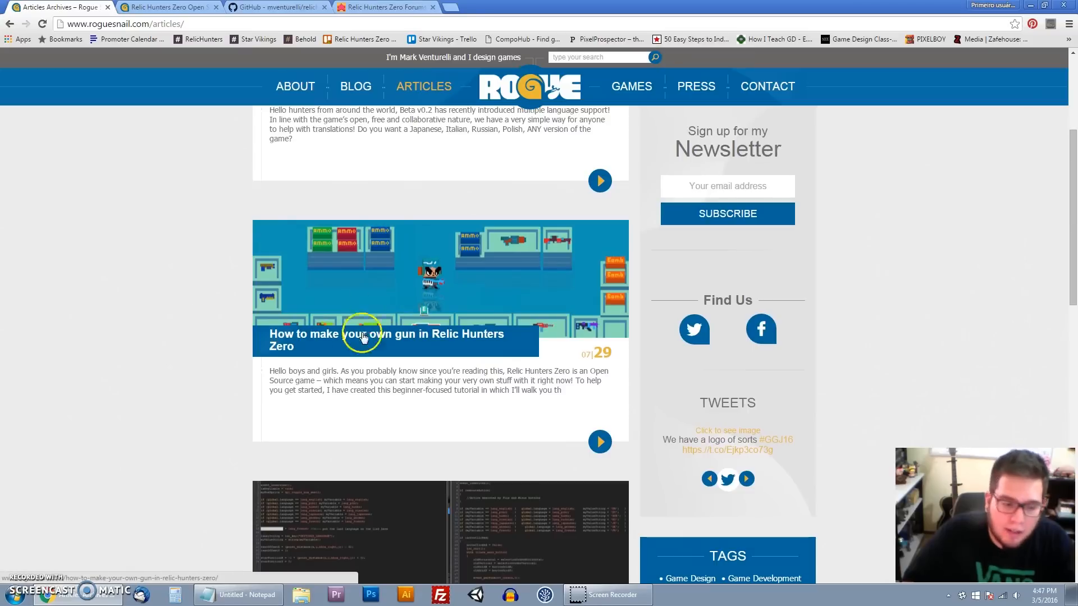
pyautogui.scroll(-3)
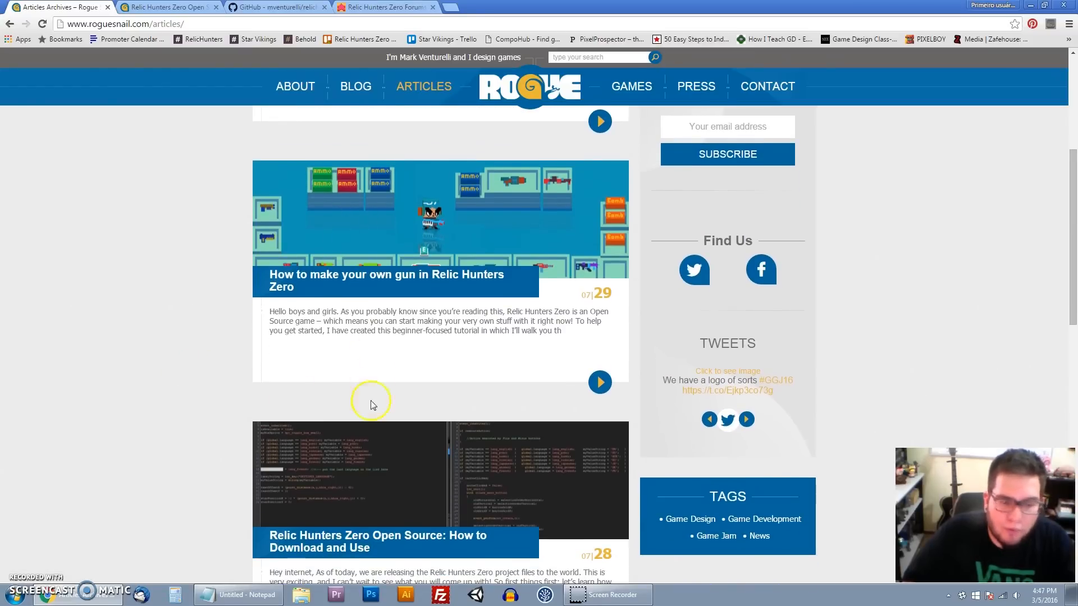
pyautogui.moveTo(230, 401)
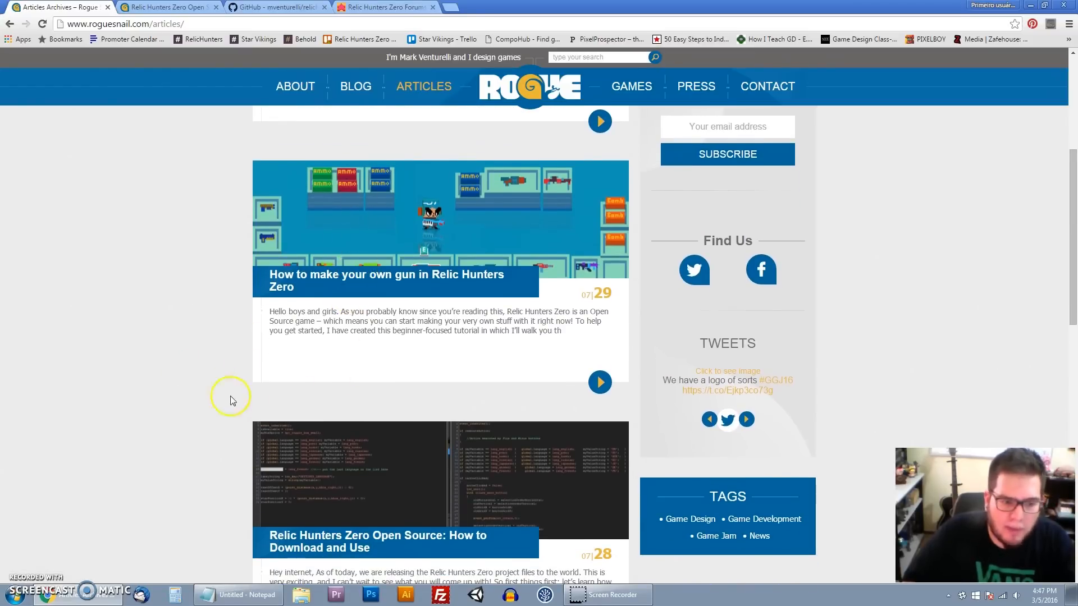
pyautogui.moveTo(197, 363)
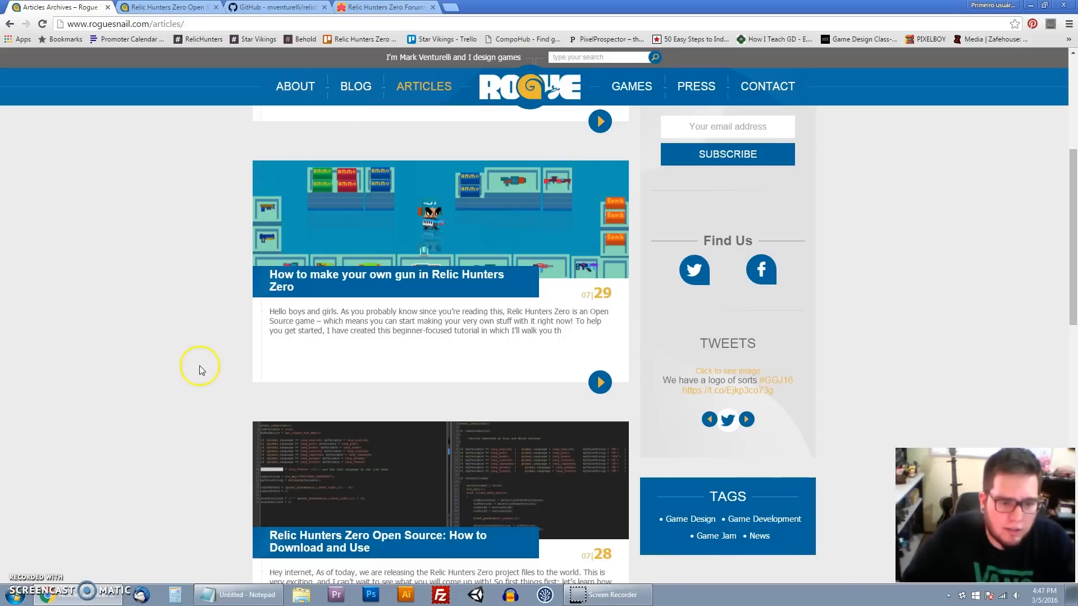
pyautogui.scroll(3)
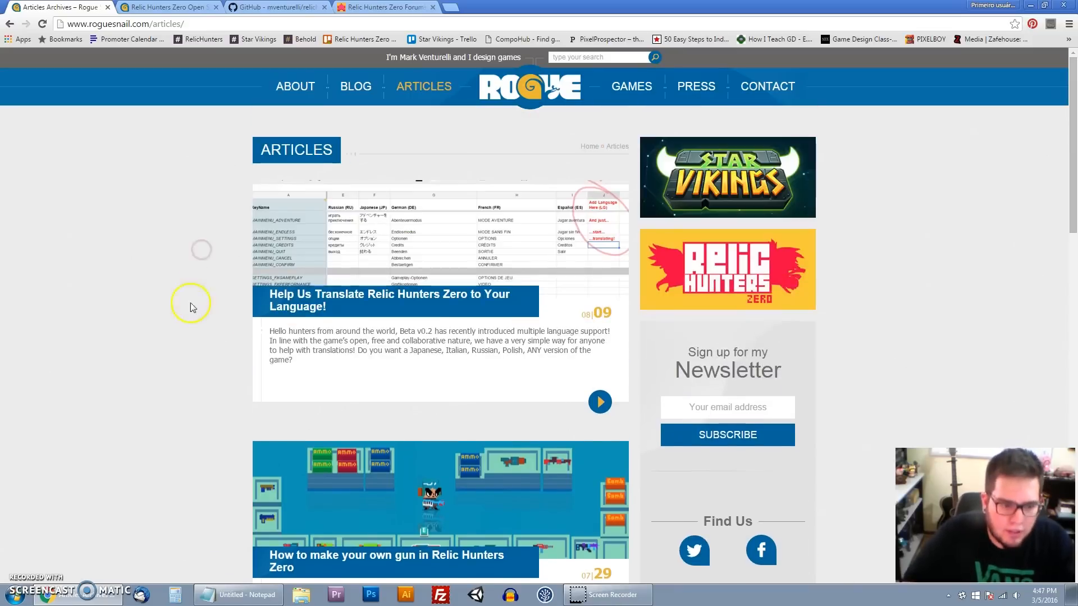
pyautogui.scroll(-3)
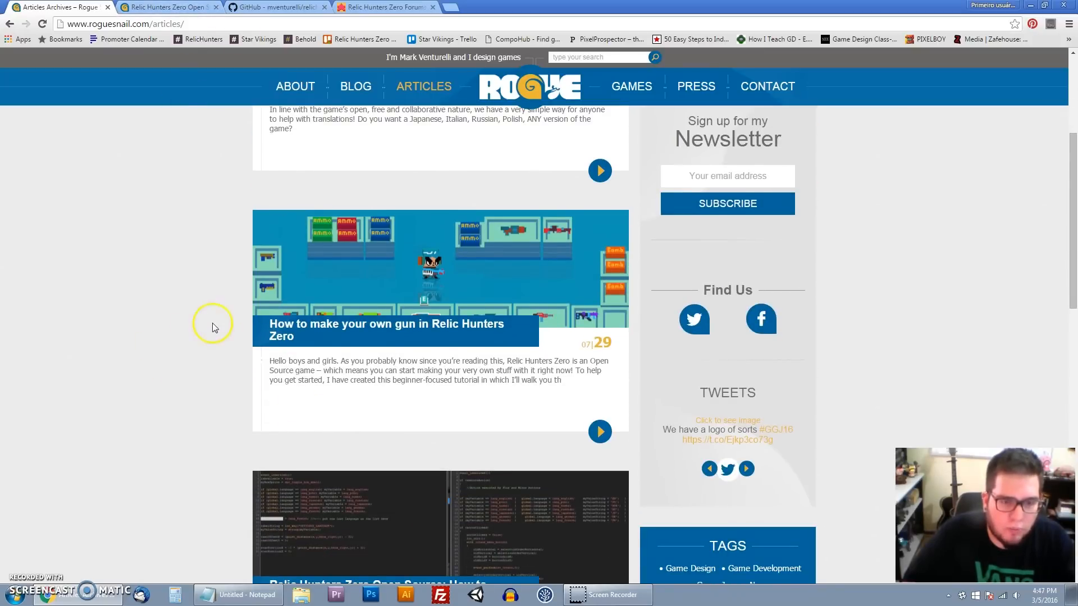
pyautogui.moveTo(275, 7)
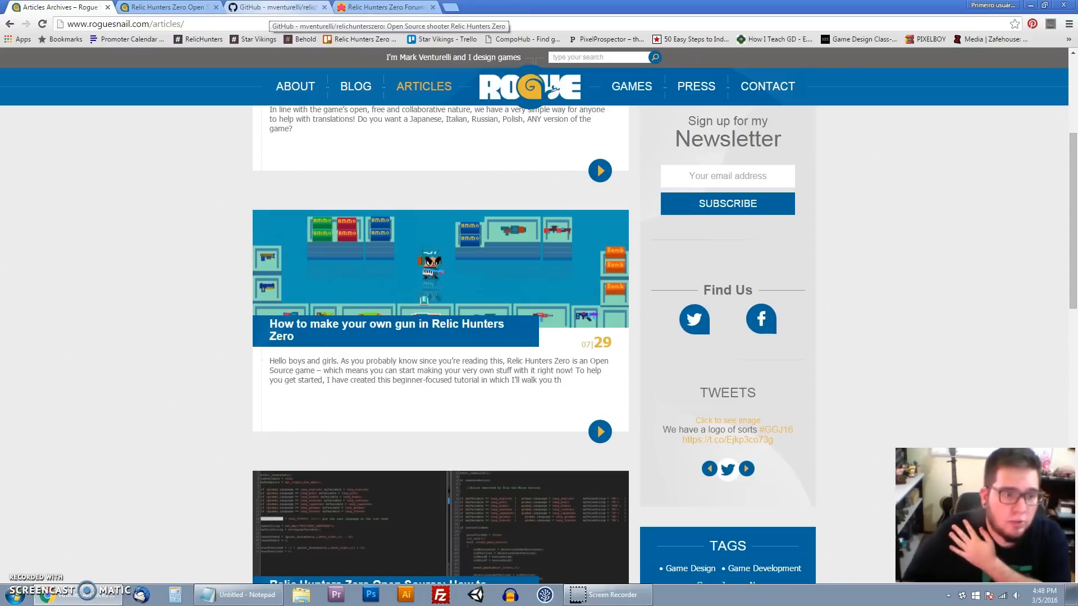
# - Switch to the relichunterszero GitHub repository and open its LICENSE.txt file
pyautogui.click(275, 7)
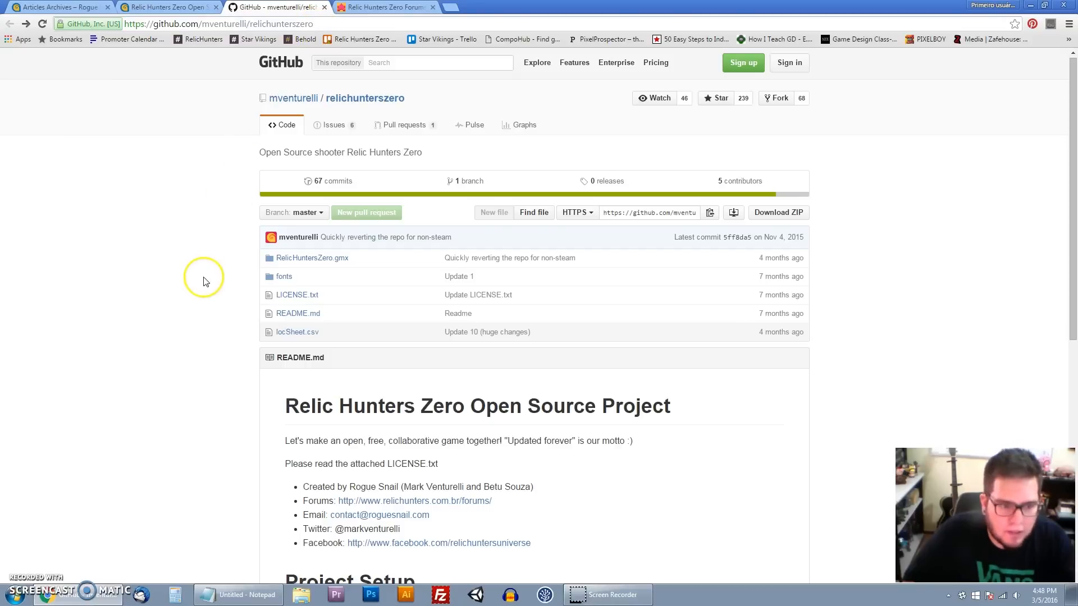
pyautogui.moveTo(480, 143)
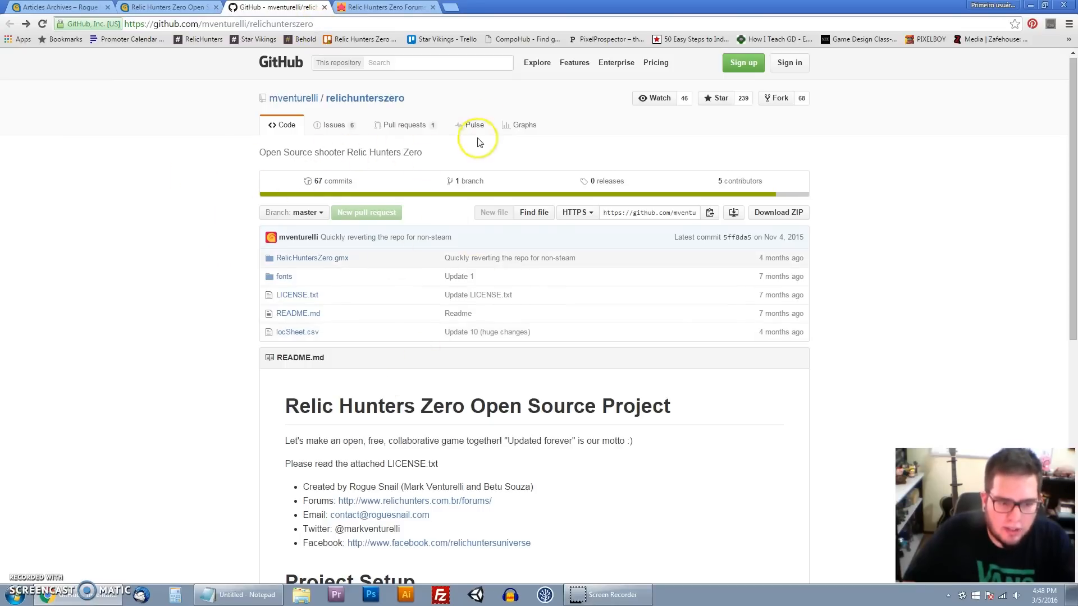
pyautogui.moveTo(227, 318)
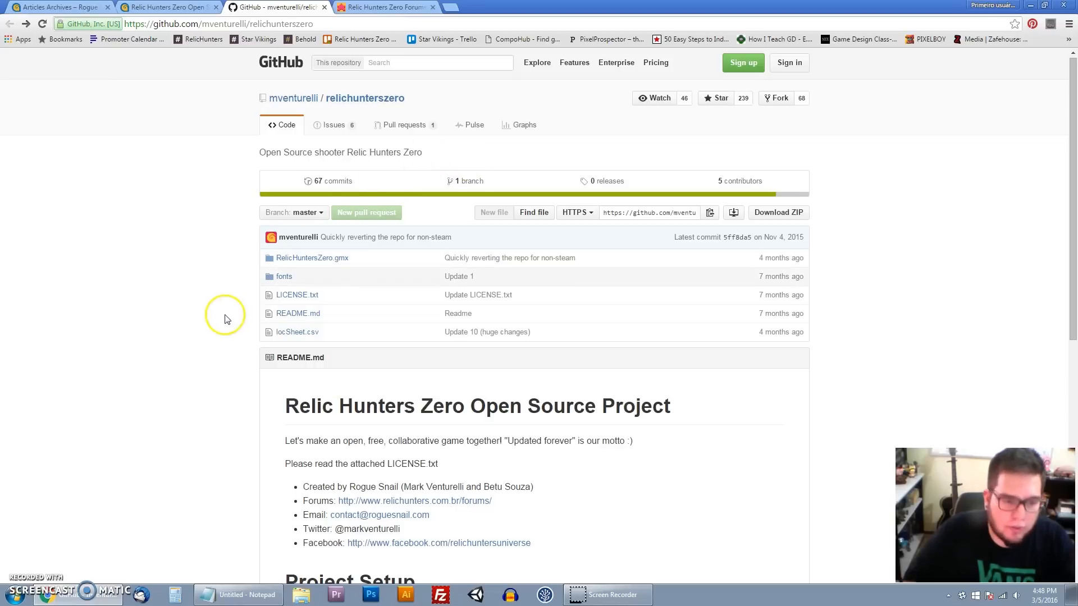
pyautogui.click(297, 294)
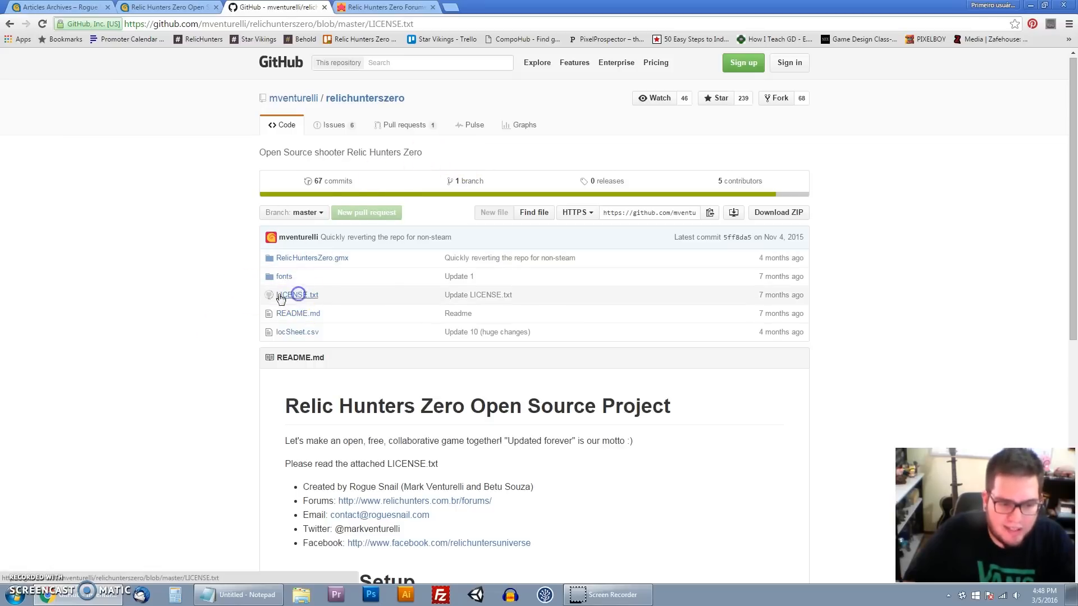
pyautogui.click(298, 294)
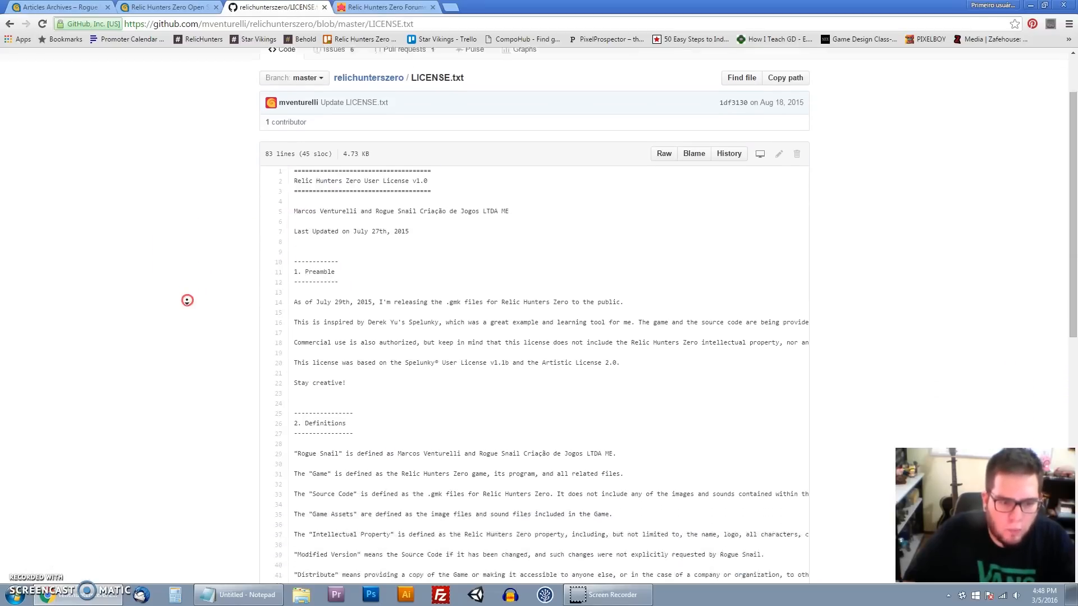
pyautogui.scroll(-3)
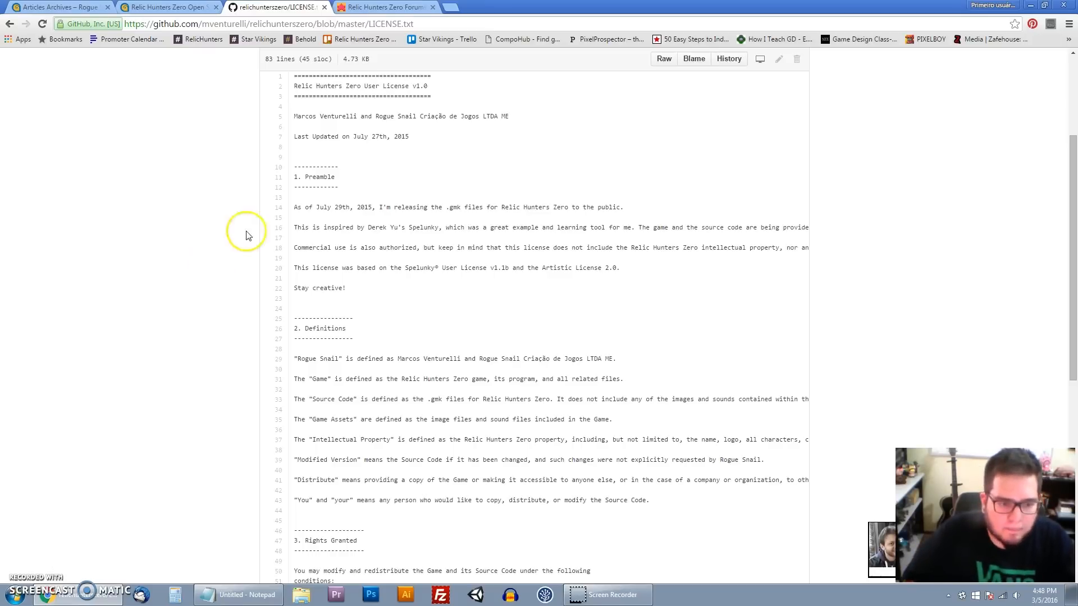
pyautogui.moveTo(363, 217)
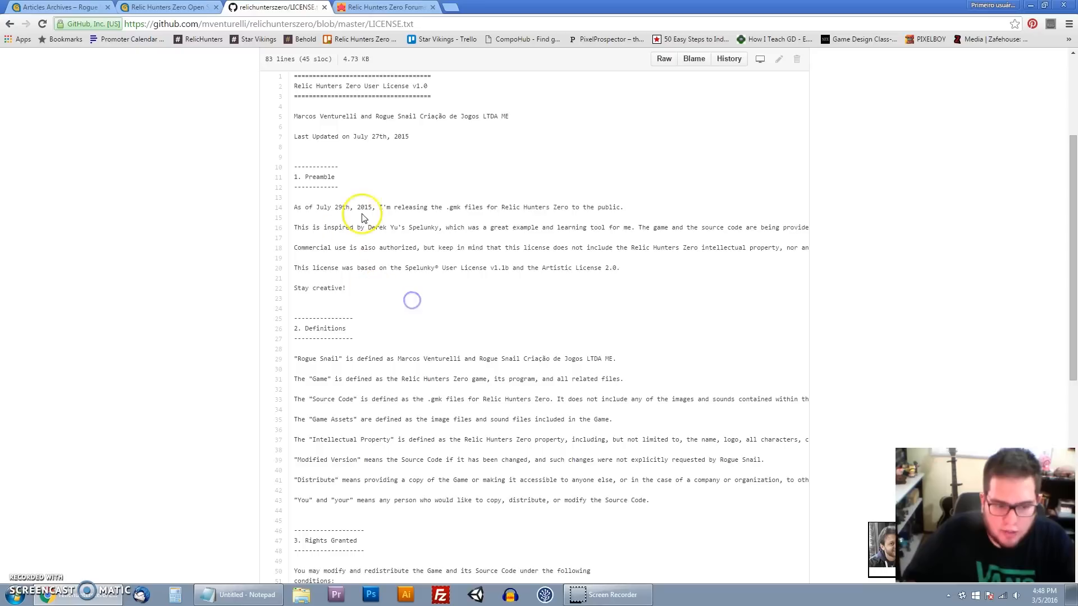
pyautogui.moveTo(498, 227)
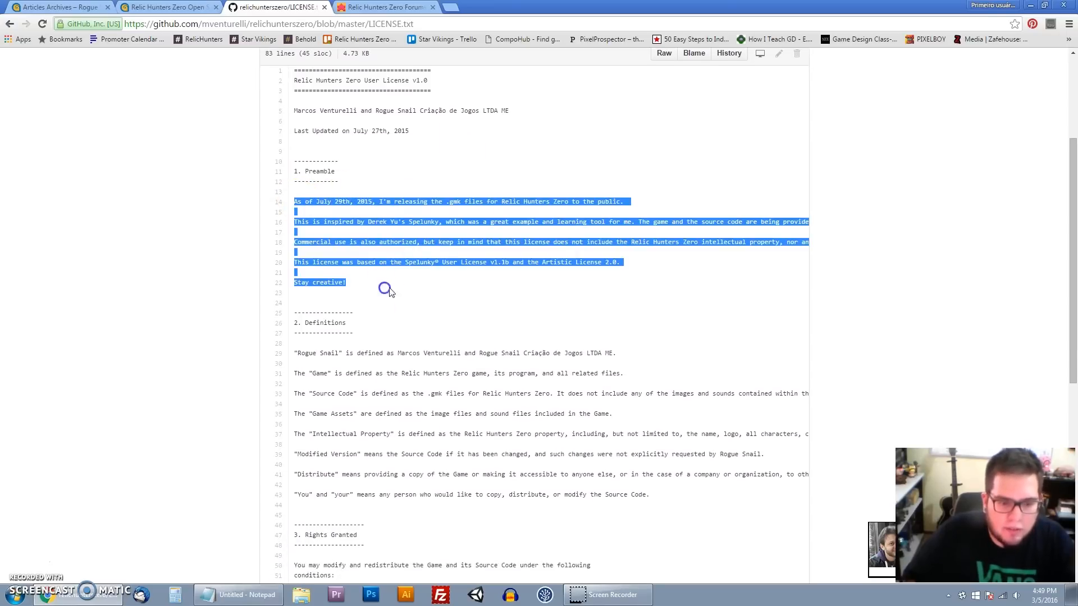
pyautogui.click(445, 295)
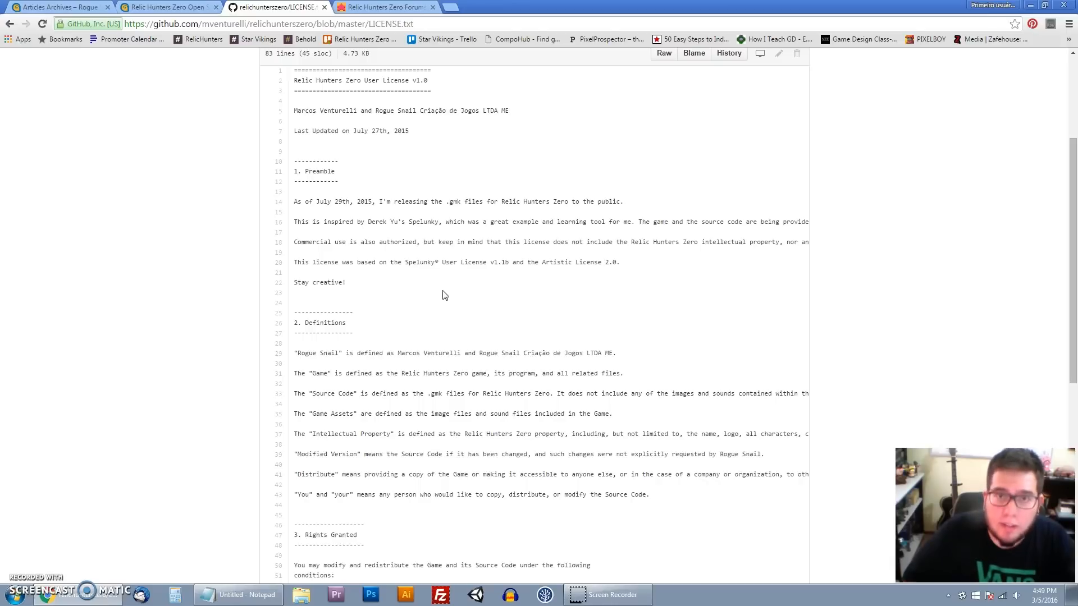
pyautogui.scroll(3)
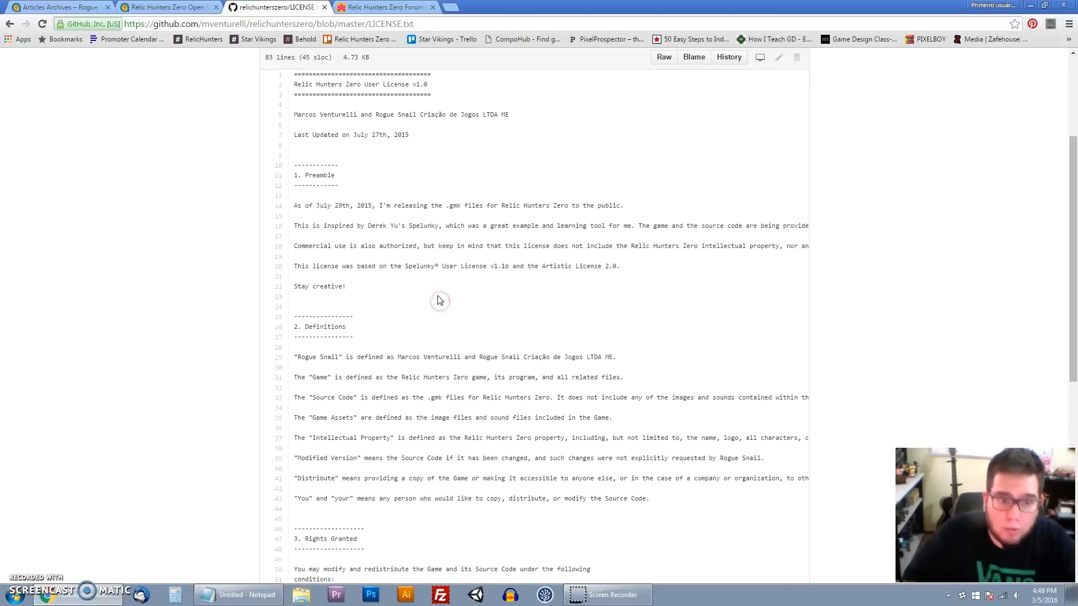
pyautogui.scroll(3)
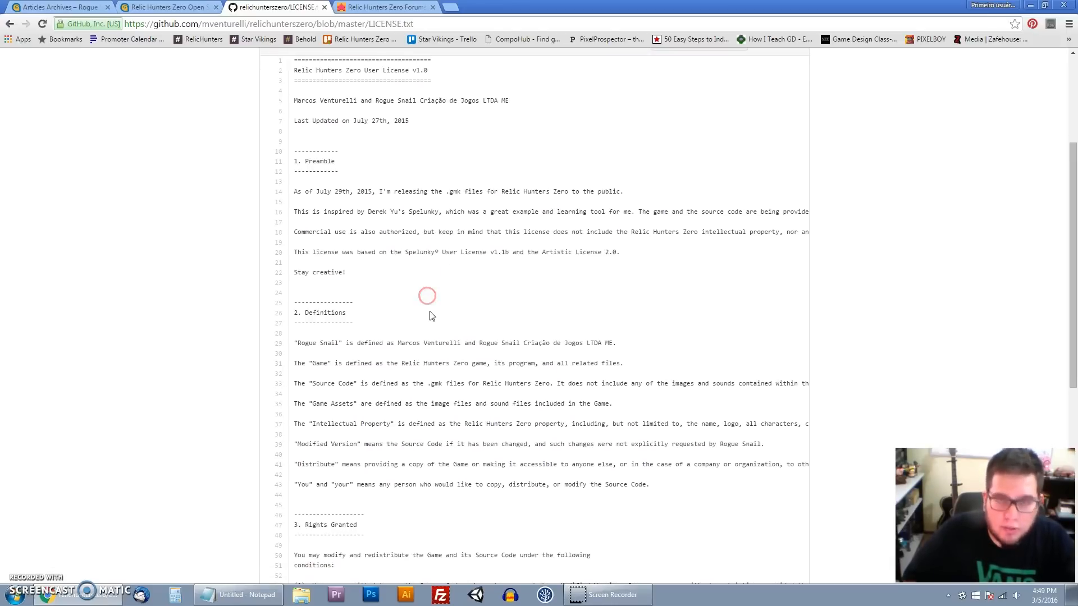
pyautogui.scroll(3)
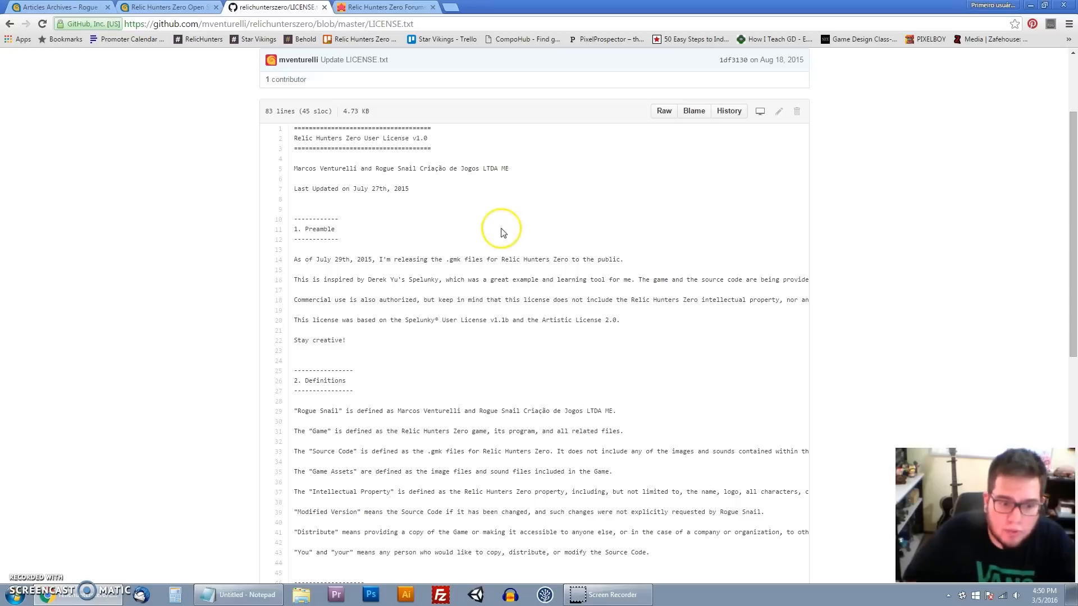
pyautogui.scroll(3)
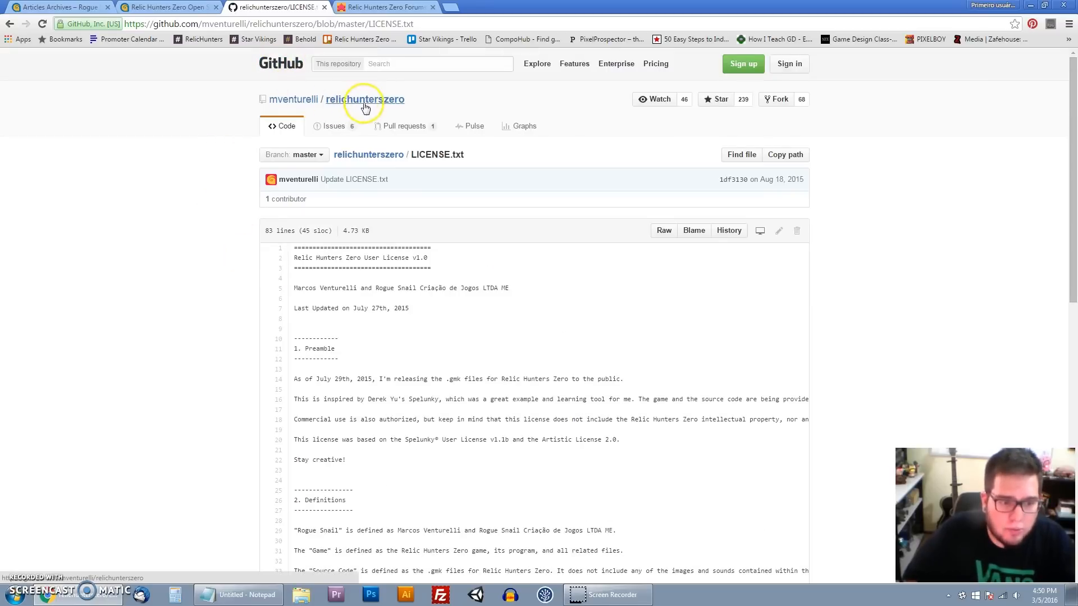
# - Return to the relichunterszero repository home with its file list and README
pyautogui.click(366, 99)
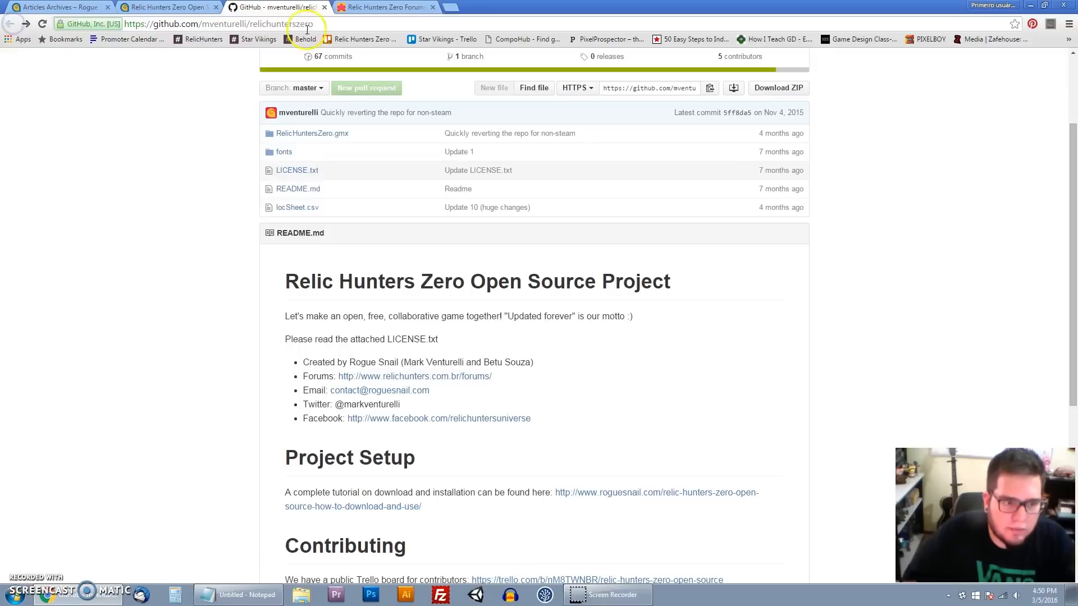
pyautogui.scroll(-3)
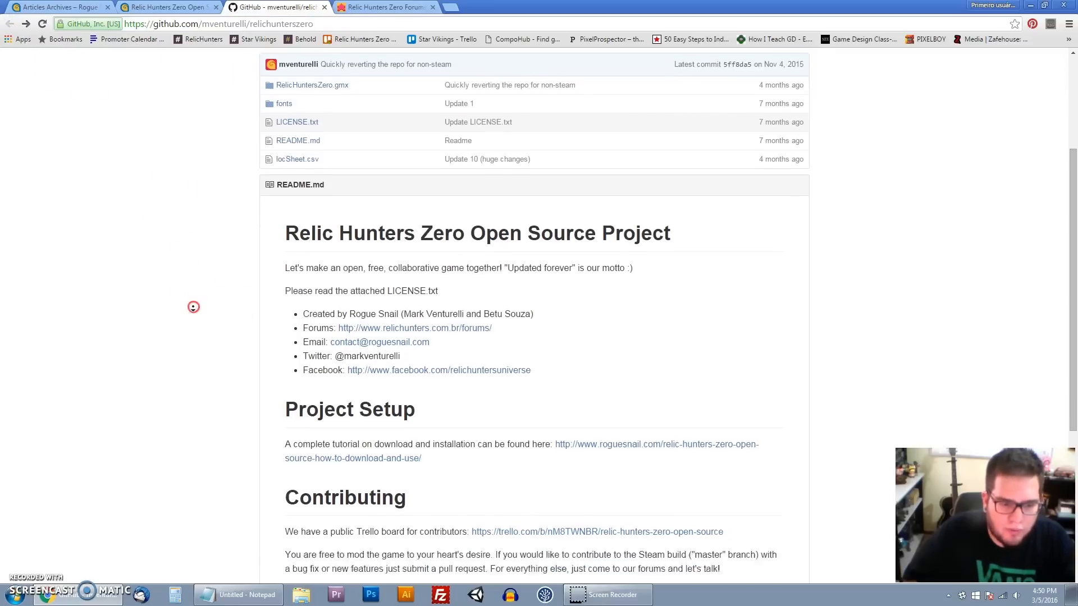
pyautogui.scroll(3)
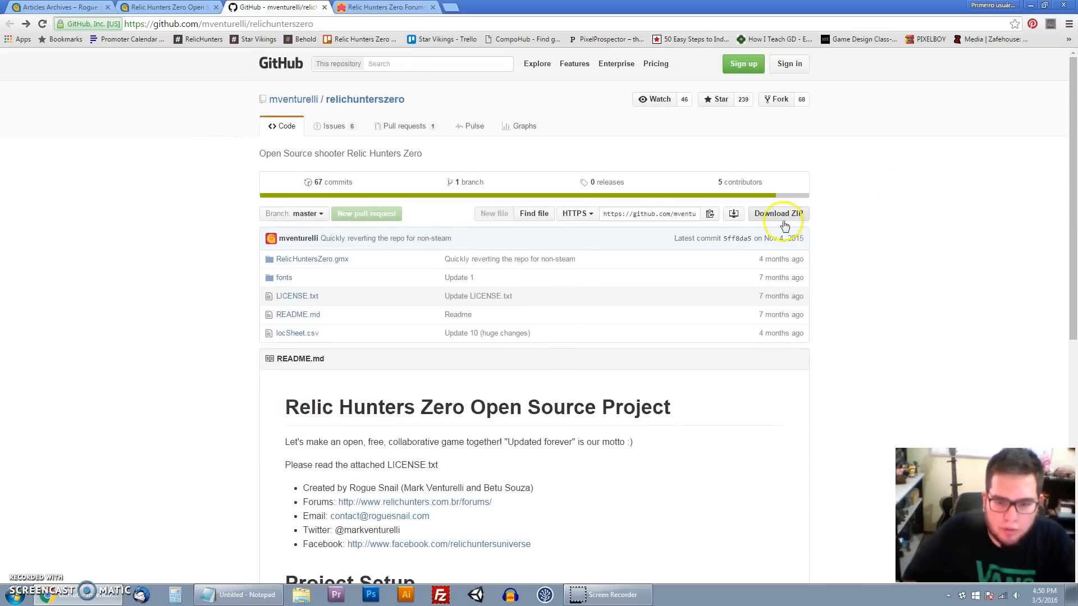
pyautogui.moveTo(756, 227)
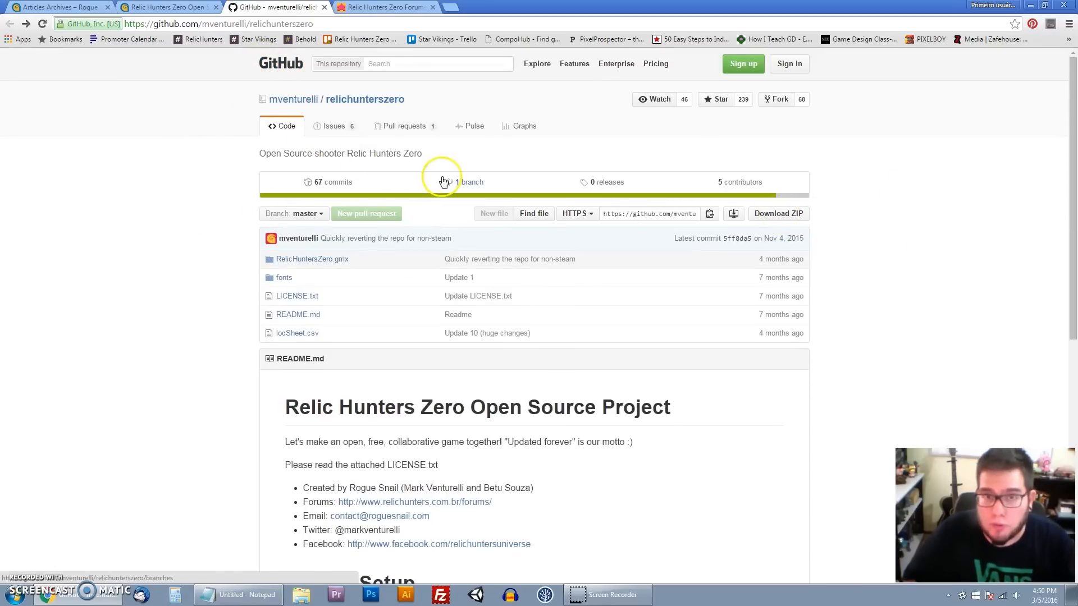
pyautogui.moveTo(438, 133)
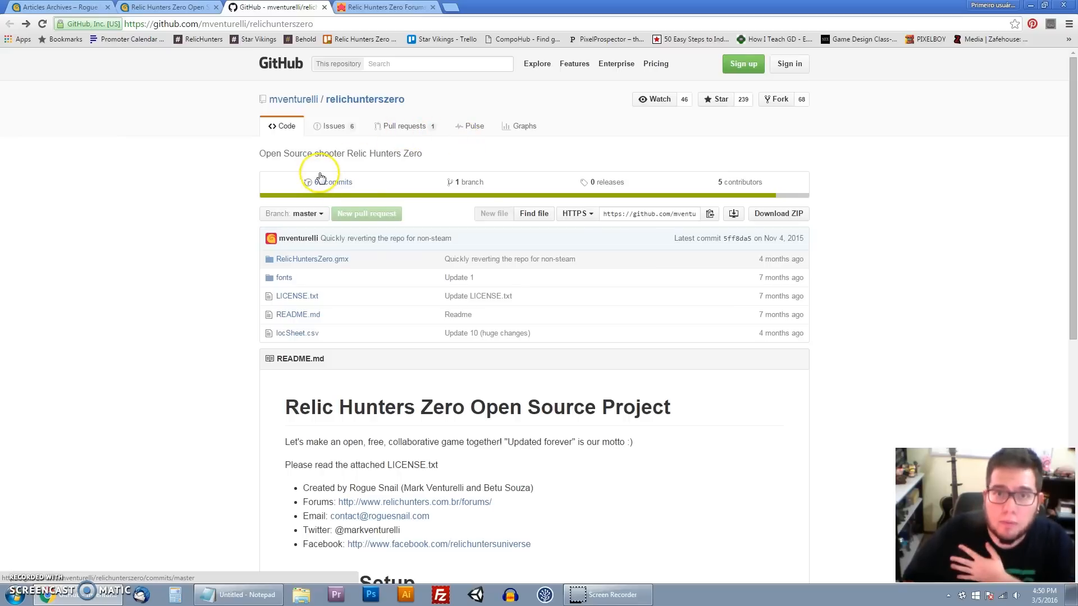
pyautogui.moveTo(348, 131)
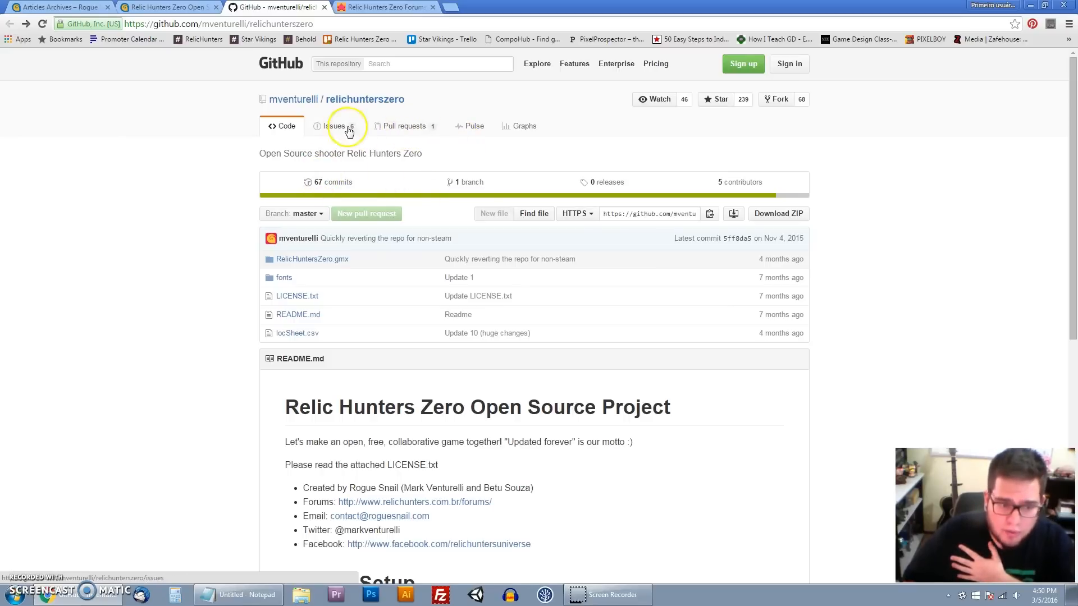
pyautogui.moveTo(611, 187)
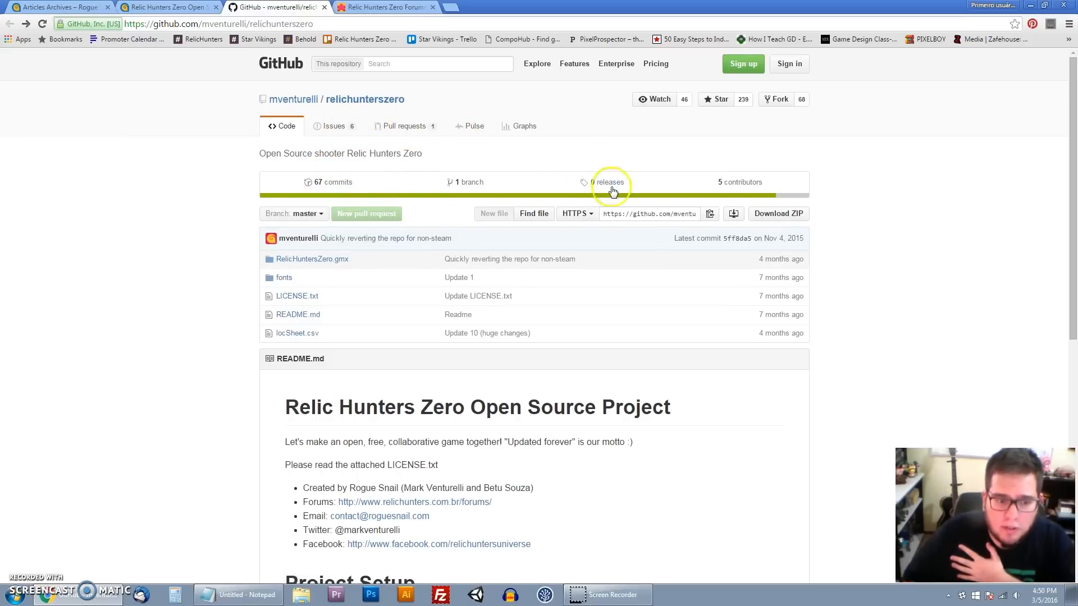
pyautogui.moveTo(684, 108)
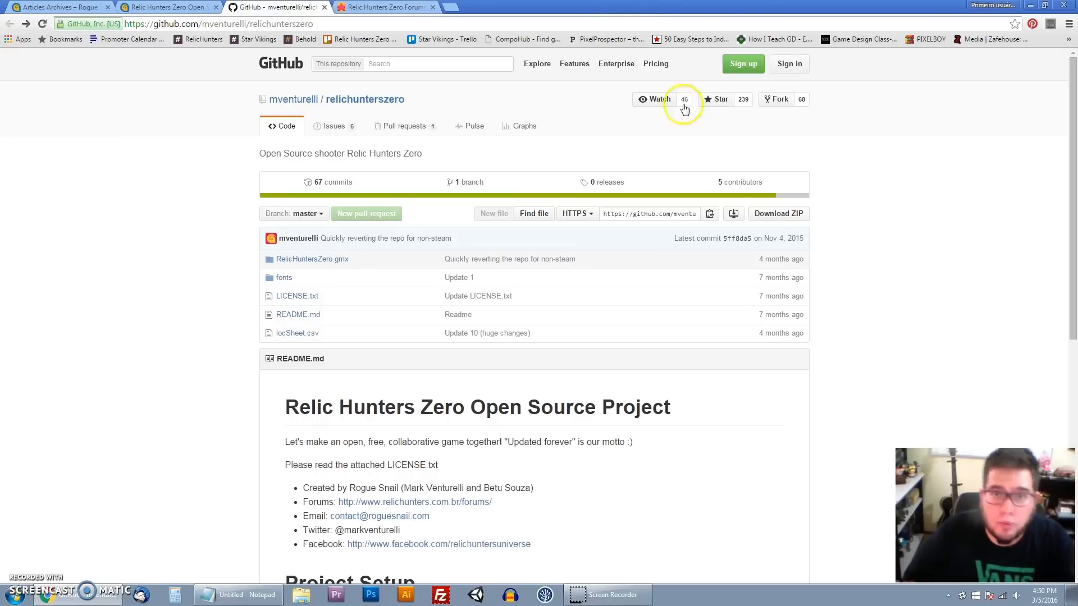
pyautogui.moveTo(705, 185)
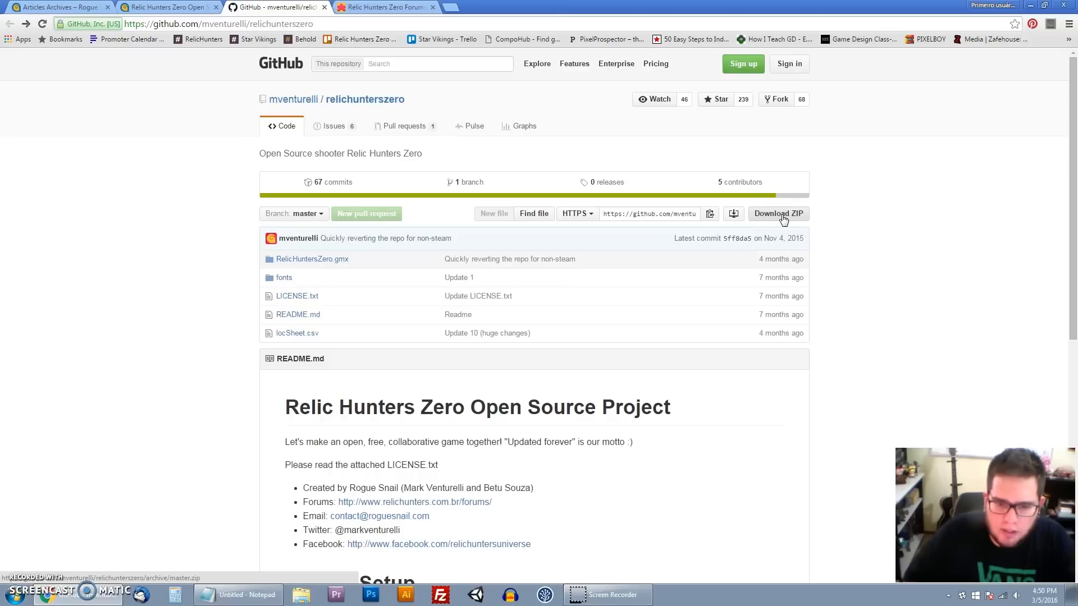
pyautogui.moveTo(709, 213)
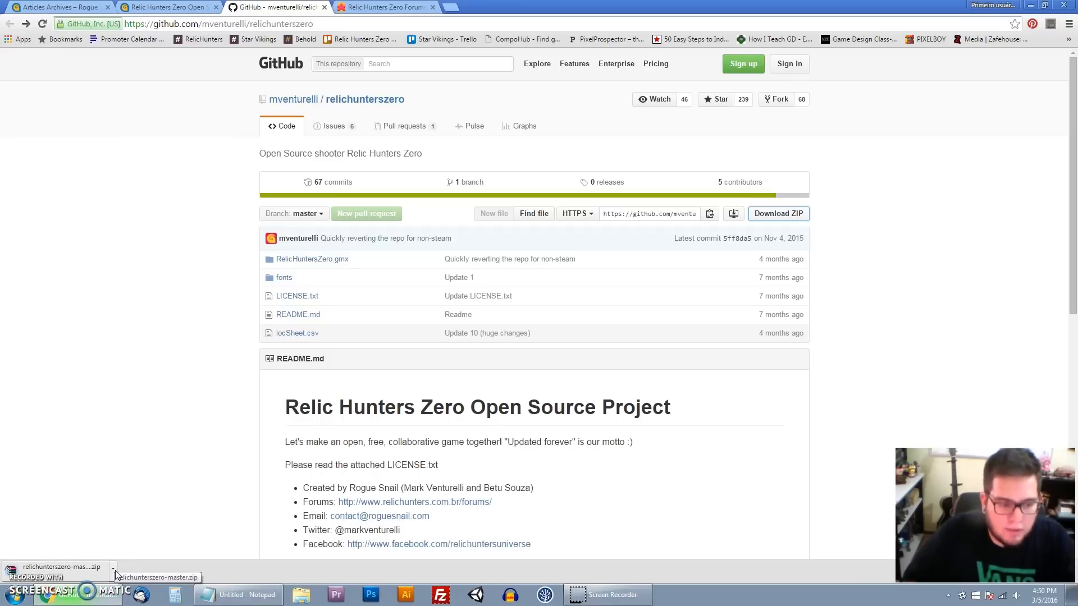
pyautogui.moveTo(51, 567)
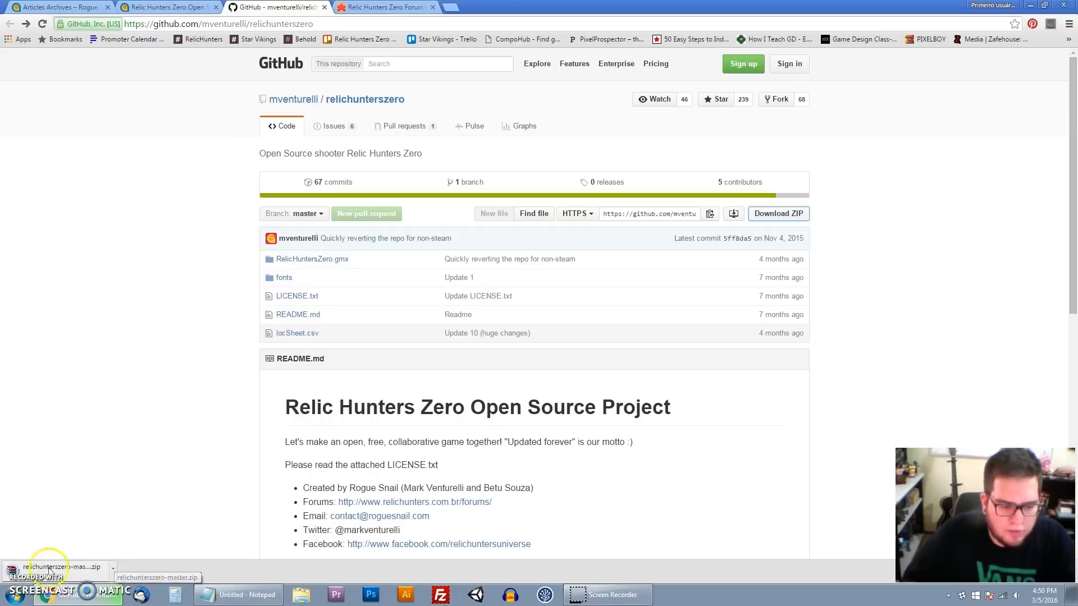
pyautogui.moveTo(93, 577)
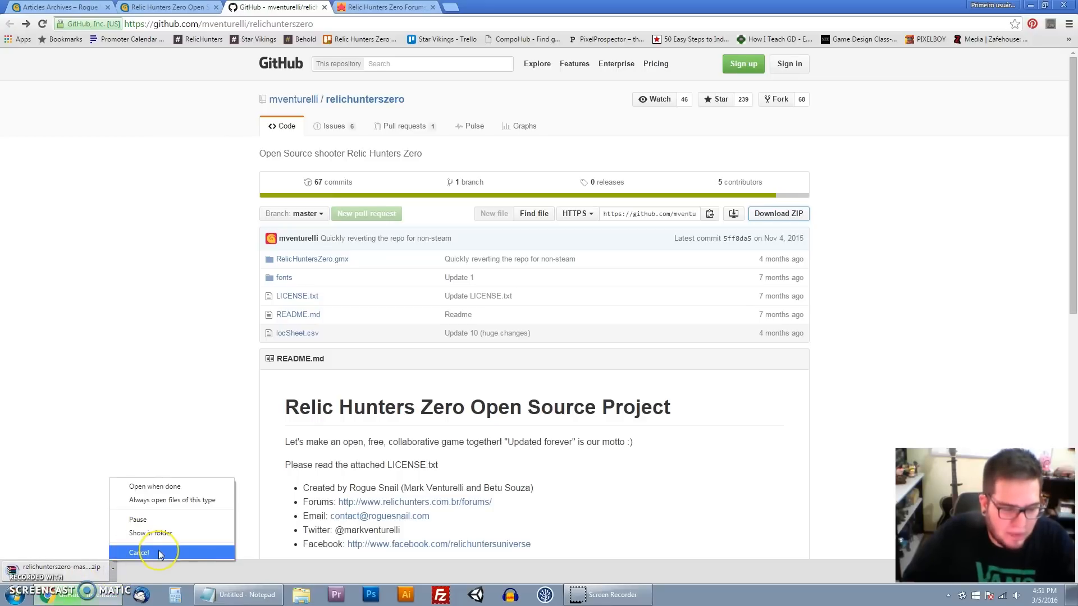
# - Cancel the relichunterszero-master.zip download and return to the Rogue Snail how-to article
pyautogui.click(139, 552)
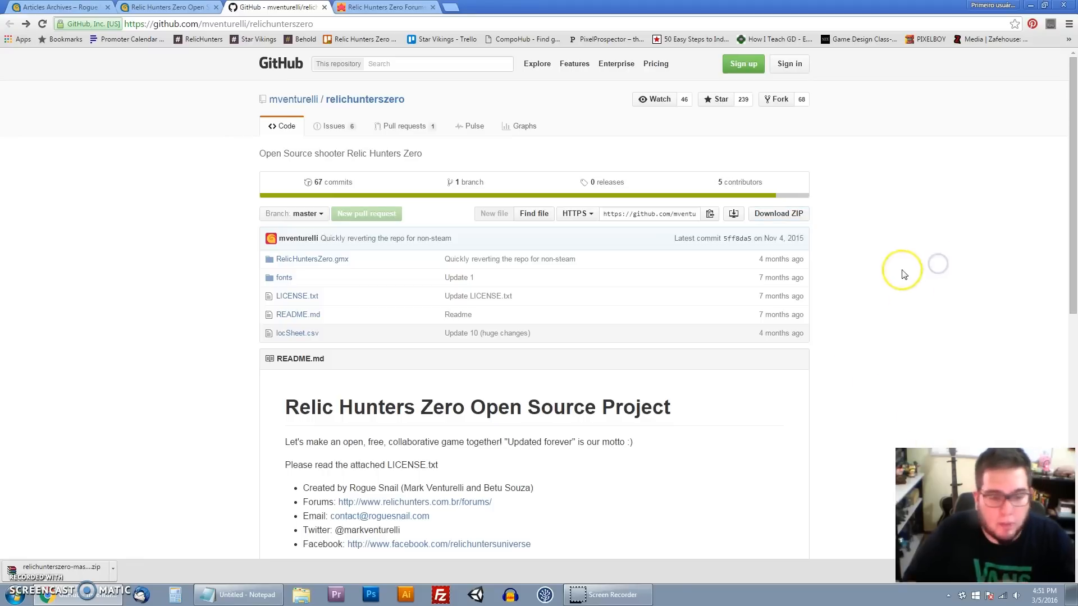
pyautogui.moveTo(165, 297)
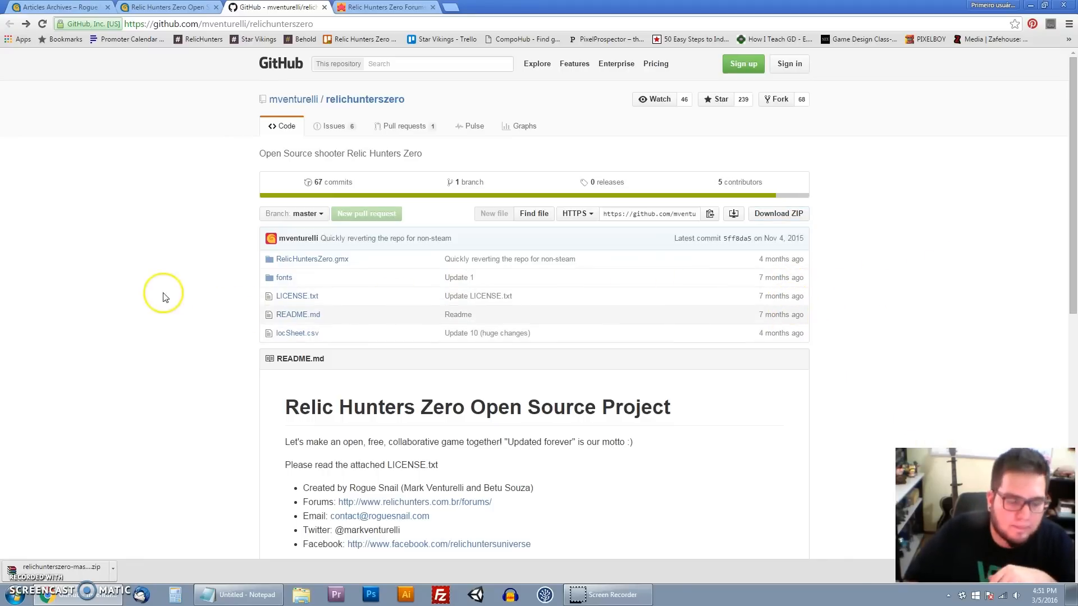
pyautogui.moveTo(177, 304)
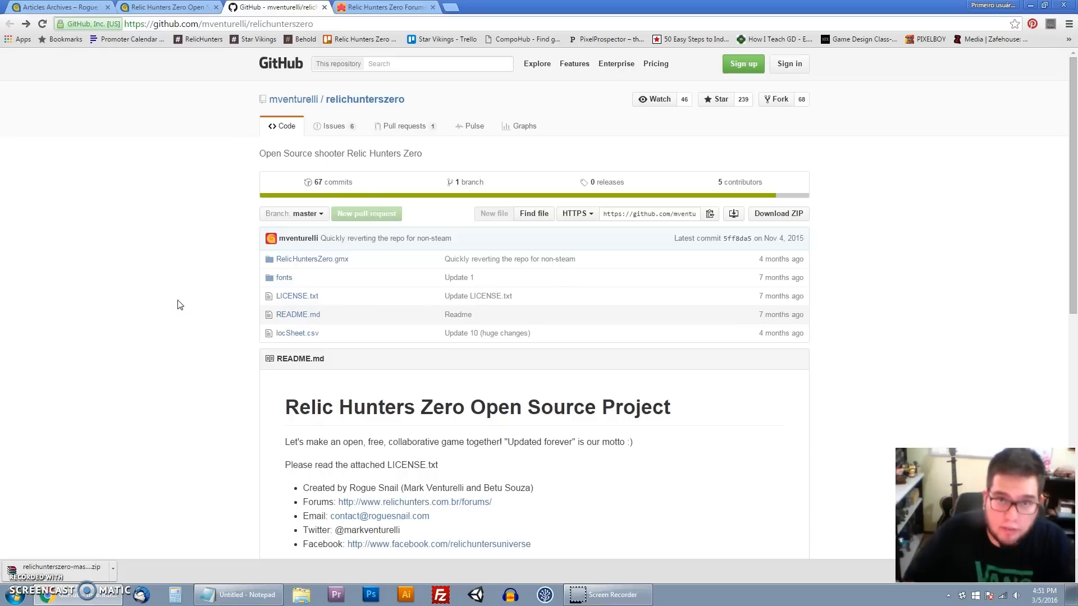
pyautogui.moveTo(288, 153)
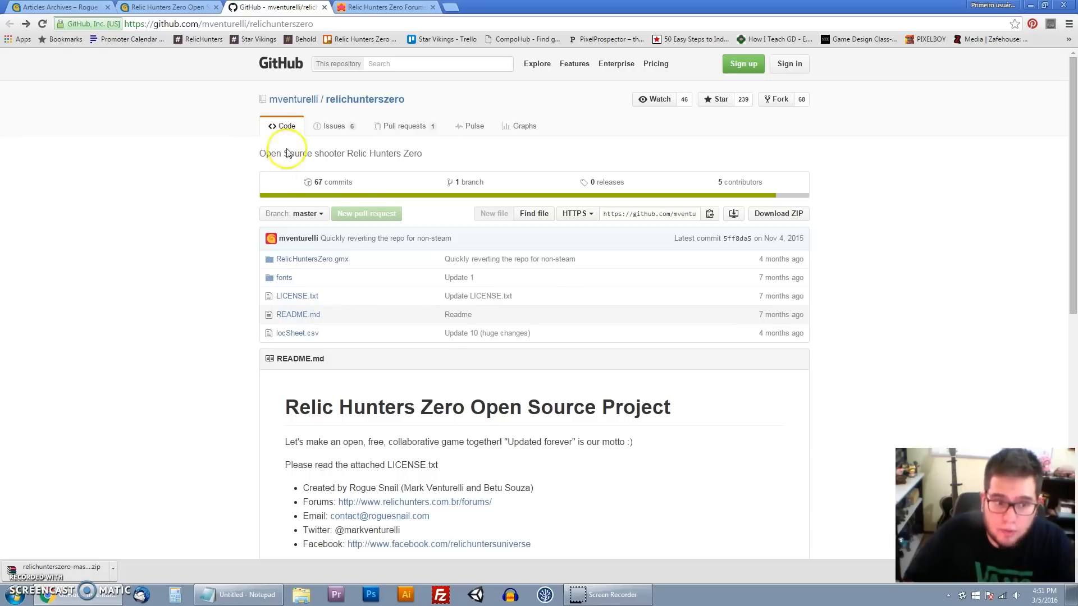
pyautogui.moveTo(159, 294)
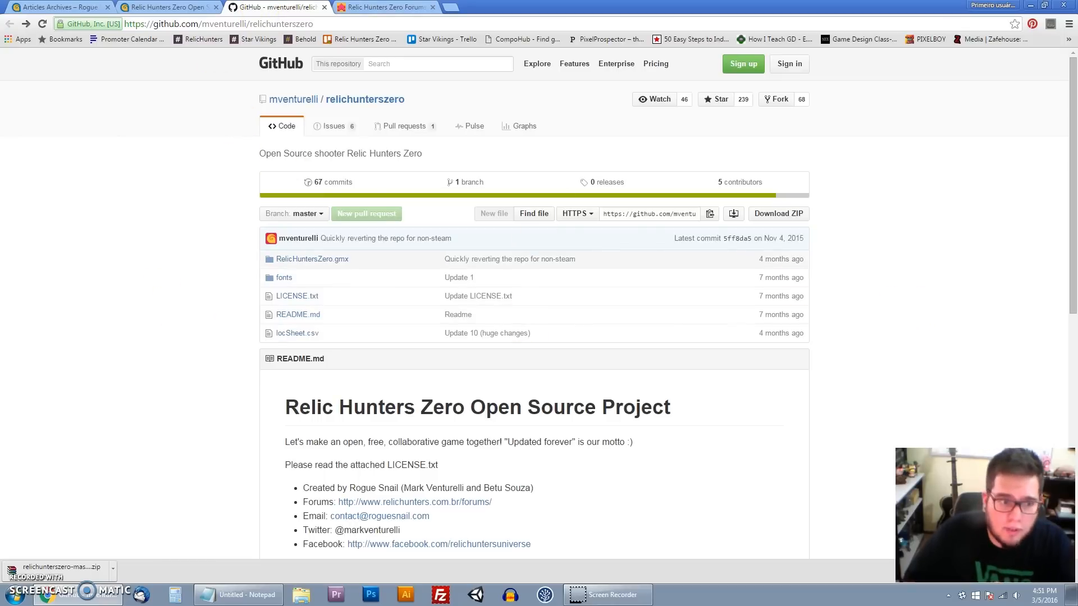
pyautogui.click(165, 6)
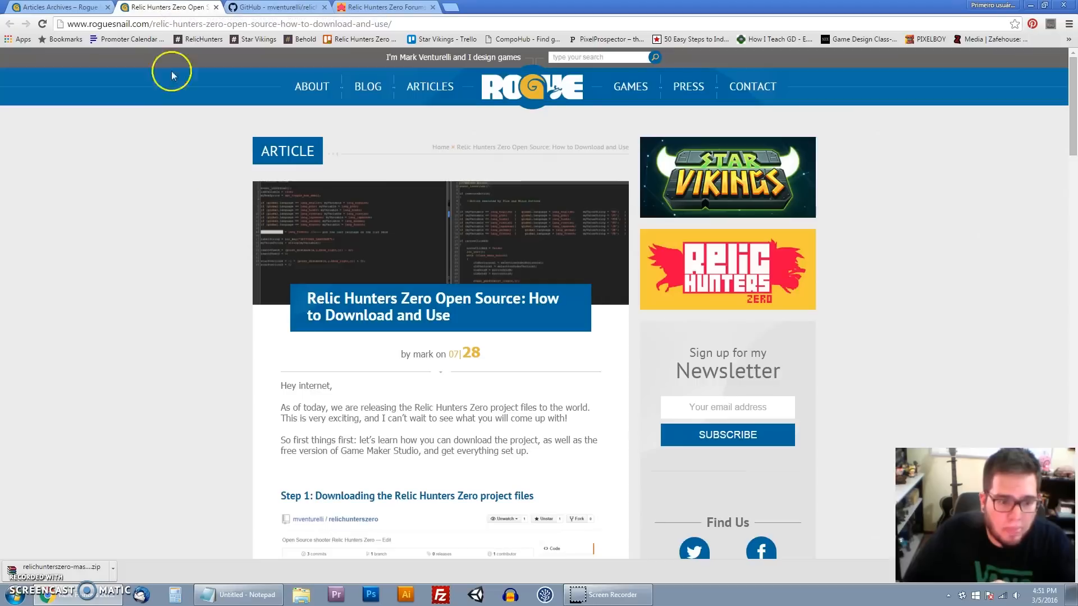
# - Follow the article's Step 2 yoyogames.com/studio/download link to the GameMaker page
pyautogui.scroll(-3)
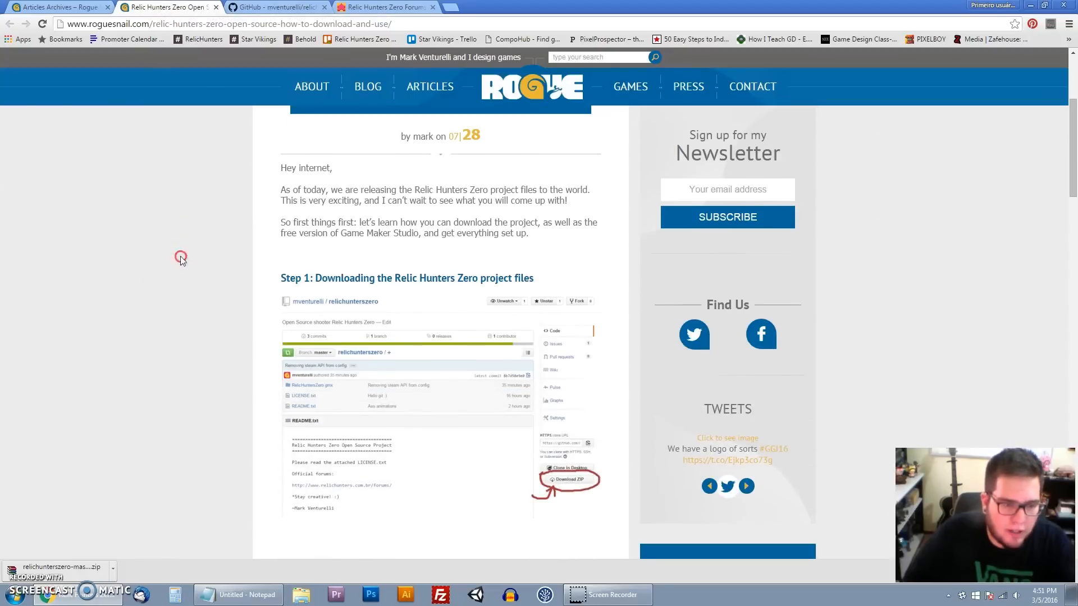
pyautogui.scroll(-3)
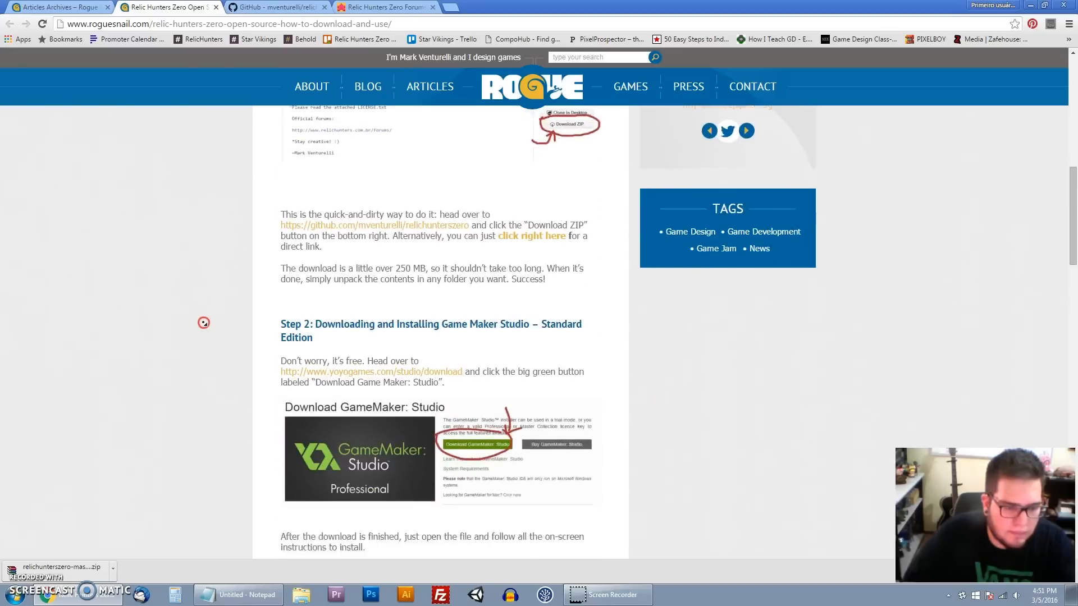
pyautogui.scroll(-3)
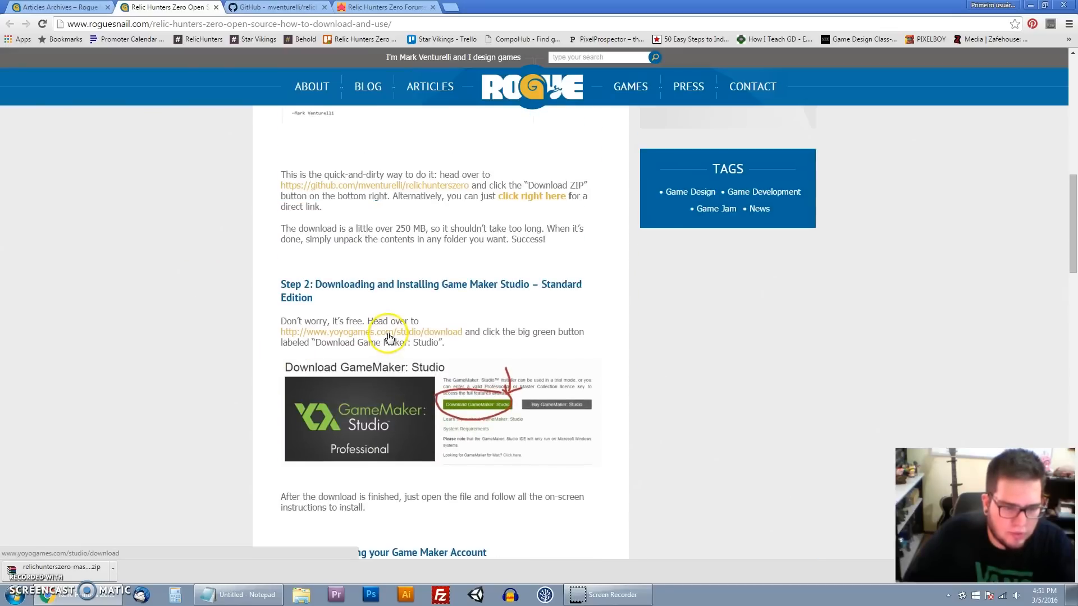
pyautogui.click(372, 332)
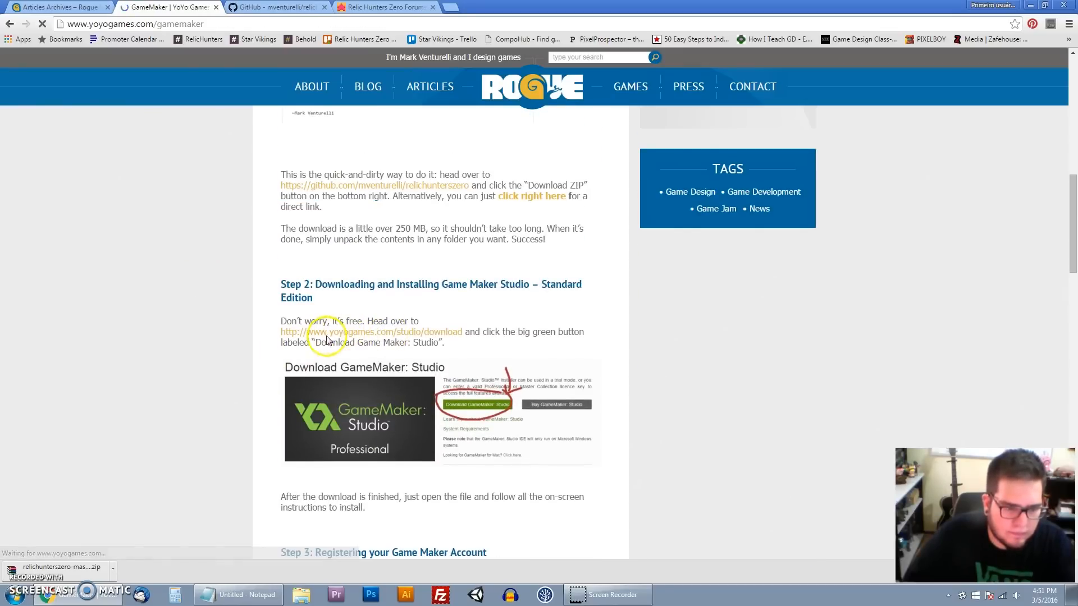
pyautogui.moveTo(168, 393)
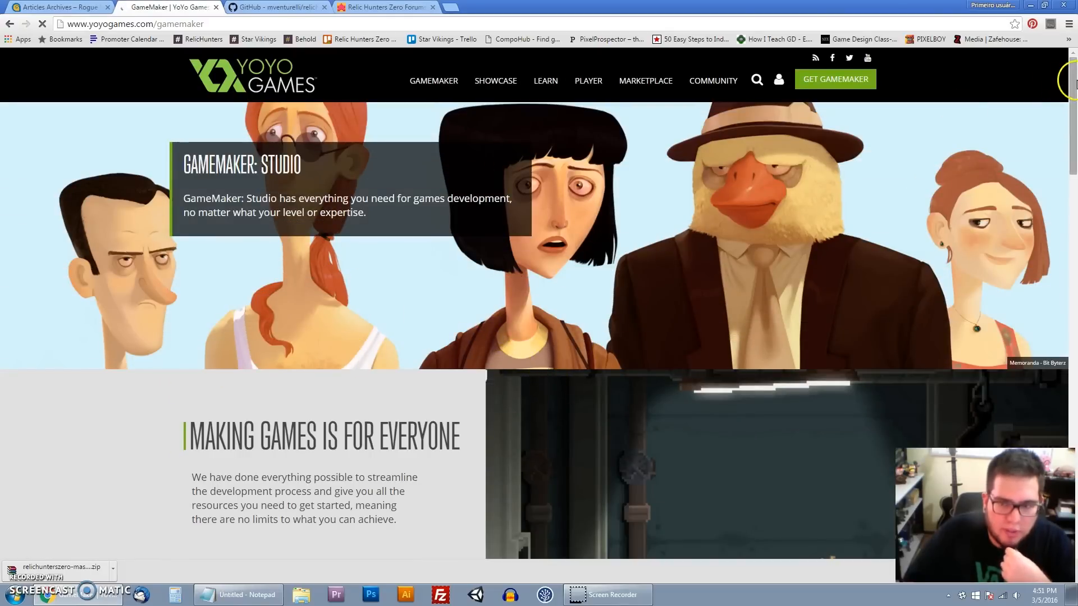
# - Look through the GameMaker page and go to the Get GameMaker editions comparison
pyautogui.scroll(-3)
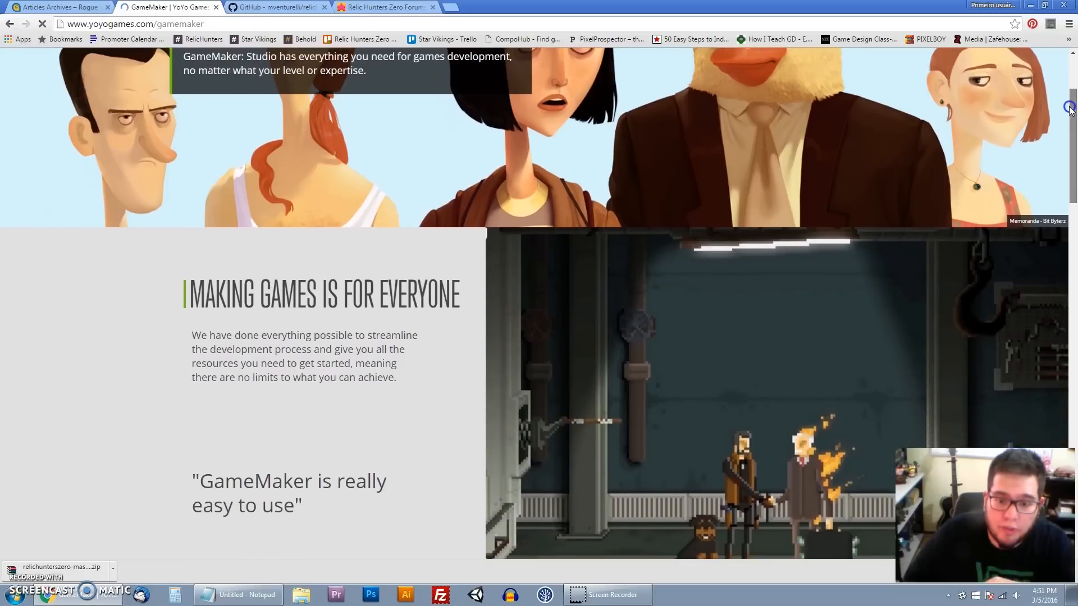
pyautogui.scroll(-3)
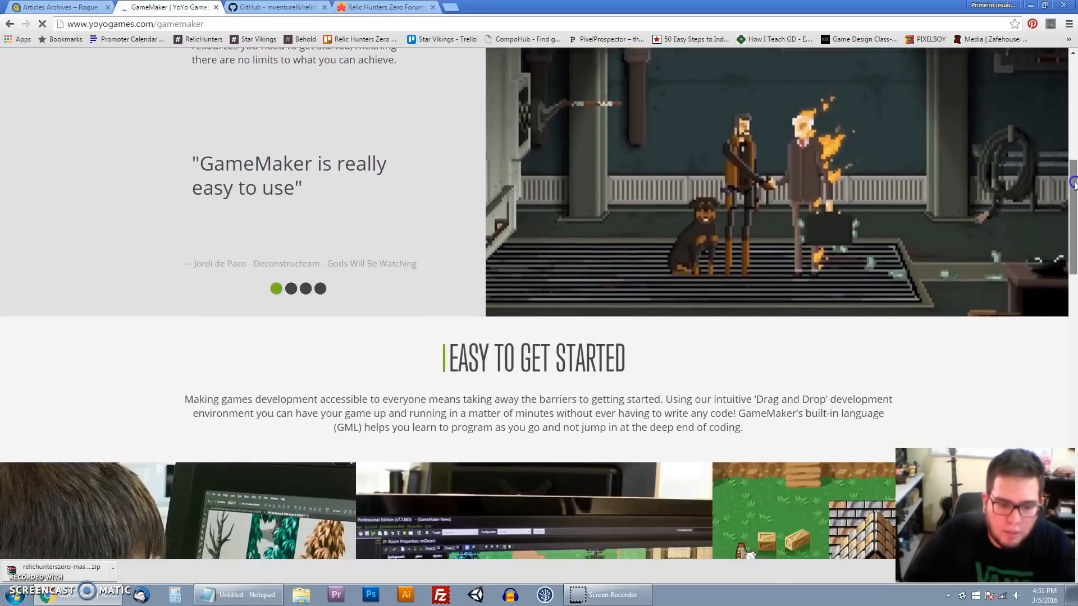
pyautogui.scroll(-3)
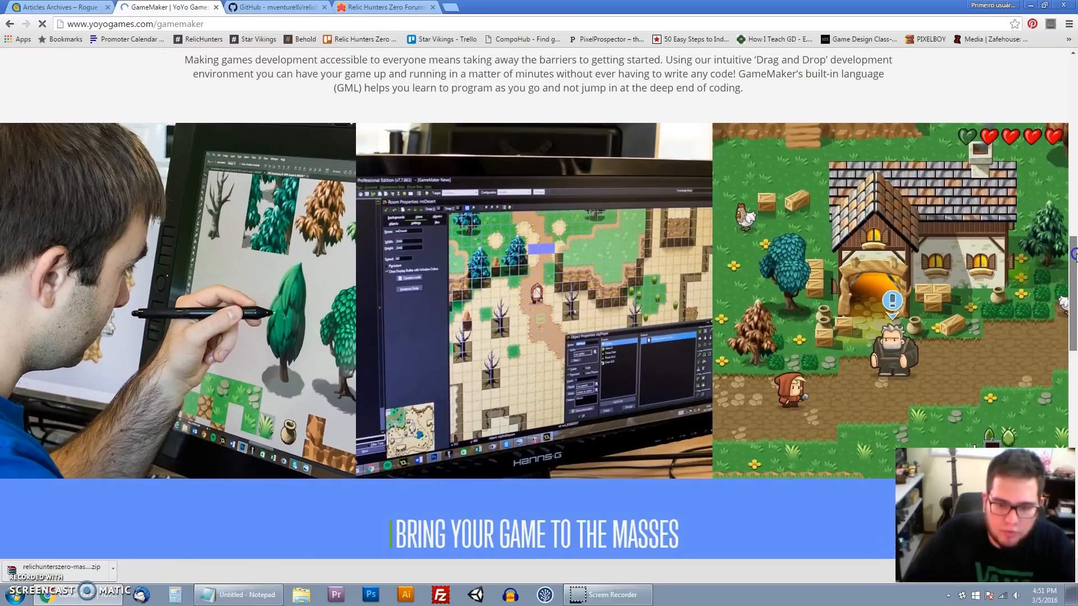
pyautogui.scroll(-3)
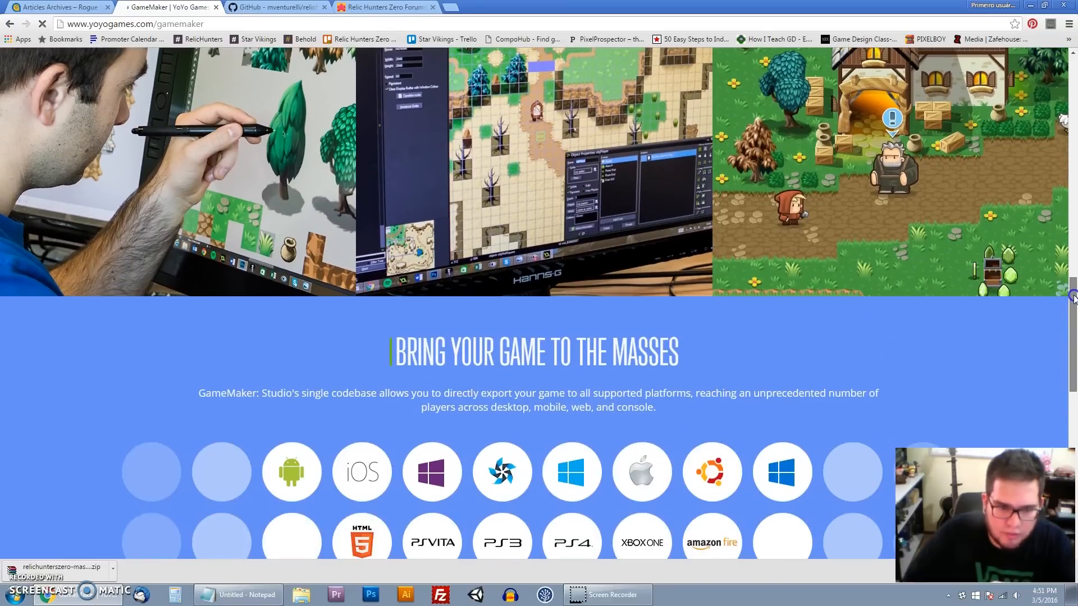
pyautogui.scroll(-3)
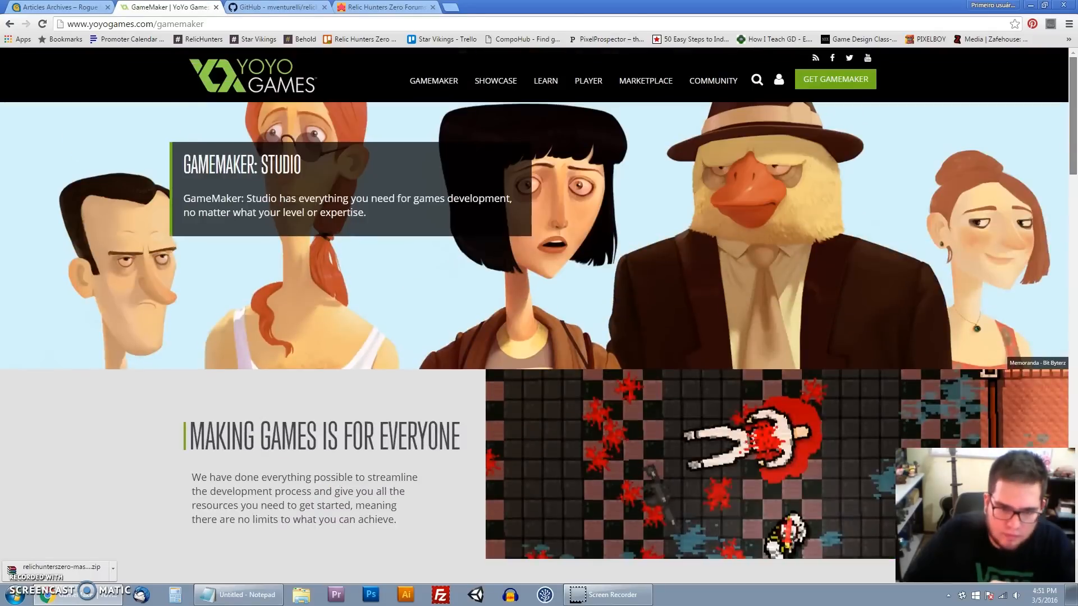
pyautogui.click(433, 81)
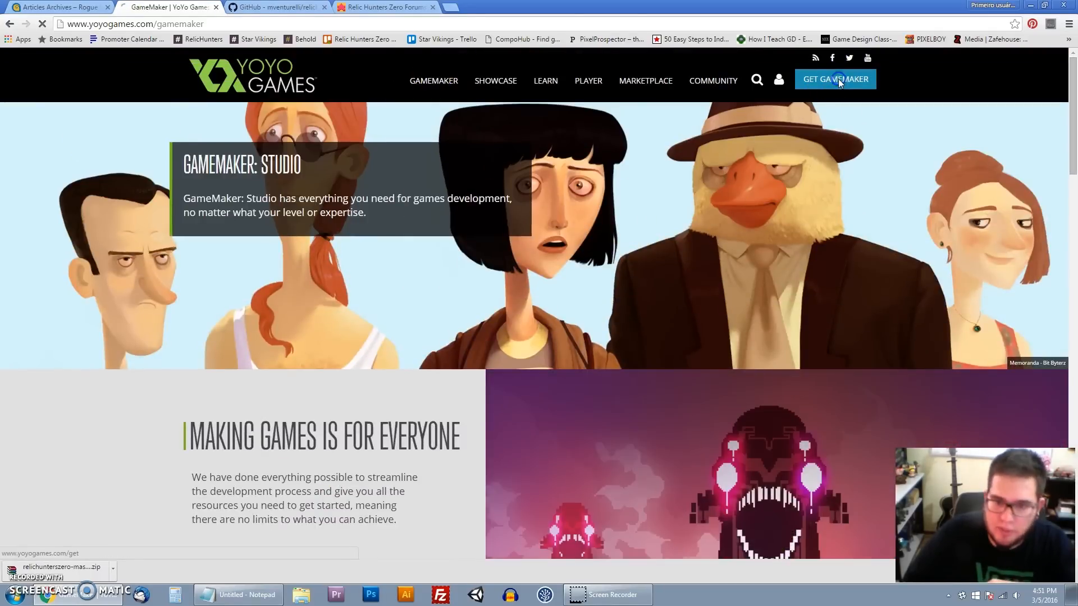
pyautogui.click(836, 78)
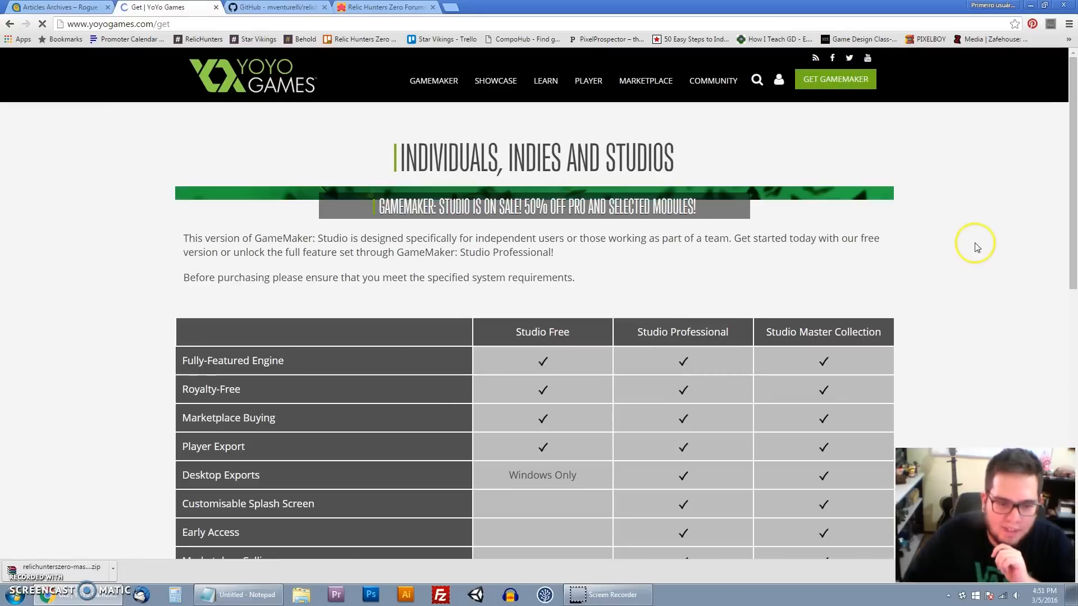
# - Request the Studio Free edition download, bringing up the YoYo Account login page
pyautogui.scroll(-3)
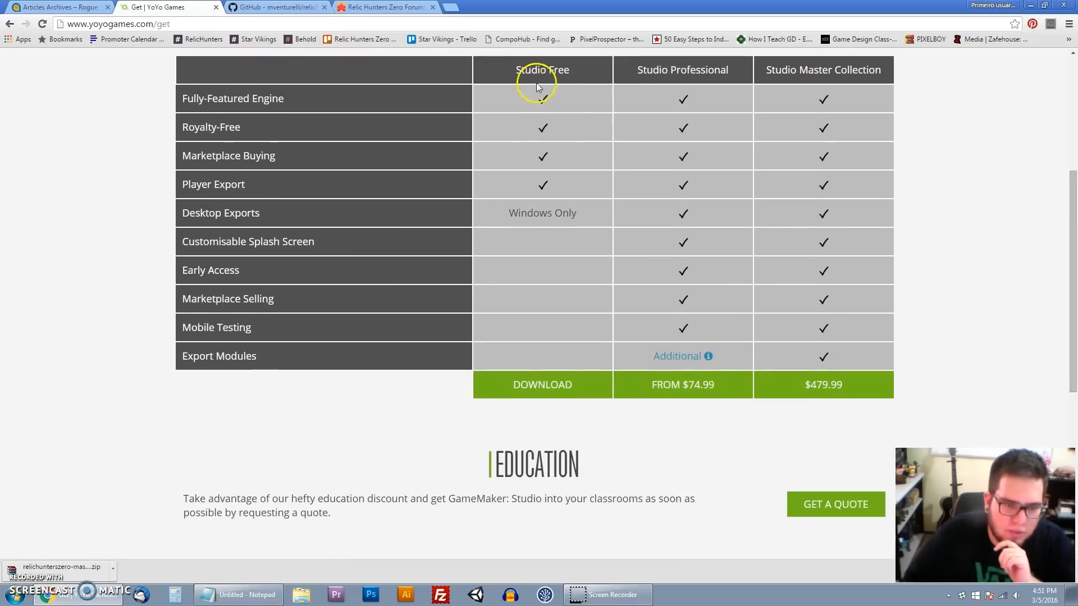
pyautogui.moveTo(654, 313)
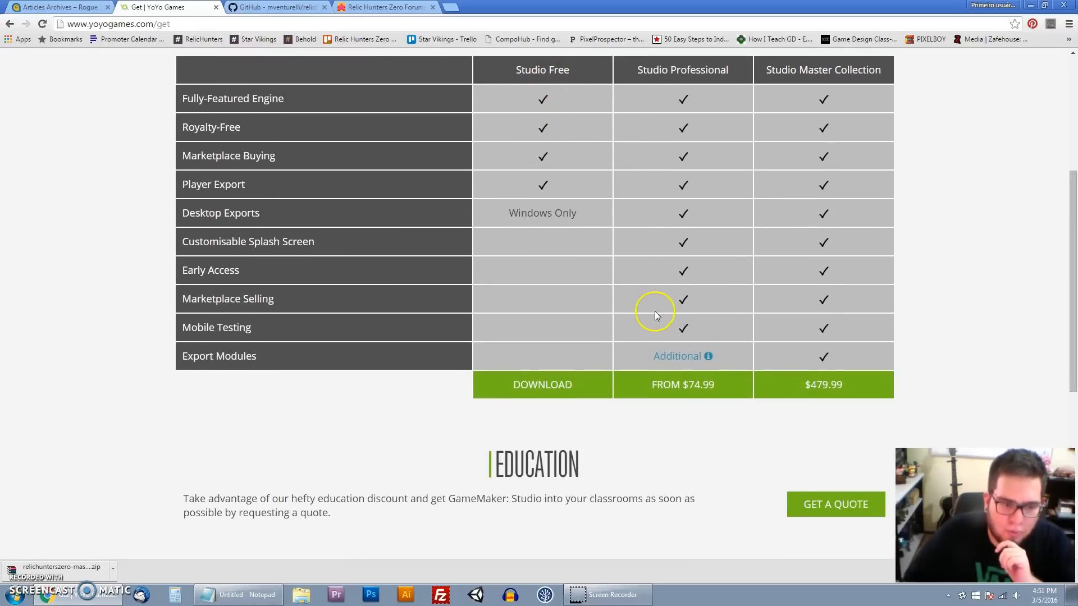
pyautogui.moveTo(527, 129)
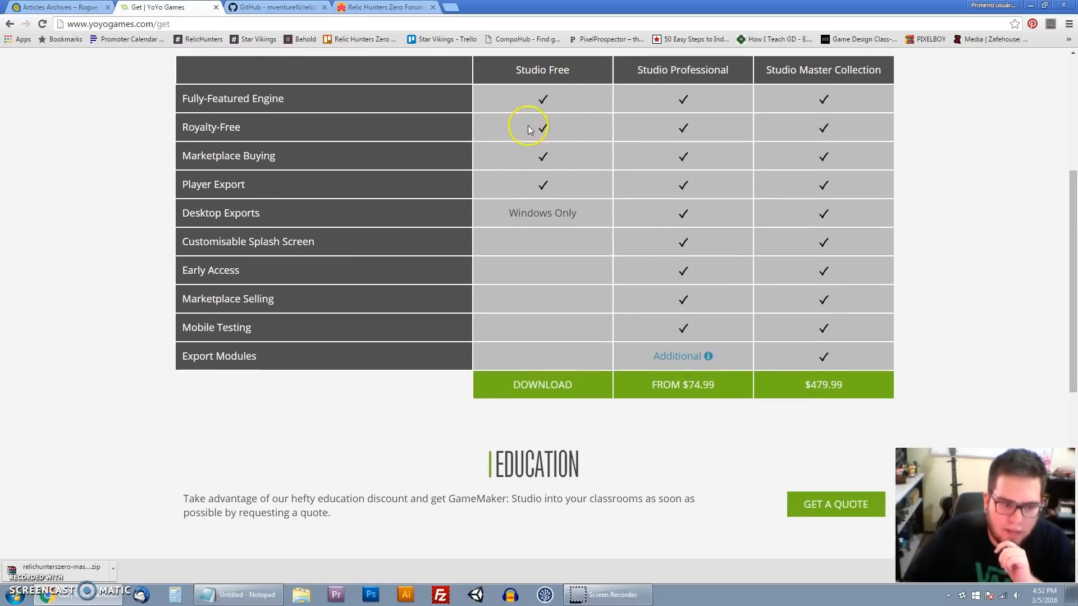
pyautogui.click(541, 384)
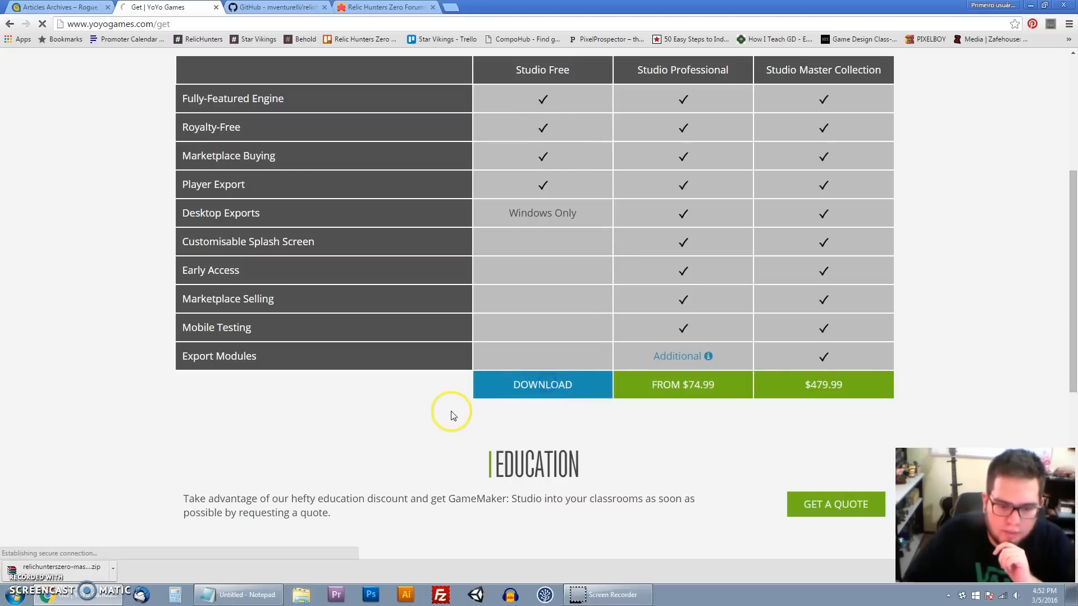
pyautogui.click(543, 384)
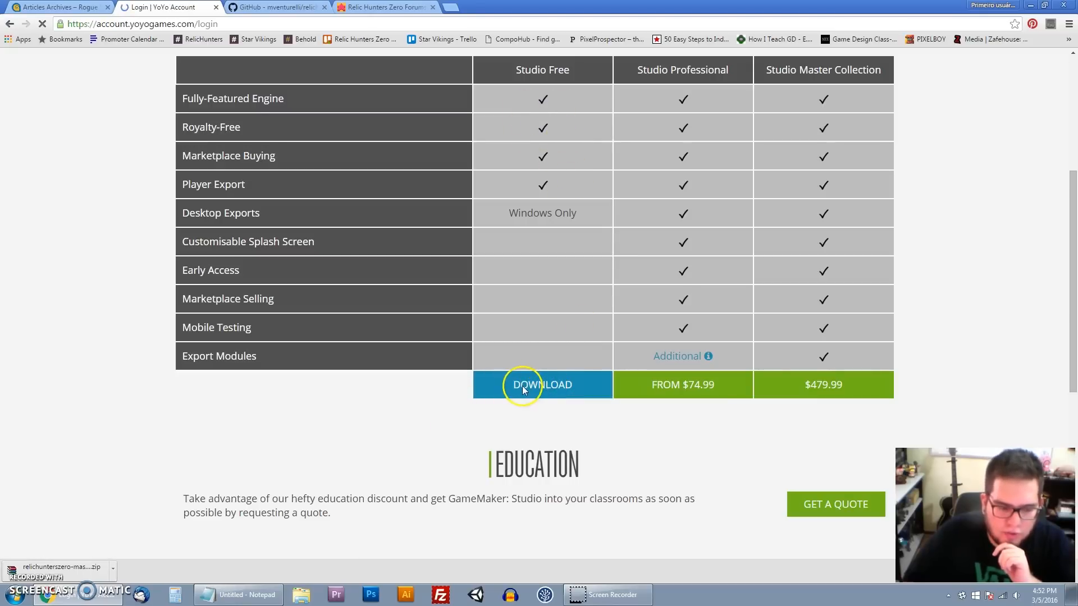
pyautogui.click(541, 384)
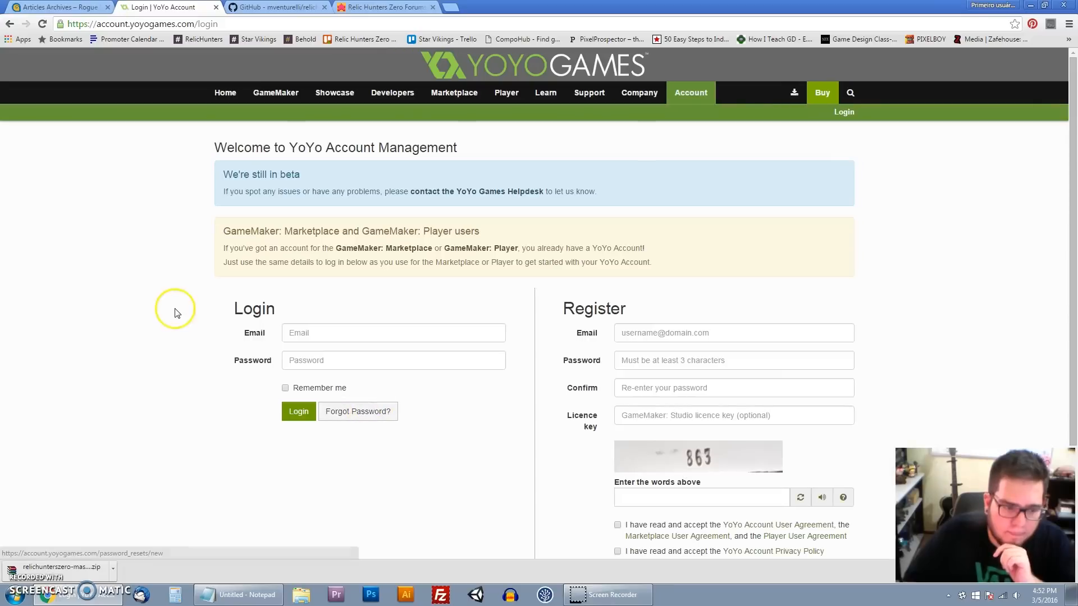
# - Enter 863 as the verification words in the YoYo Account Register form
pyautogui.scroll(-3)
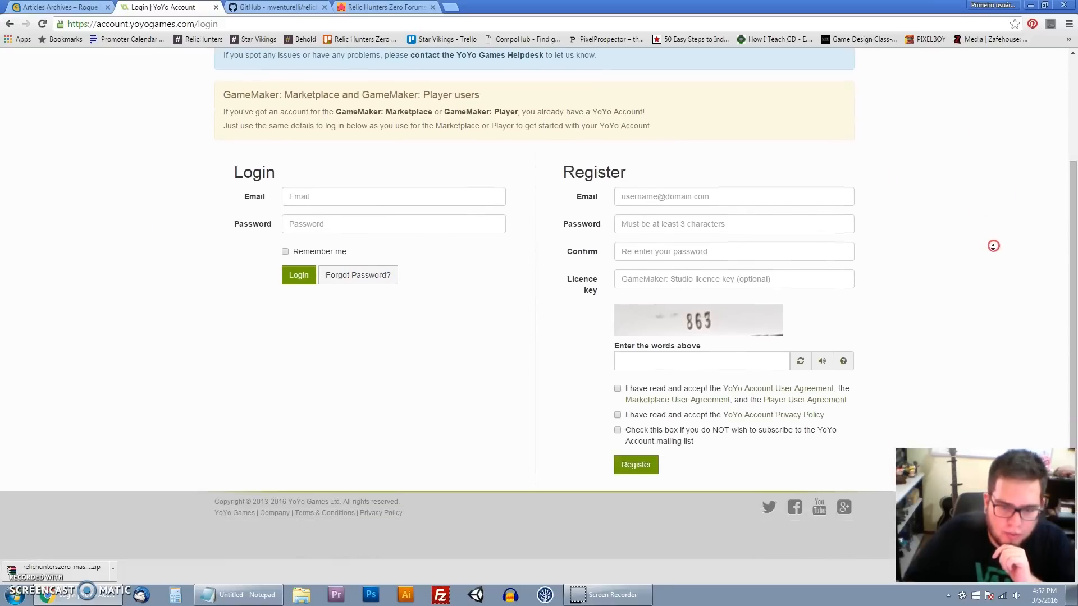
pyautogui.click(734, 223)
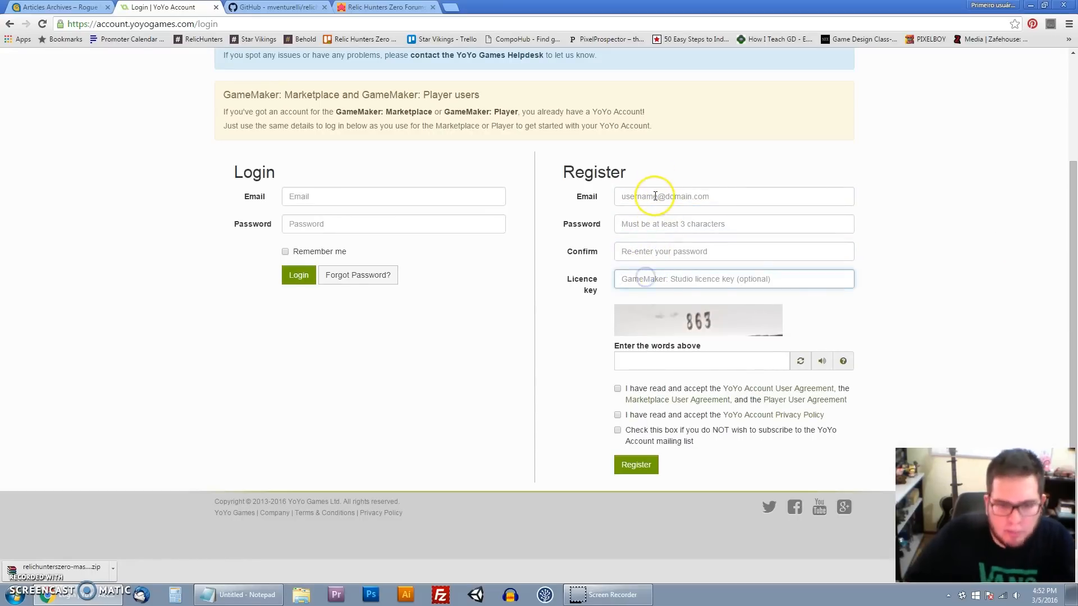
pyautogui.click(733, 223)
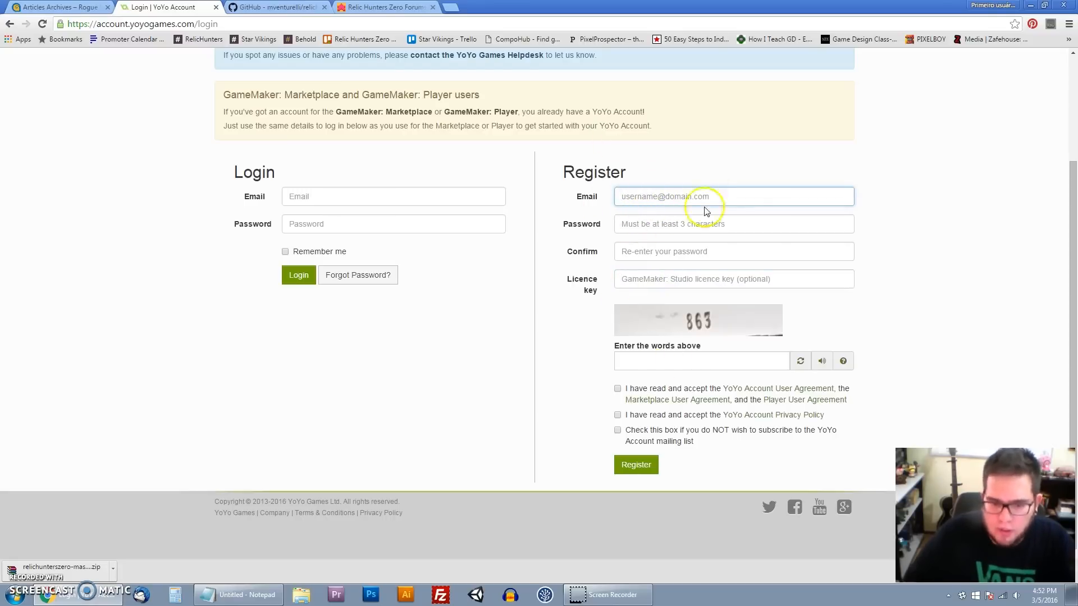
pyautogui.moveTo(595, 284)
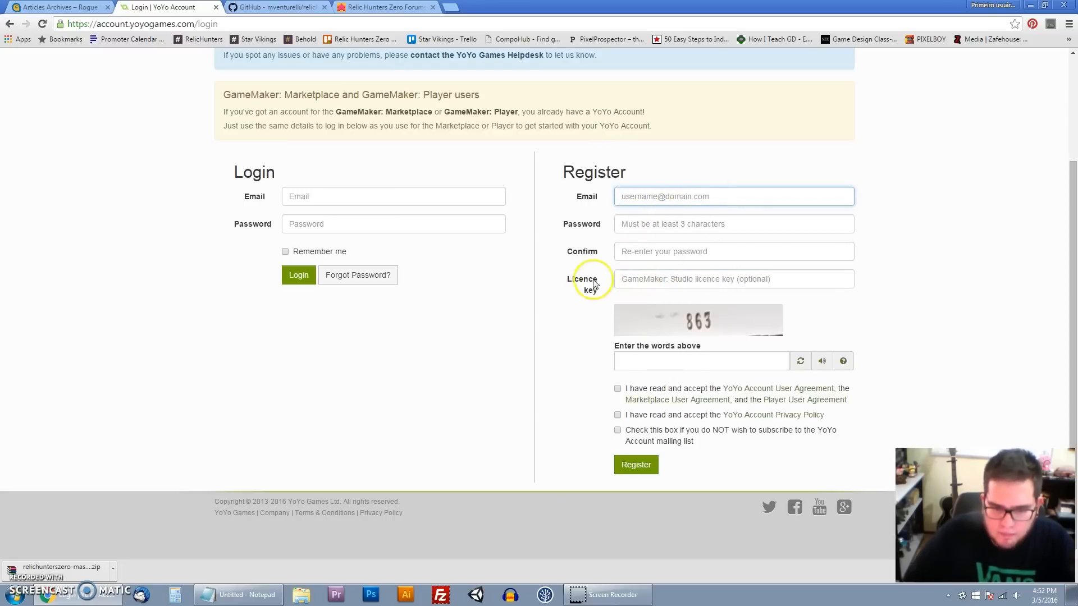
pyautogui.click(732, 278)
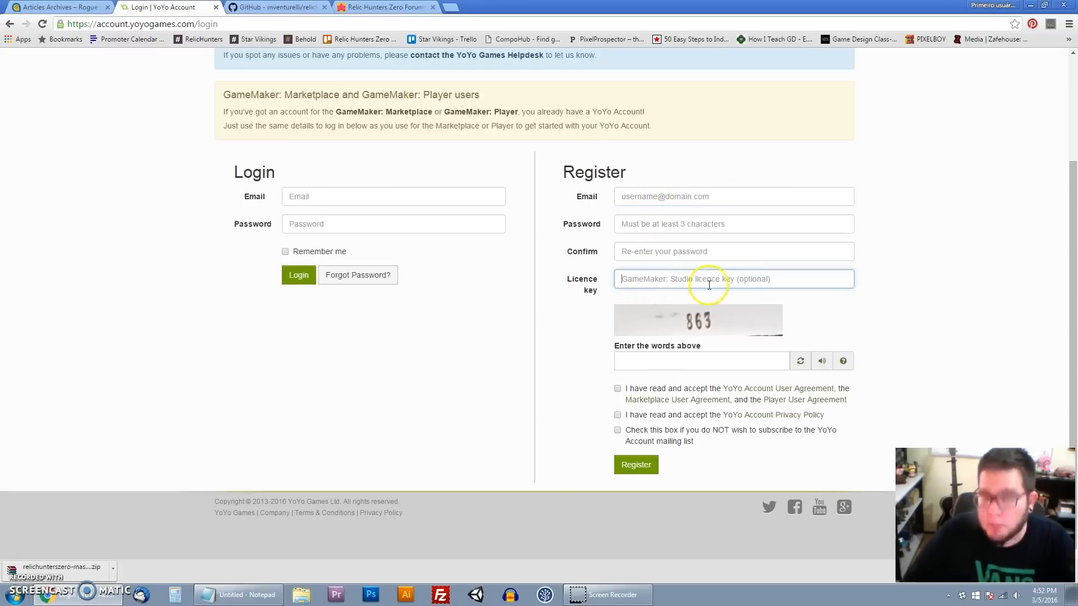
pyautogui.moveTo(700, 288)
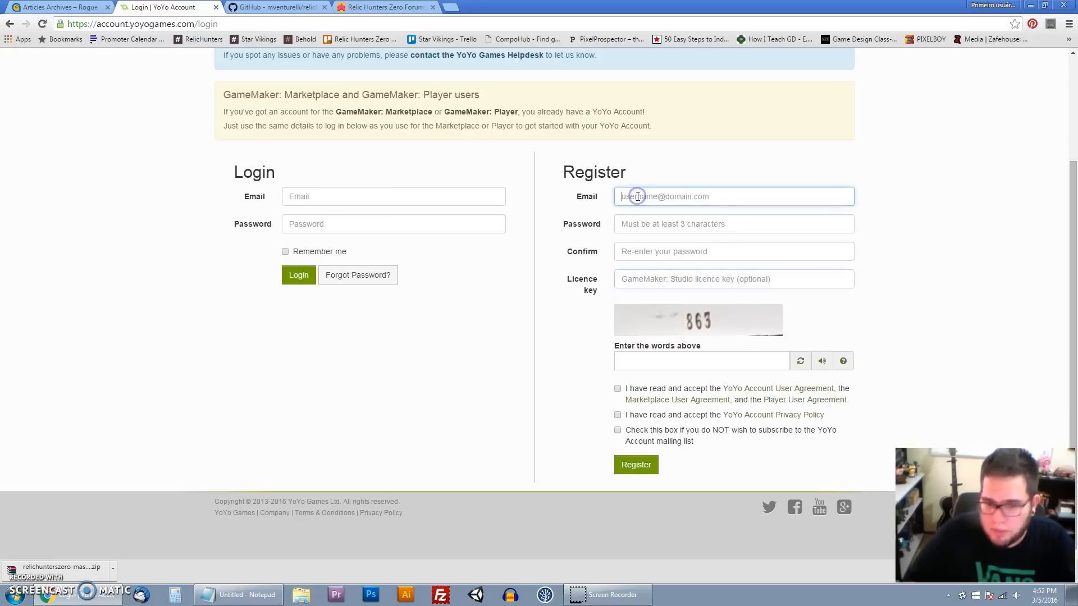
pyautogui.click(733, 224)
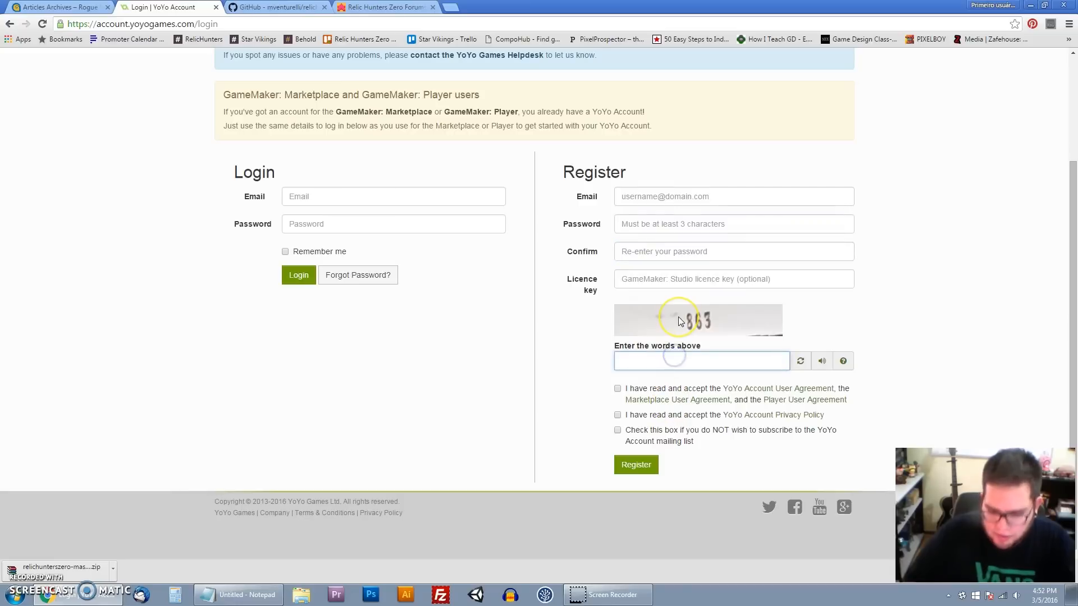
pyautogui.write('863')
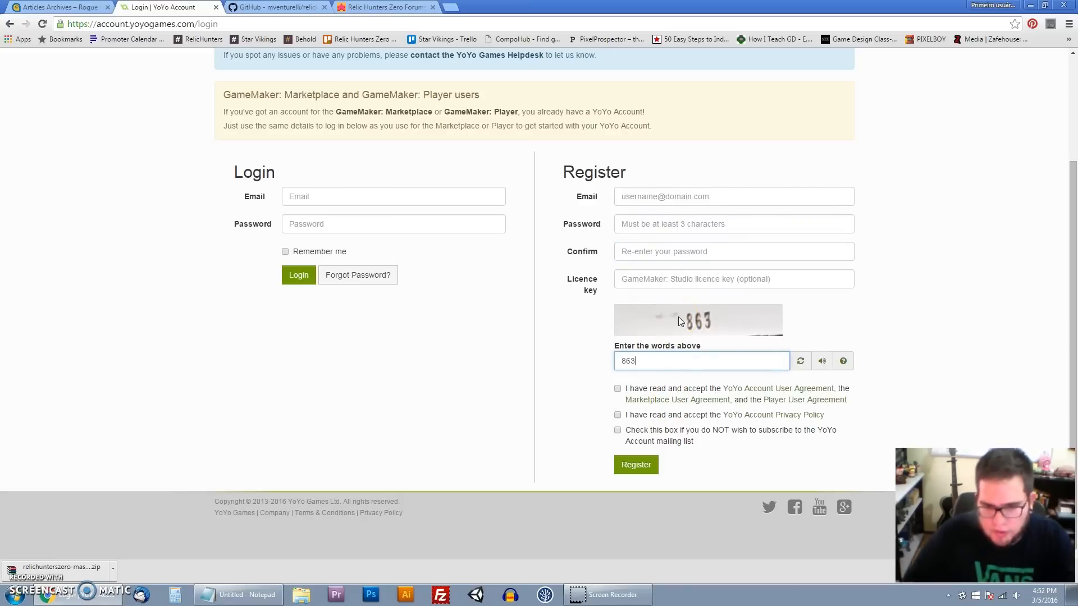
# - Tick the agreement and mailing-list boxes, then go back to the GameMaker product page
pyautogui.click(616, 389)
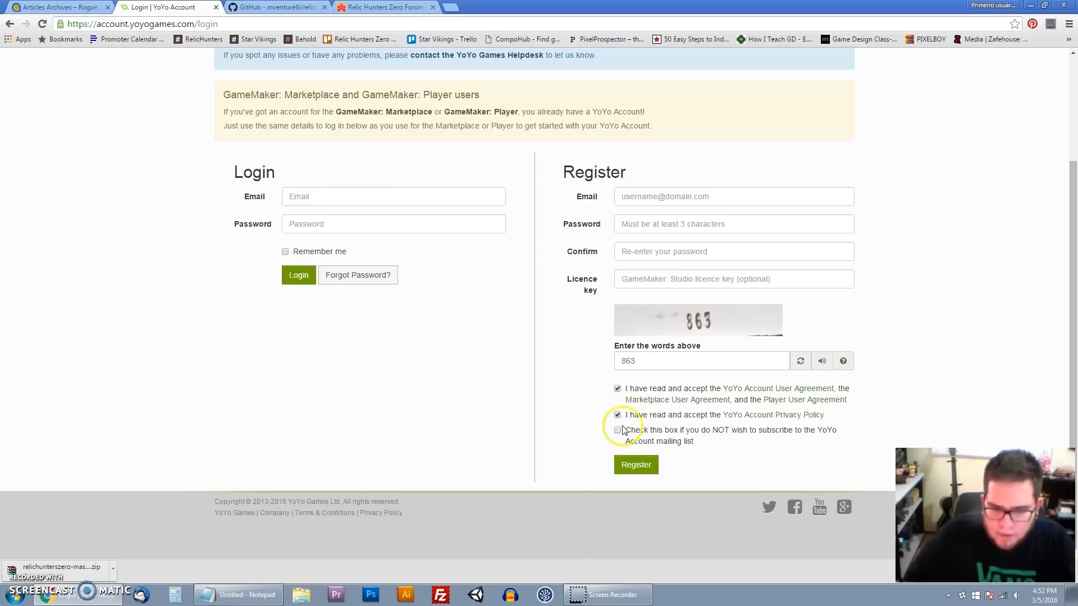
pyautogui.moveTo(617, 438)
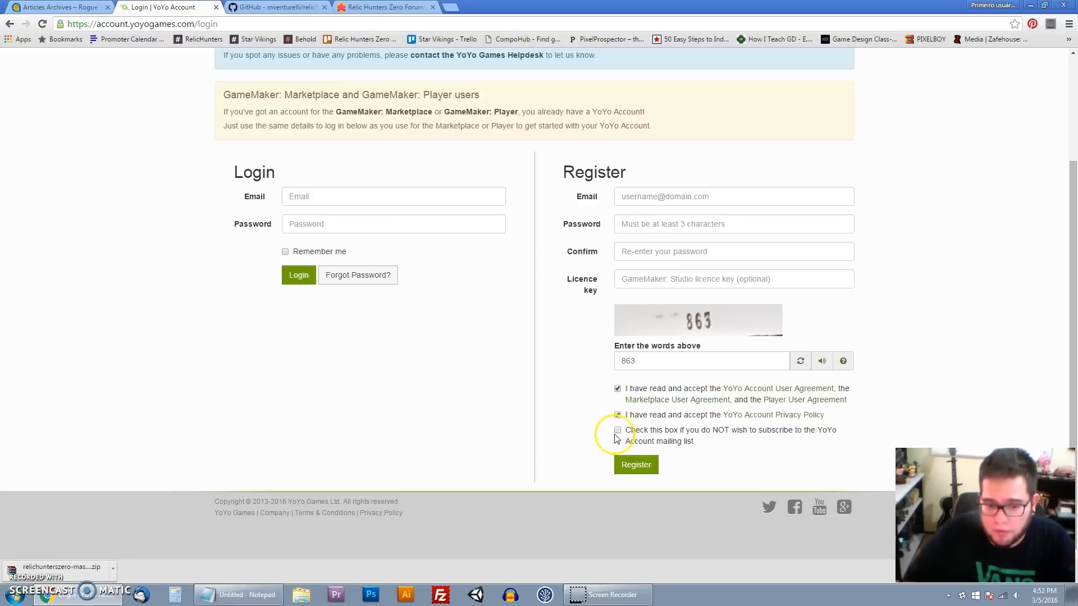
pyautogui.click(617, 430)
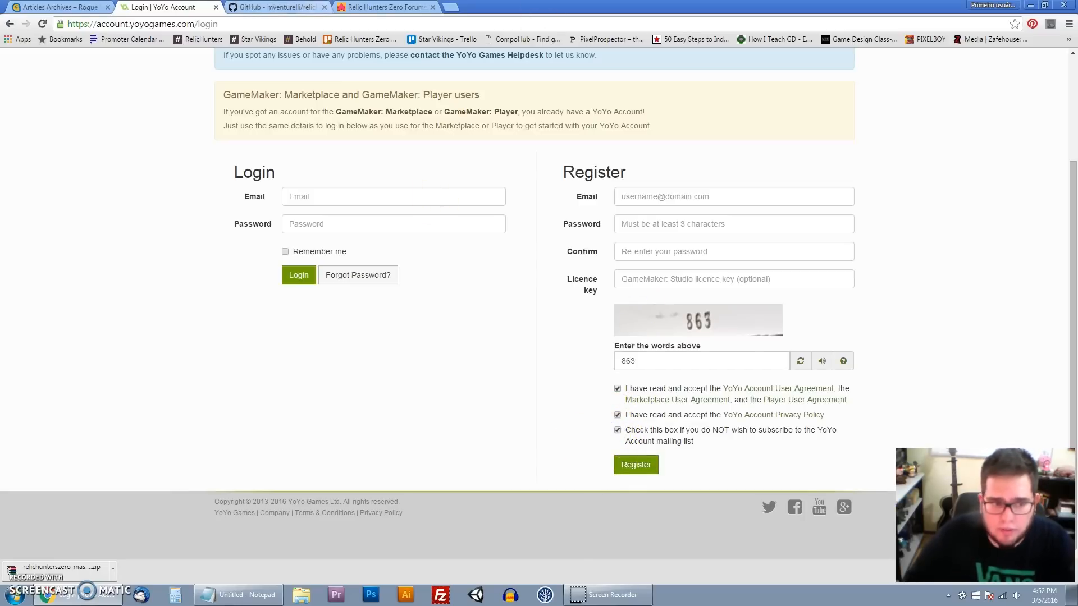
pyautogui.moveTo(582, 206)
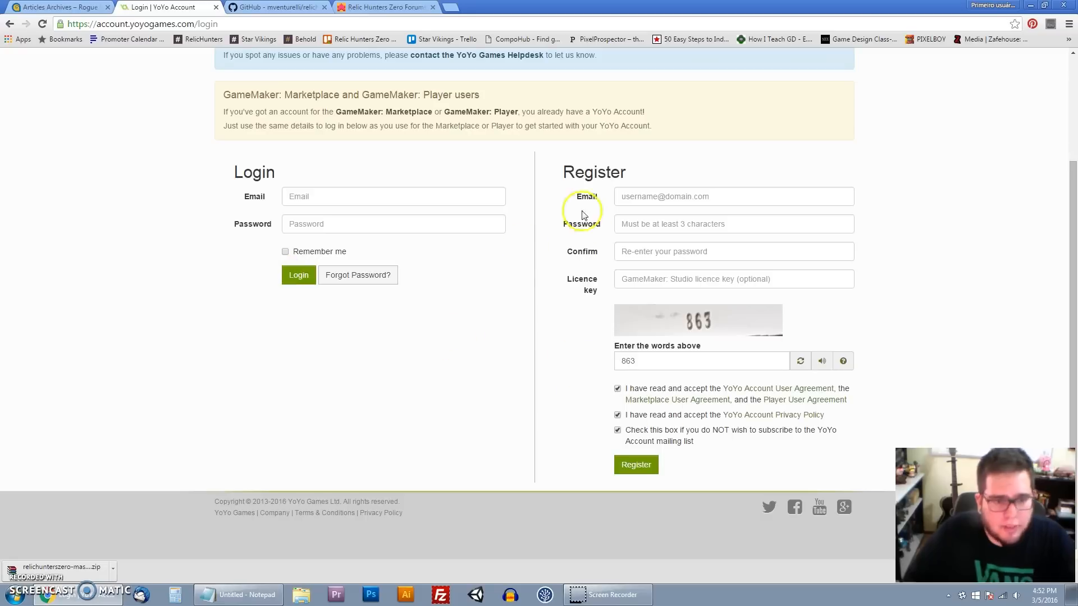
pyautogui.moveTo(257, 274)
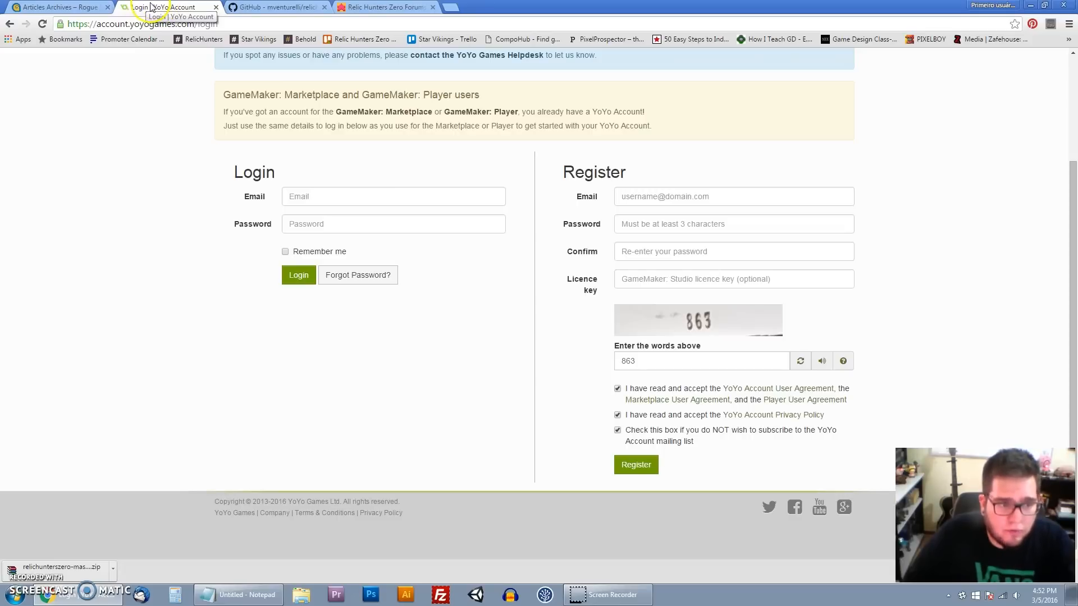
pyautogui.click(10, 24)
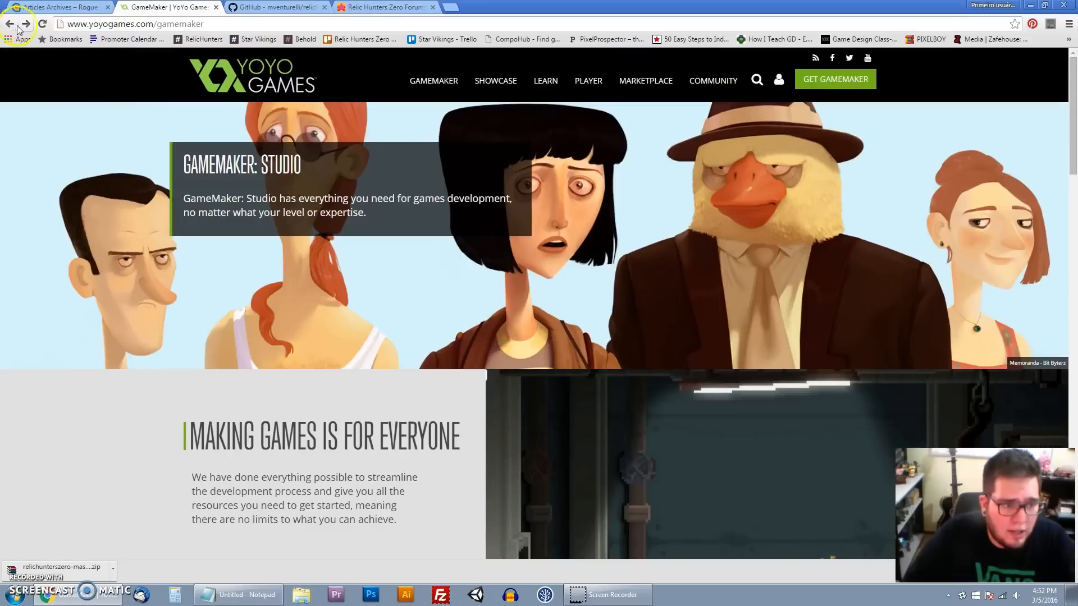
pyautogui.click(8, 24)
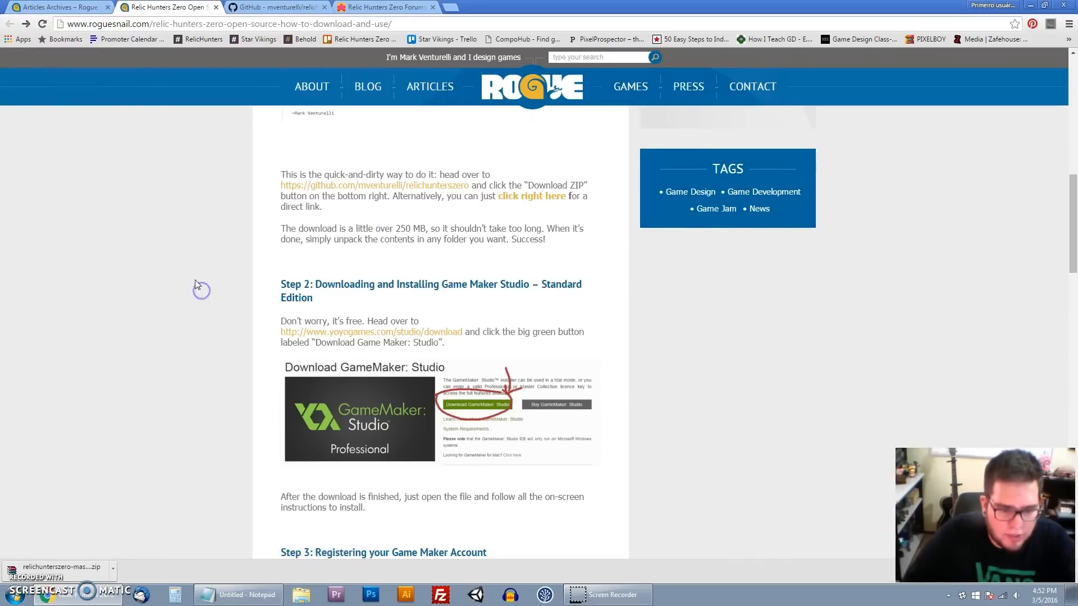
pyautogui.scroll(-3)
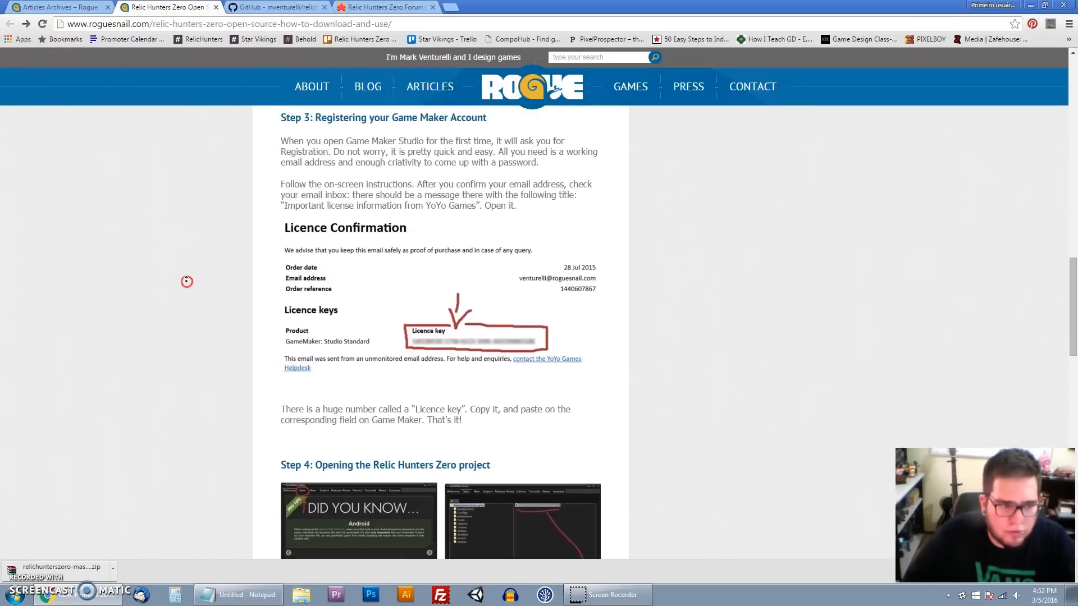
pyautogui.scroll(3)
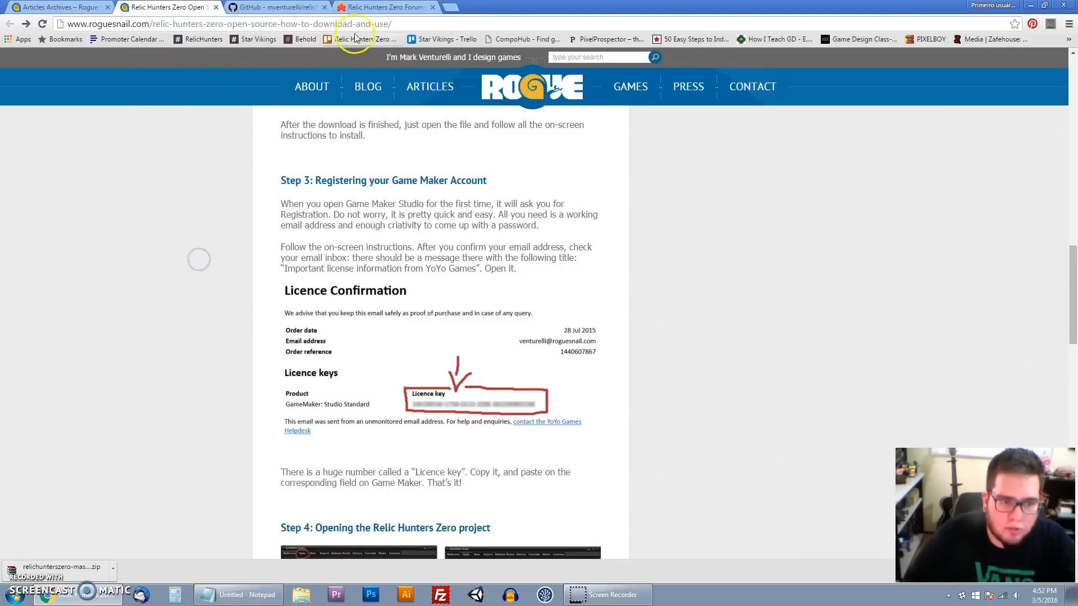
pyautogui.click(226, 23)
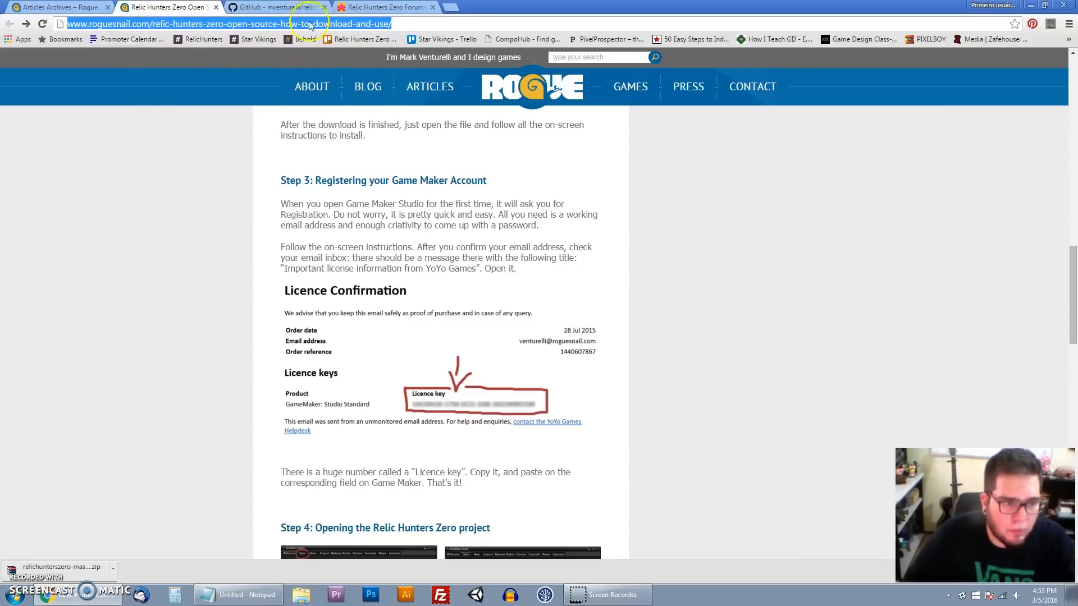
pyautogui.scroll(-3)
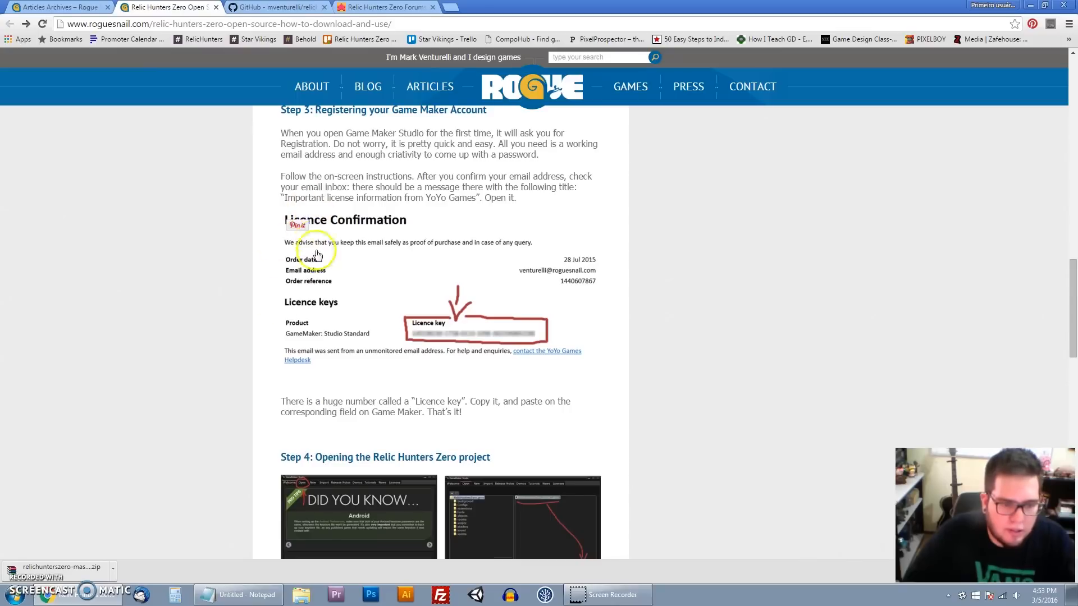
pyautogui.scroll(-3)
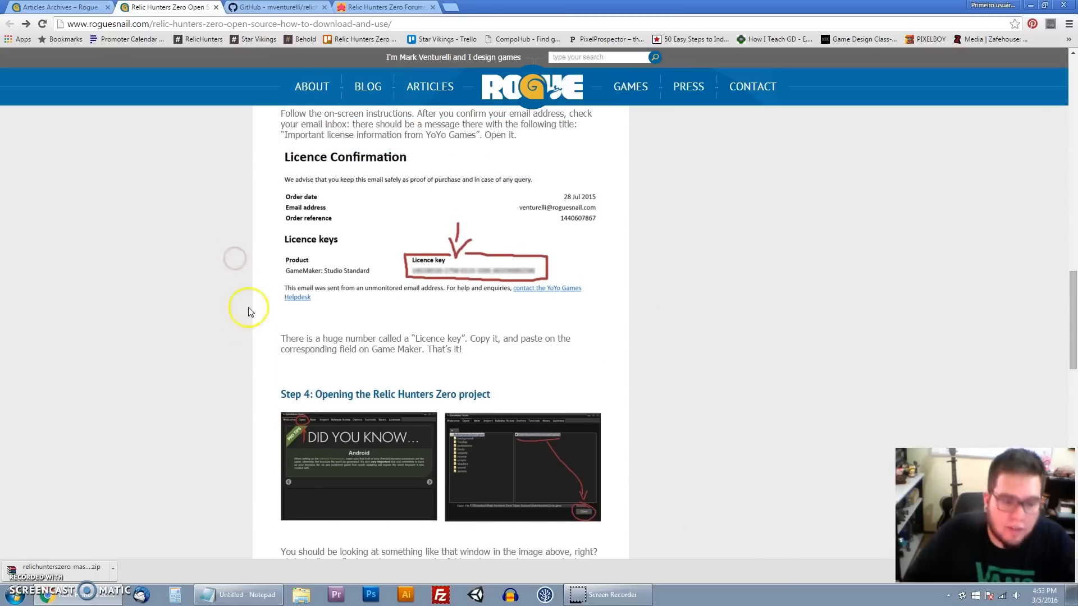
pyautogui.moveTo(380, 333)
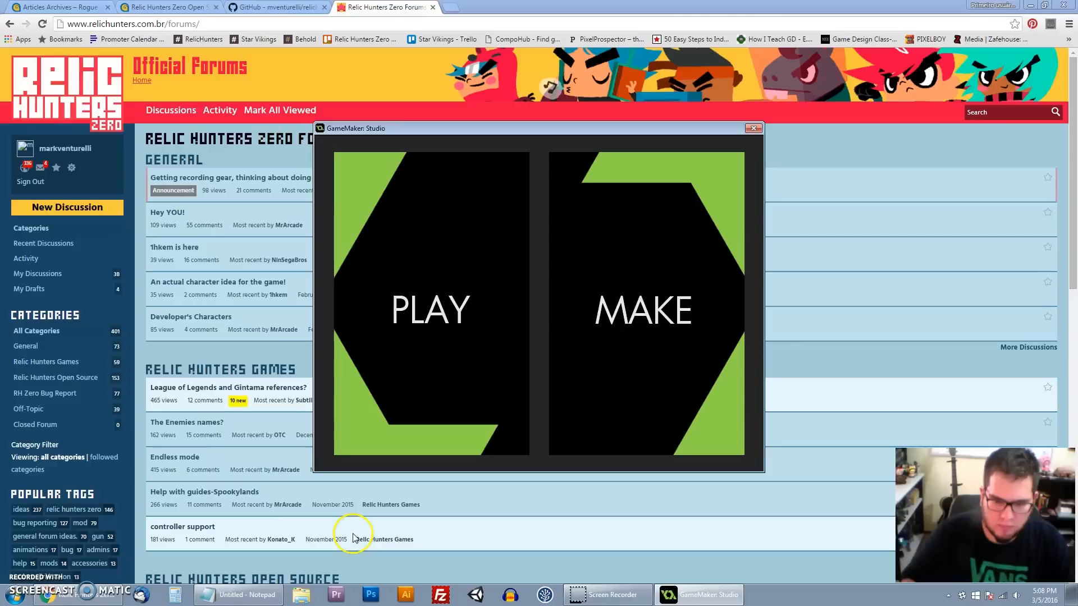
pyautogui.moveTo(389, 539)
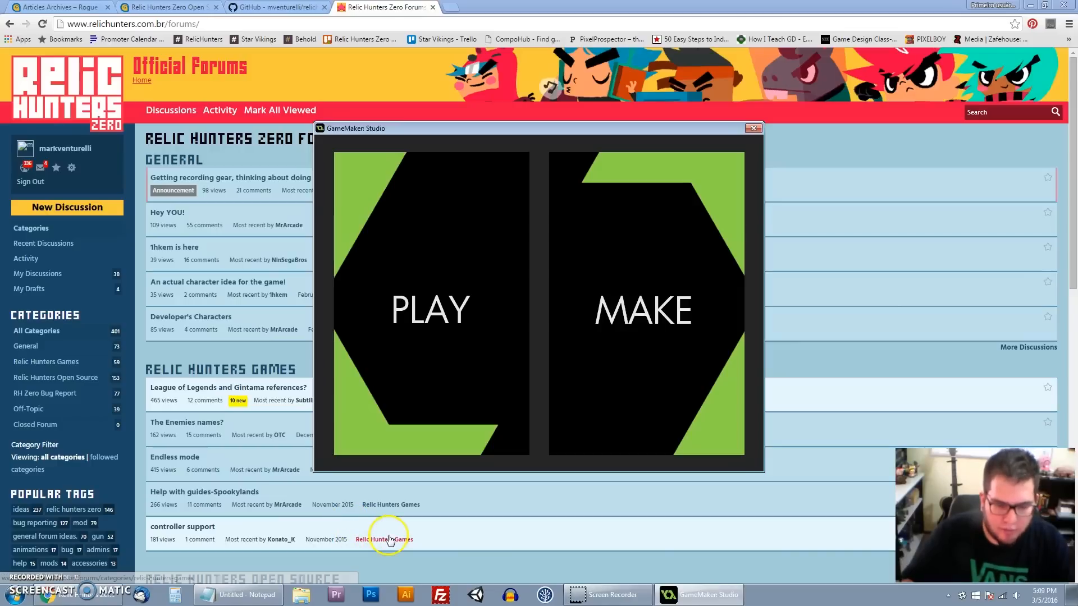
pyautogui.moveTo(647, 512)
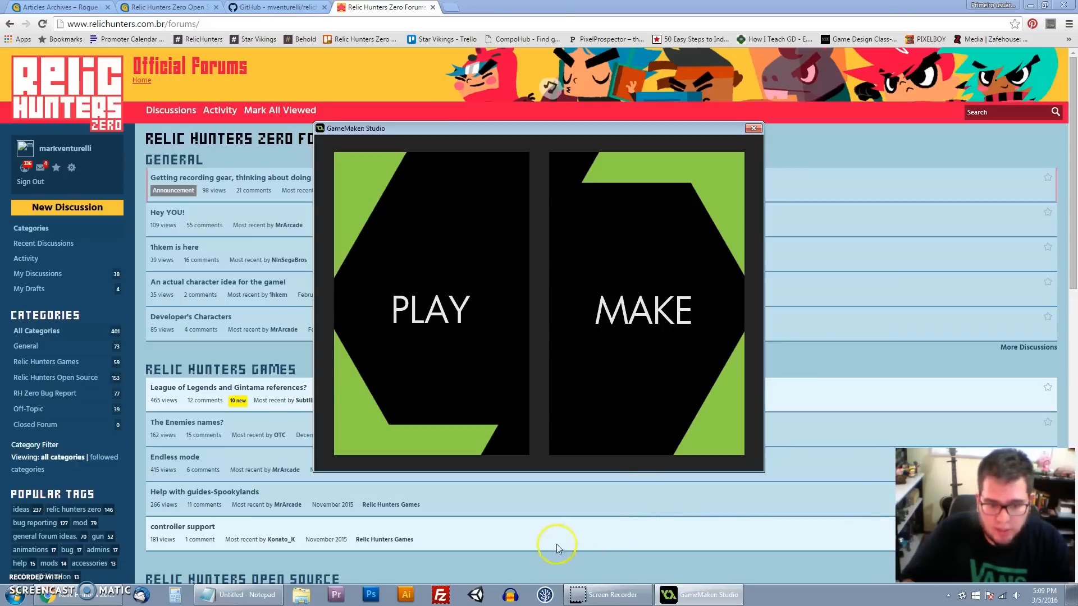
pyautogui.moveTo(700, 525)
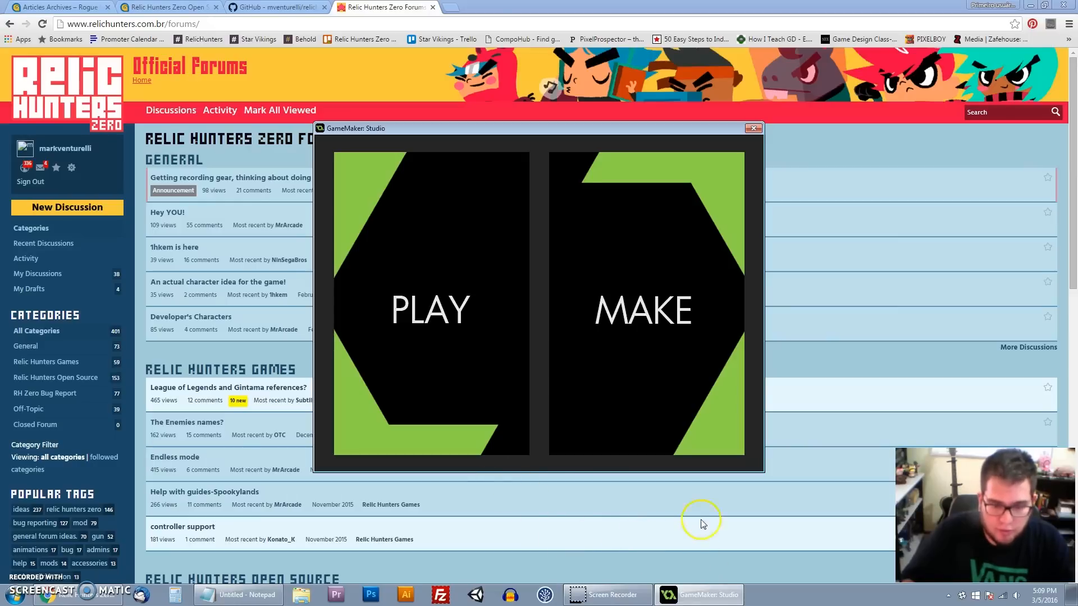
pyautogui.moveTo(765, 256)
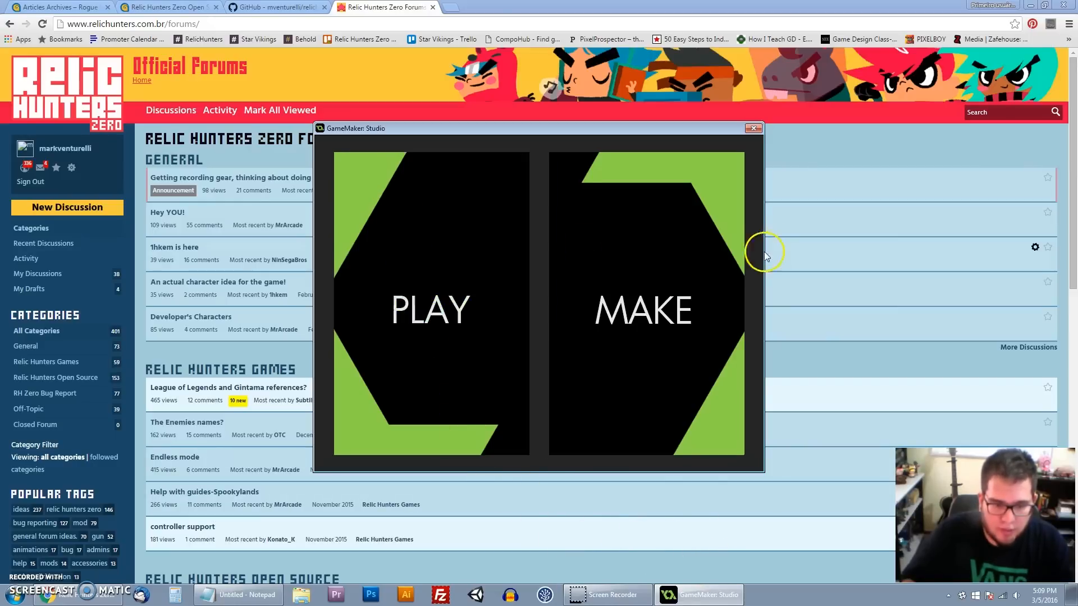
pyautogui.moveTo(626, 299)
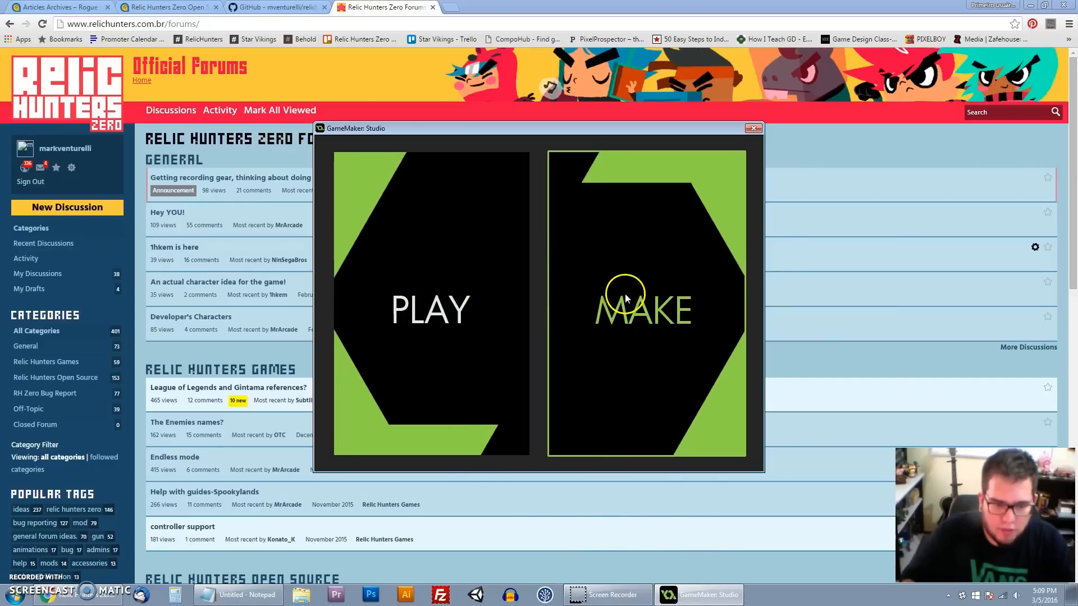
pyautogui.moveTo(611, 337)
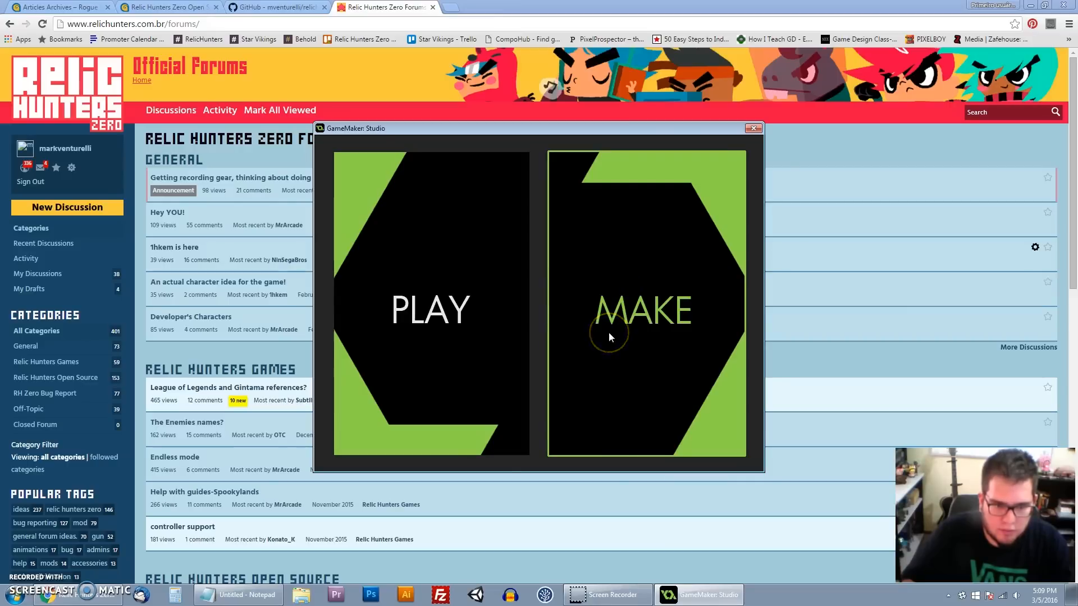
pyautogui.moveTo(630, 373)
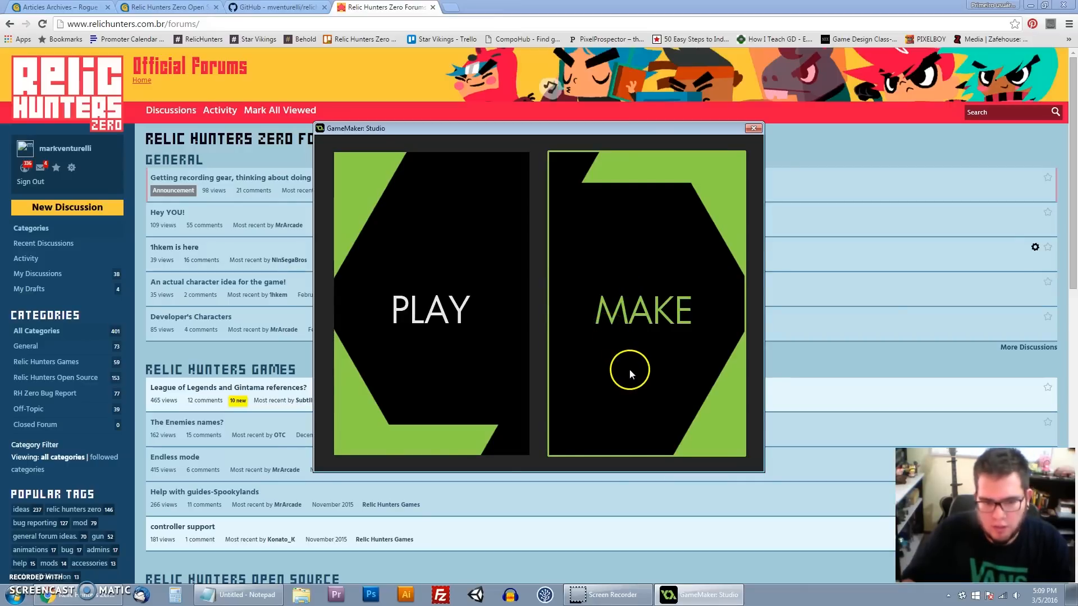
# - Choose Make in the launcher to reach the GameMaker: Studio start window
pyautogui.click(752, 128)
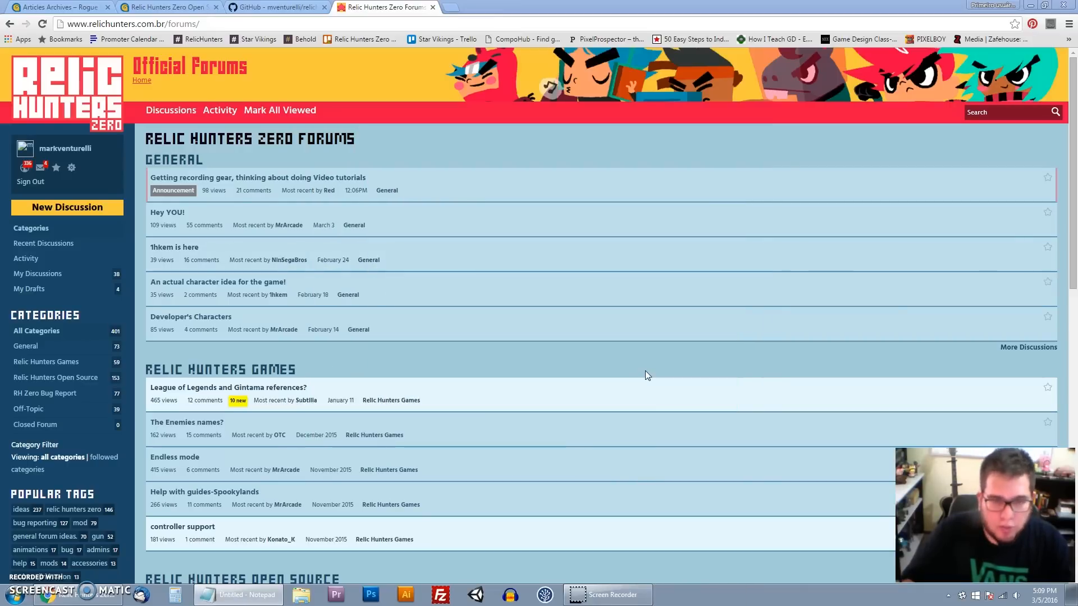
pyautogui.moveTo(637, 359)
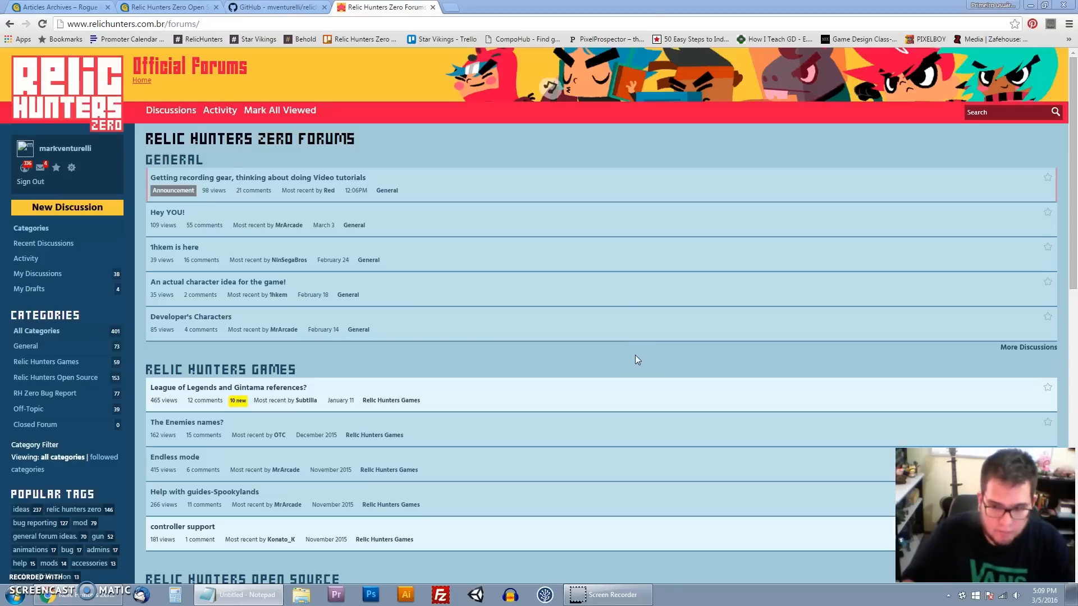
pyautogui.moveTo(701, 595)
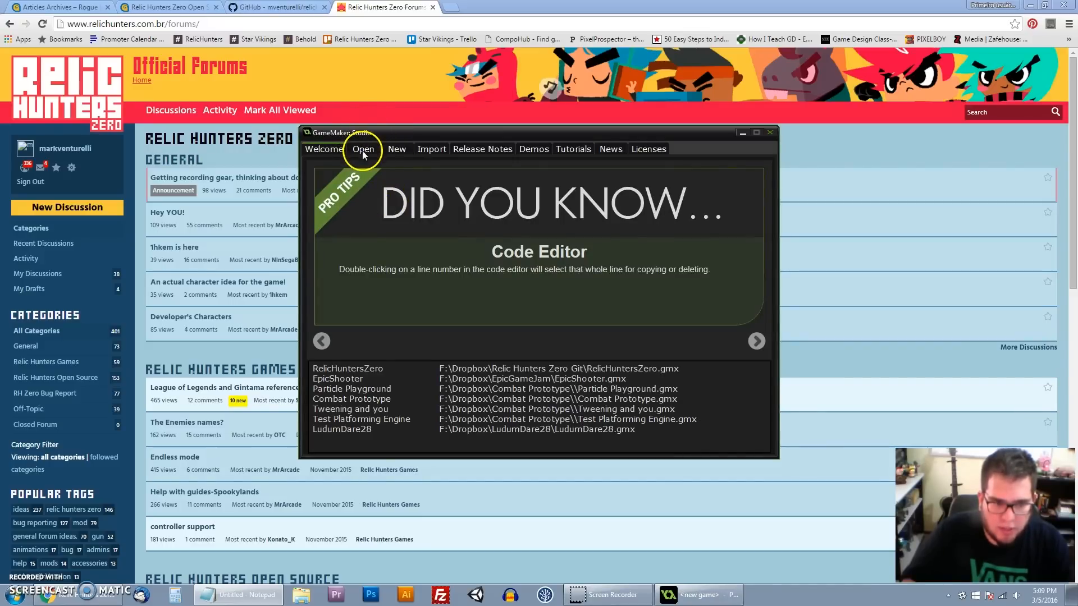
# - In the Open tab, browse from Computer into the F: drive's Dropbox folder
pyautogui.click(363, 150)
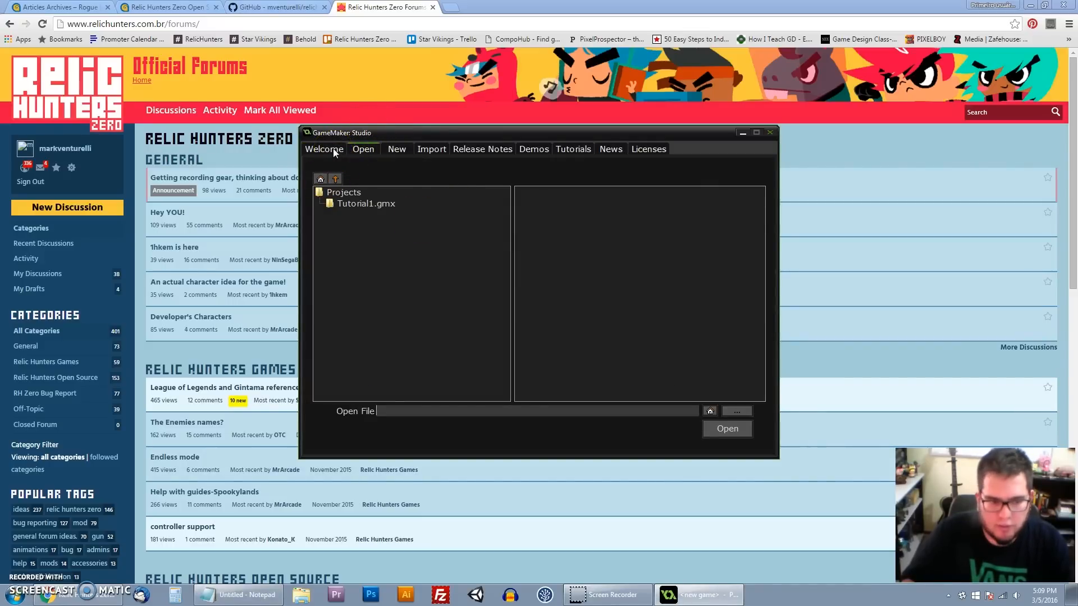
pyautogui.moveTo(344, 162)
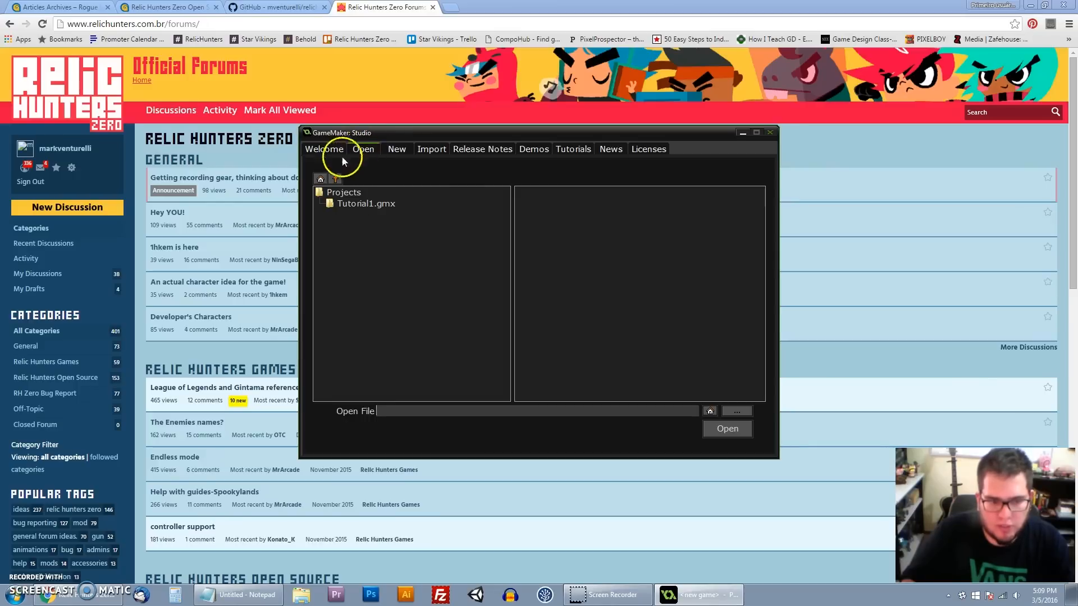
pyautogui.click(323, 149)
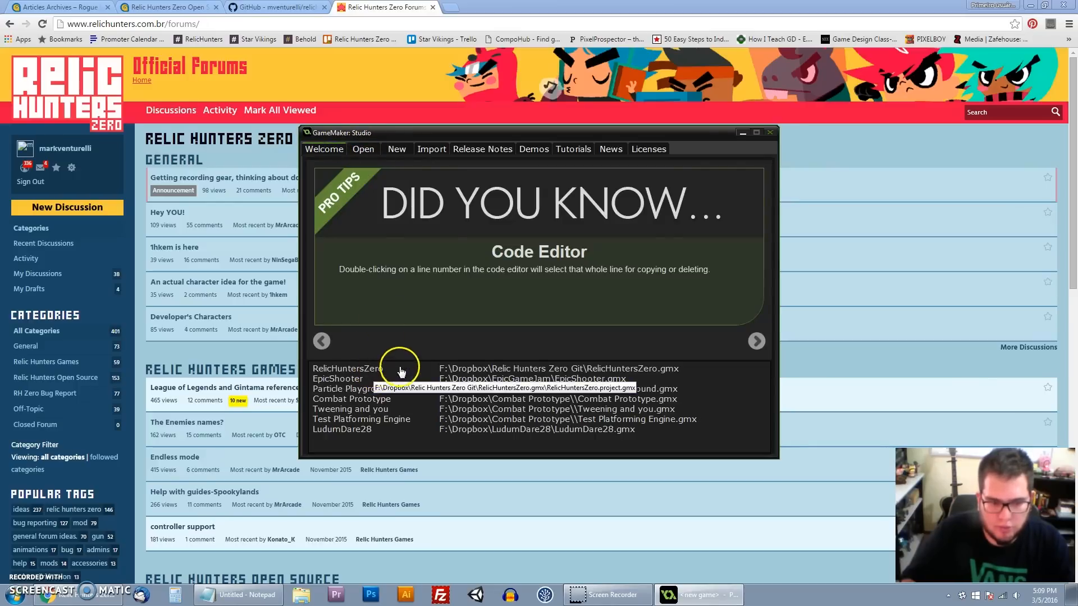
pyautogui.click(362, 149)
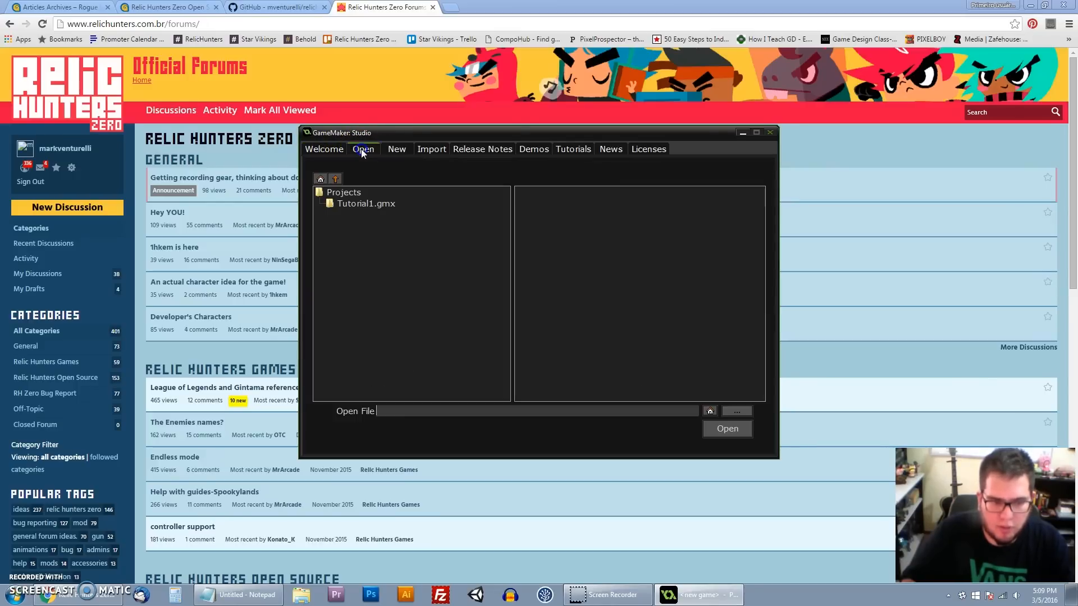
pyautogui.click(335, 178)
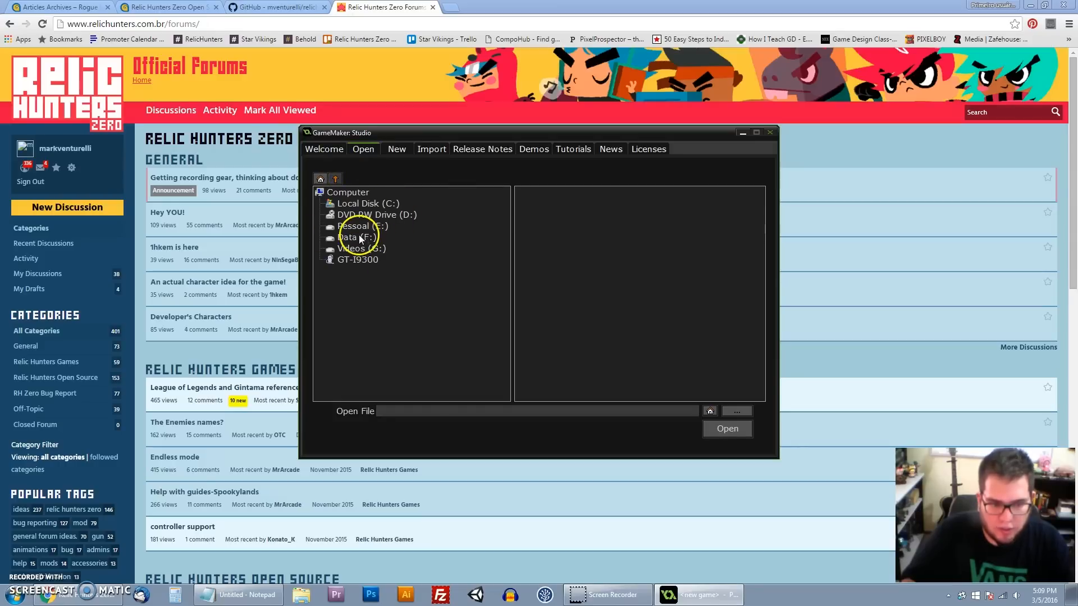
pyautogui.doubleClick(357, 237)
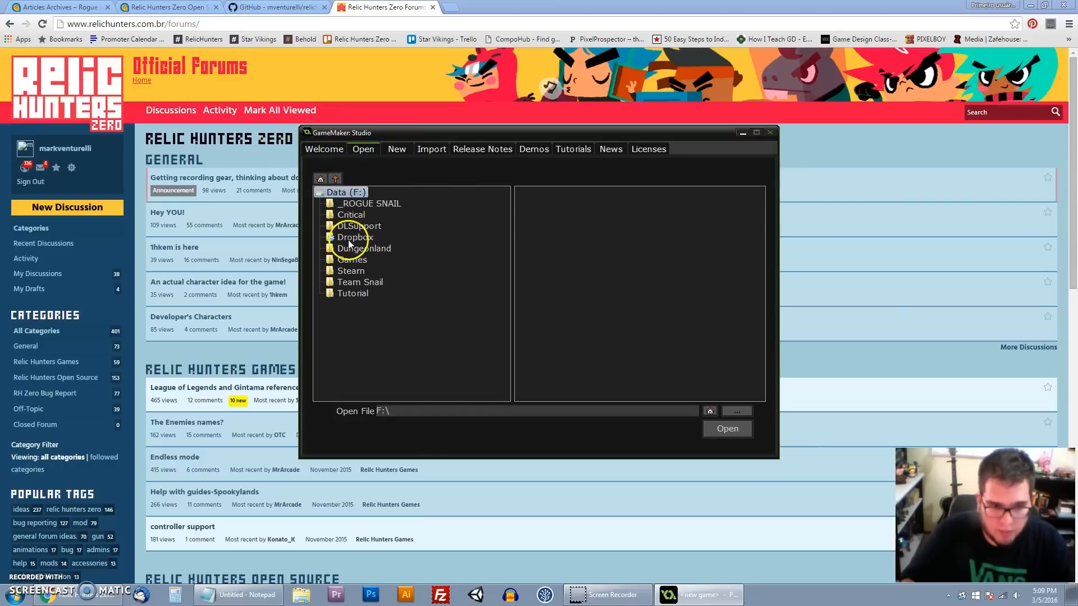
pyautogui.doubleClick(356, 237)
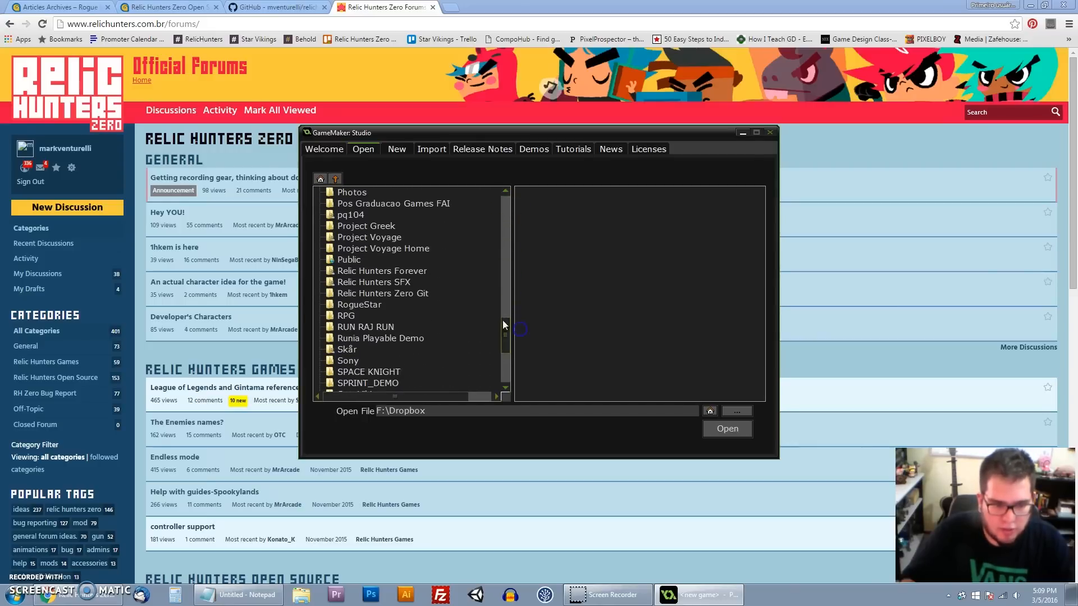
# - Enter Relic Hunters Zero Git/RelicHuntersZero.gmx and choose RelicHuntersZero.project.gmx
pyautogui.doubleClick(381, 293)
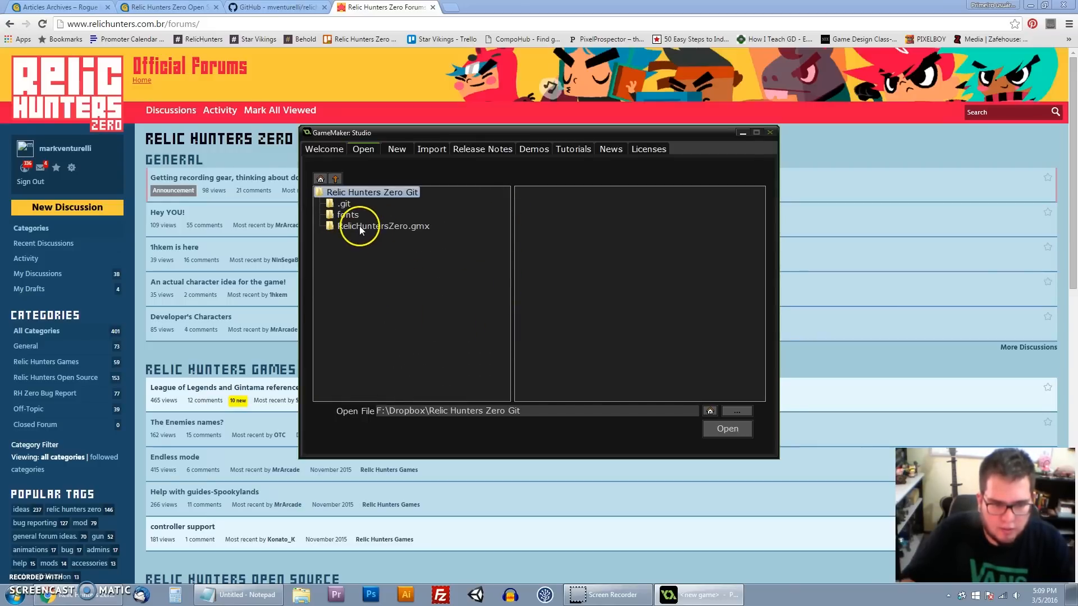
pyautogui.doubleClick(384, 226)
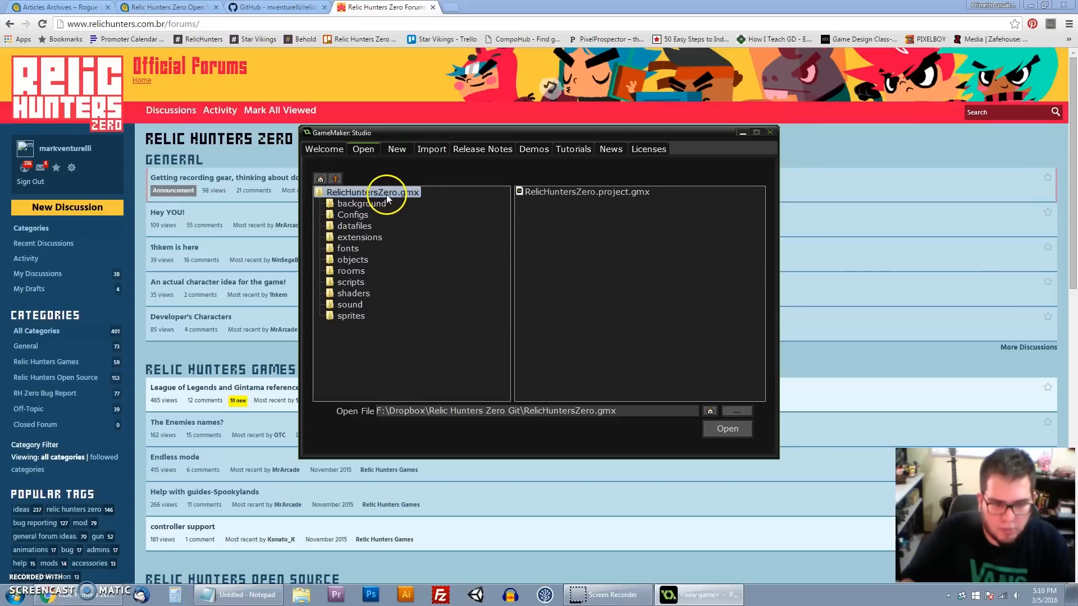
pyautogui.click(586, 192)
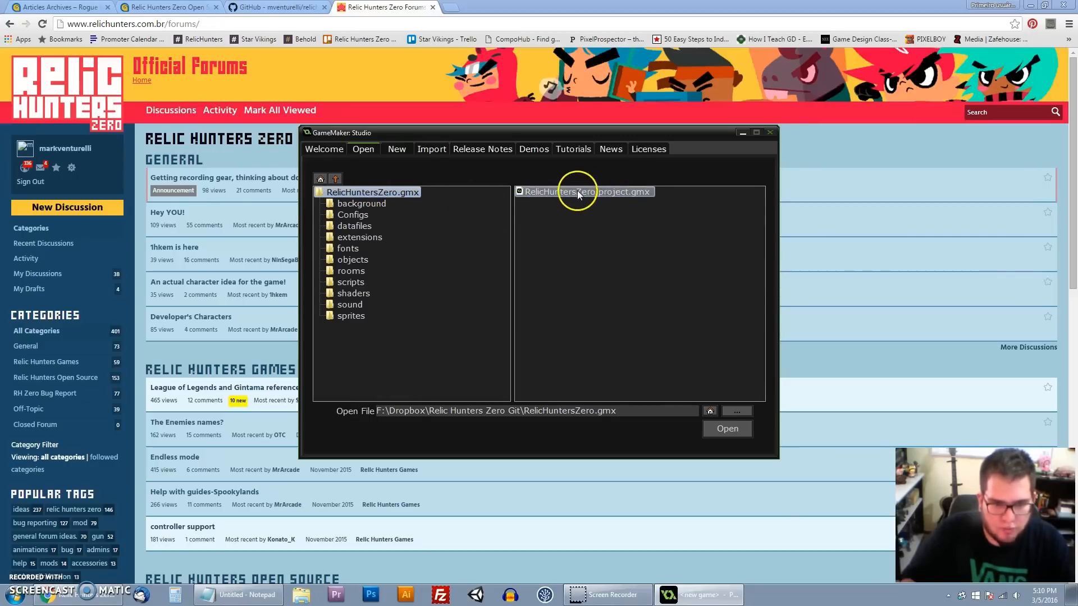
pyautogui.click(586, 192)
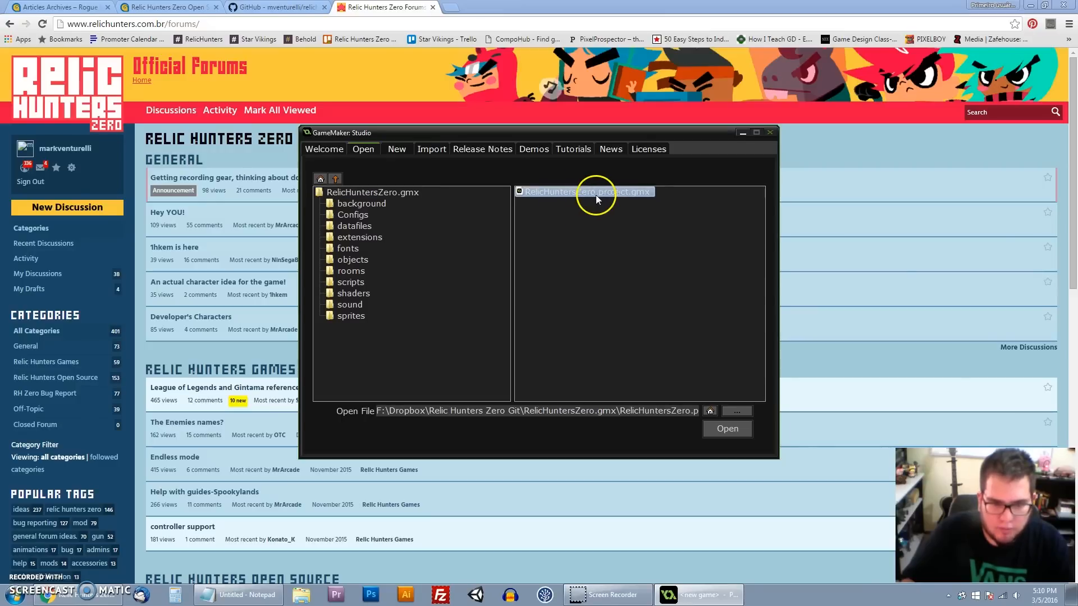
pyautogui.moveTo(622, 197)
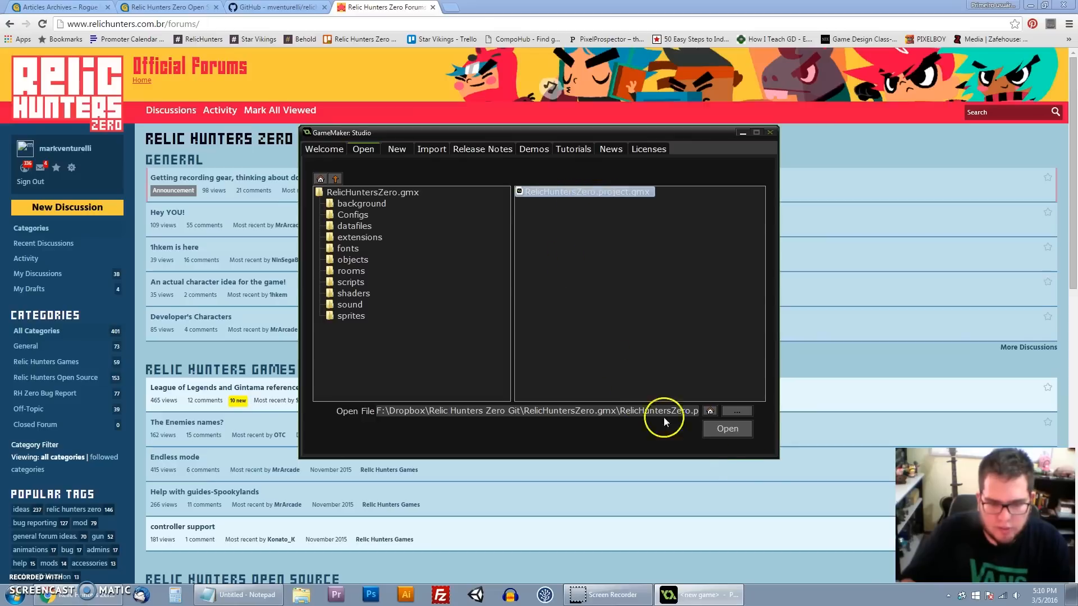
# - Switch from the forums page back to the RelicHuntersZero.project.gmx project in GameMaker Studio
pyautogui.click(727, 429)
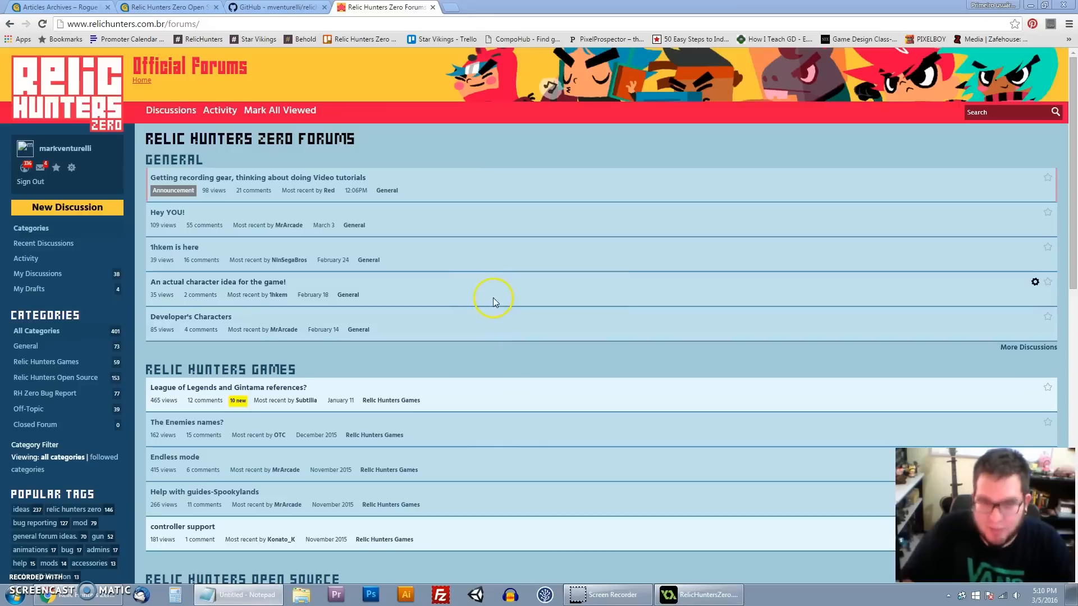
pyautogui.moveTo(638, 488)
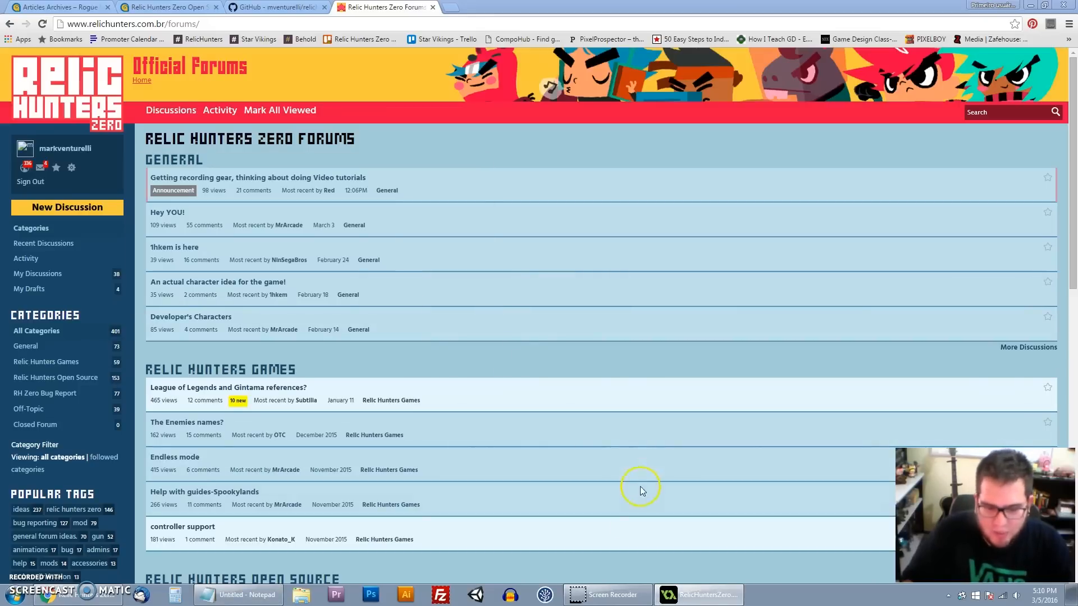
pyautogui.moveTo(664, 537)
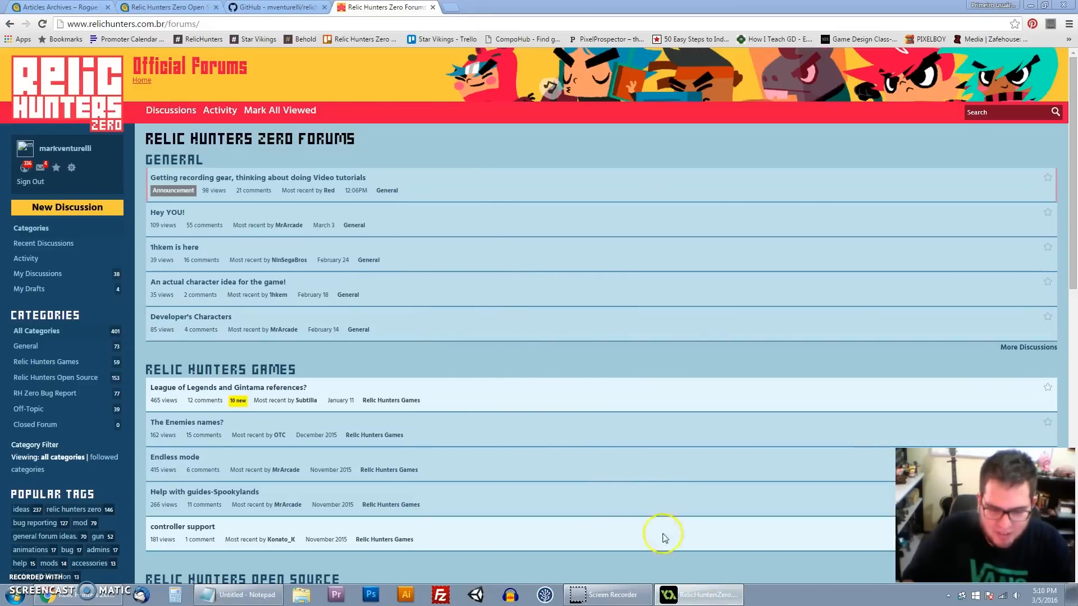
pyautogui.click(697, 595)
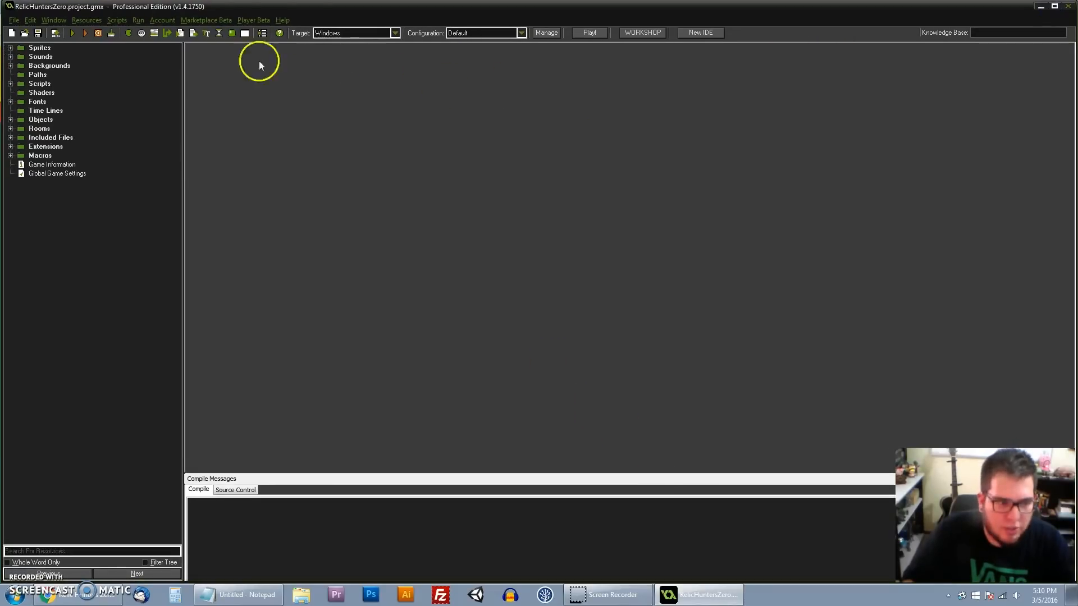
pyautogui.moveTo(394, 33)
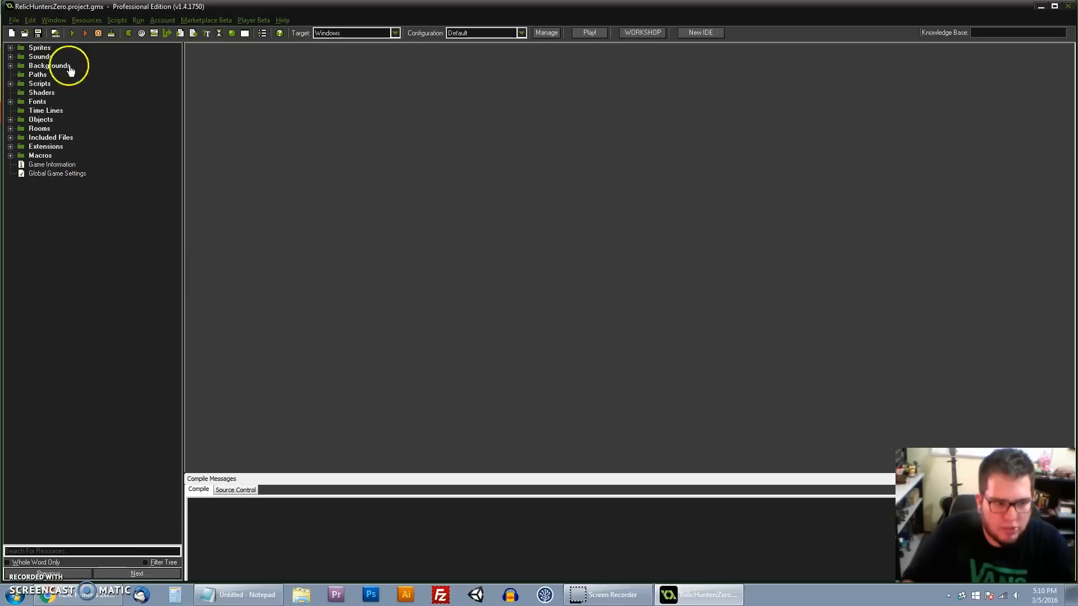
pyautogui.moveTo(313, 279)
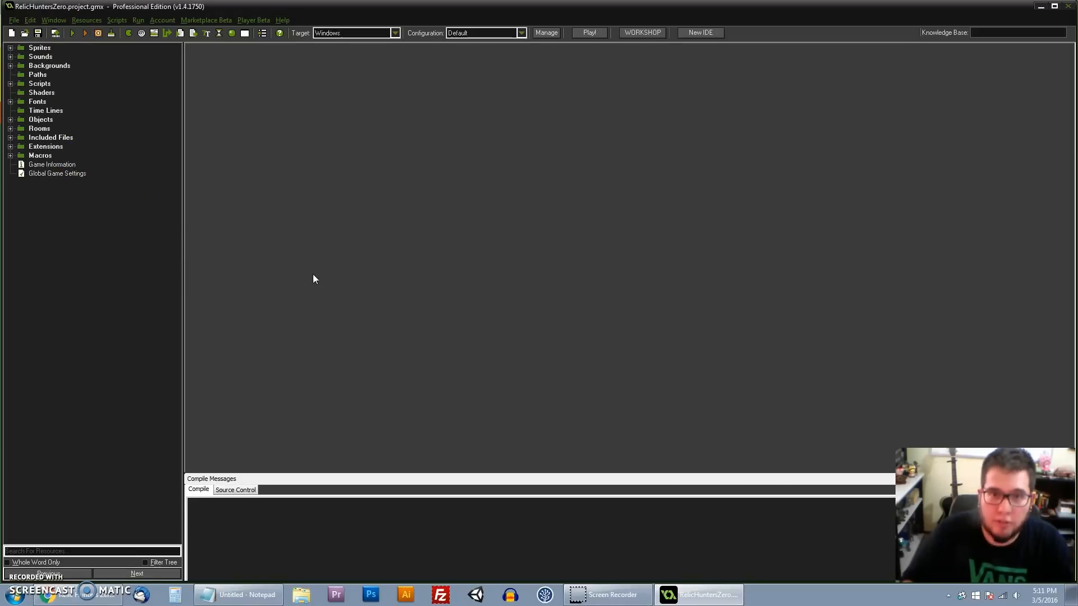
pyautogui.moveTo(281, 130)
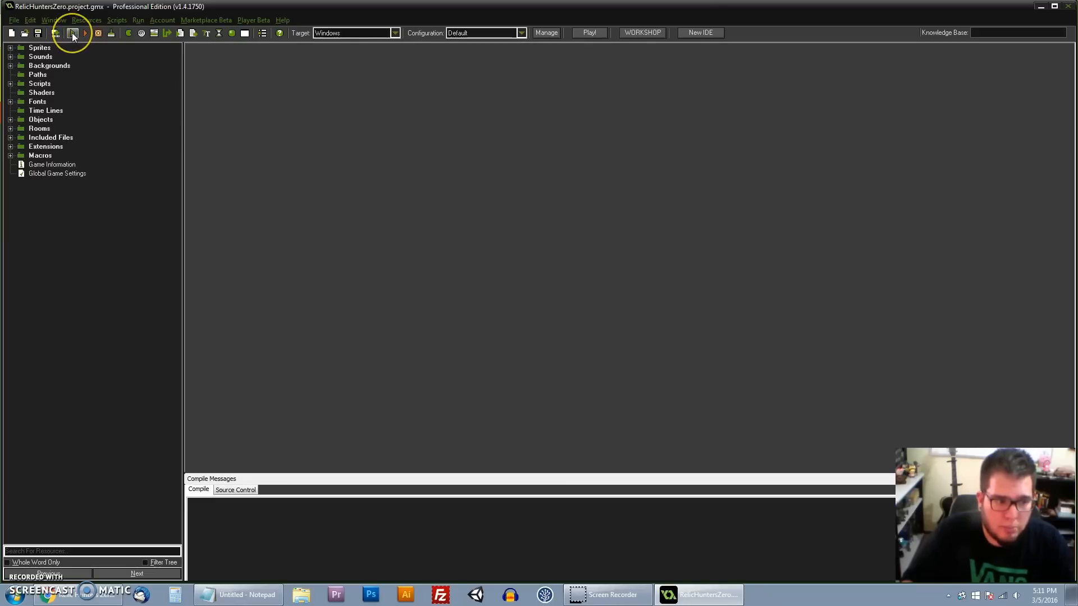
pyautogui.moveTo(111, 167)
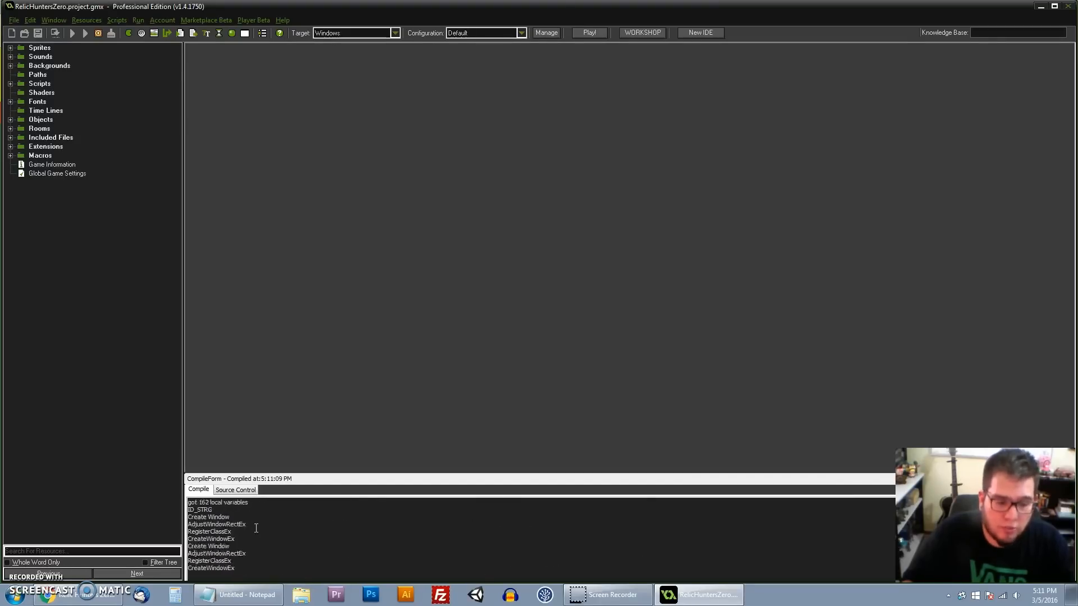
# - Run the Relic Hunters Zero game and wait for 'Compile finished' in Compile Messages
pyautogui.click(587, 32)
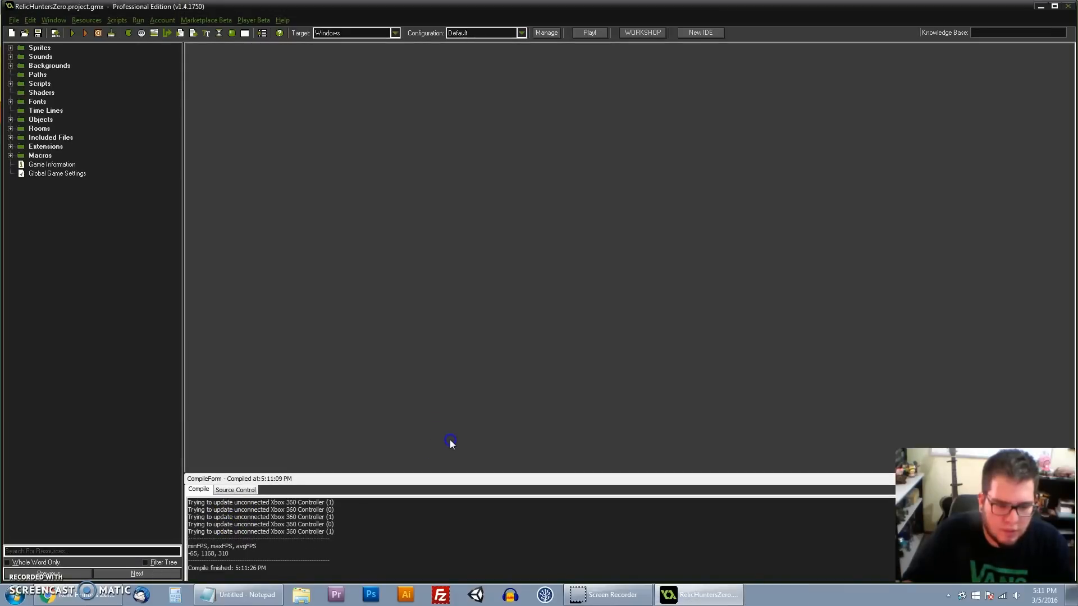
pyautogui.moveTo(281, 127)
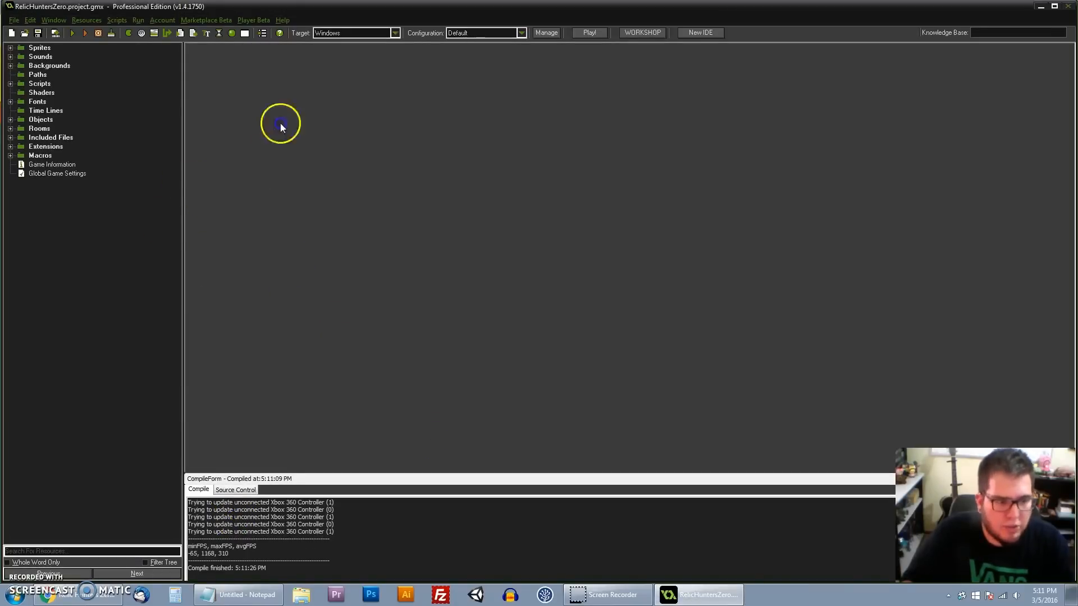
pyautogui.moveTo(554, 15)
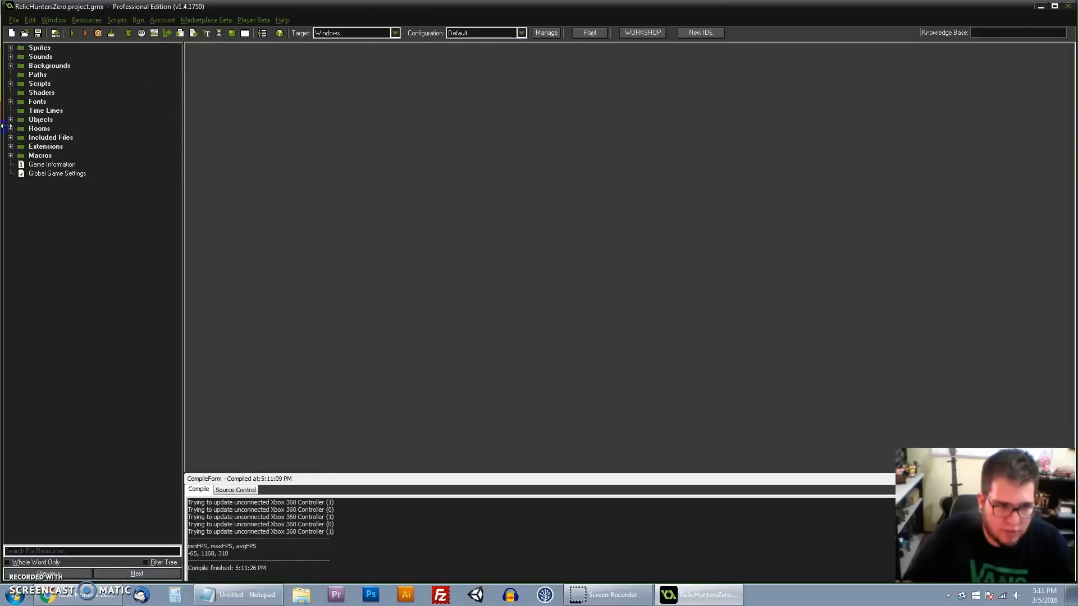
pyautogui.moveTo(151, 233)
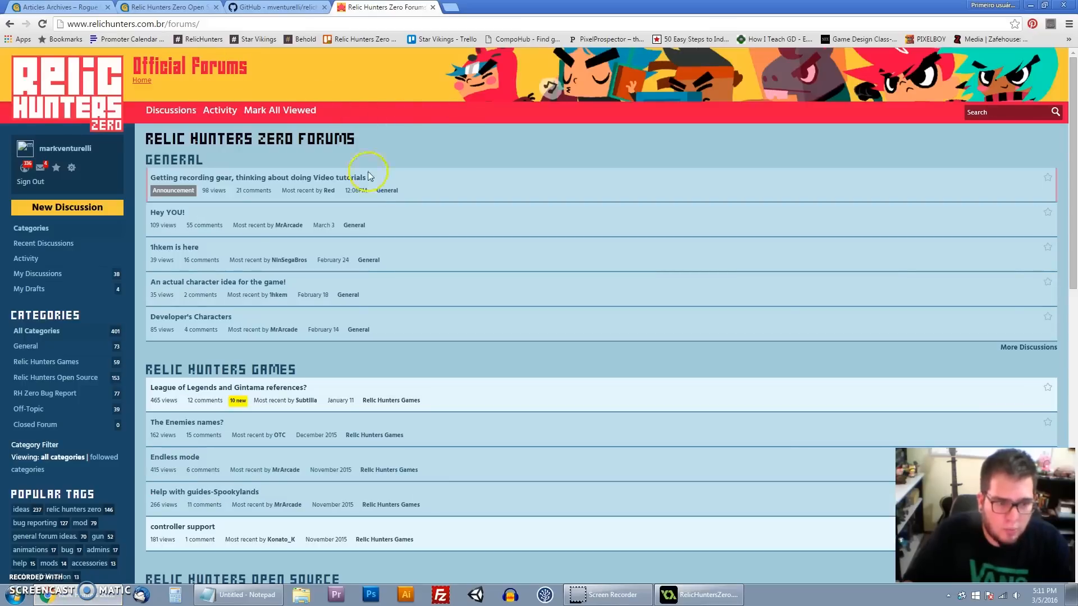
pyautogui.click(134, 24)
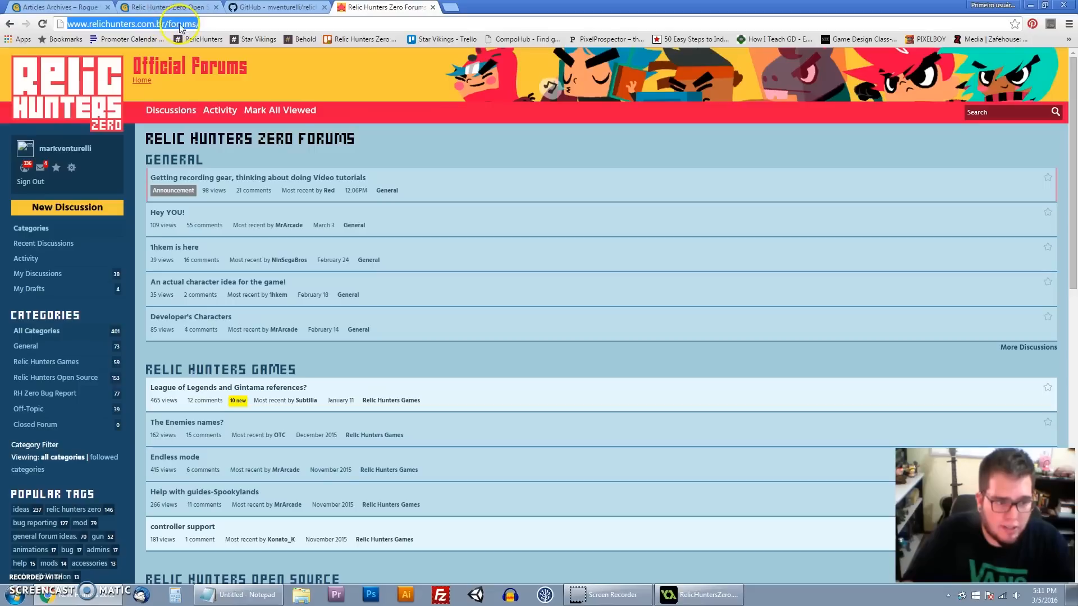
pyautogui.moveTo(464, 152)
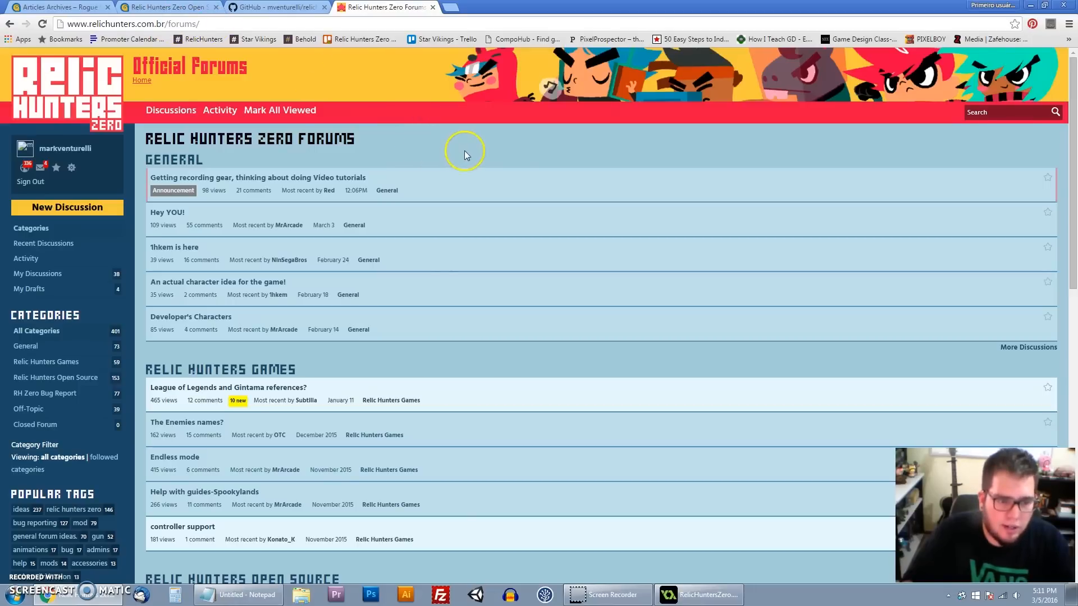
pyautogui.scroll(-3)
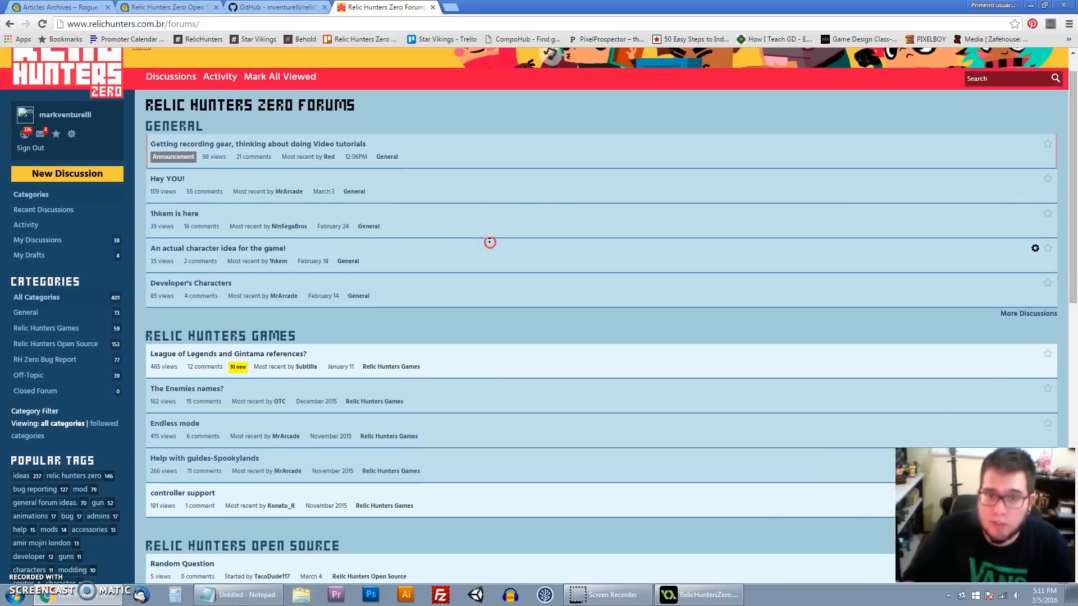
pyautogui.scroll(3)
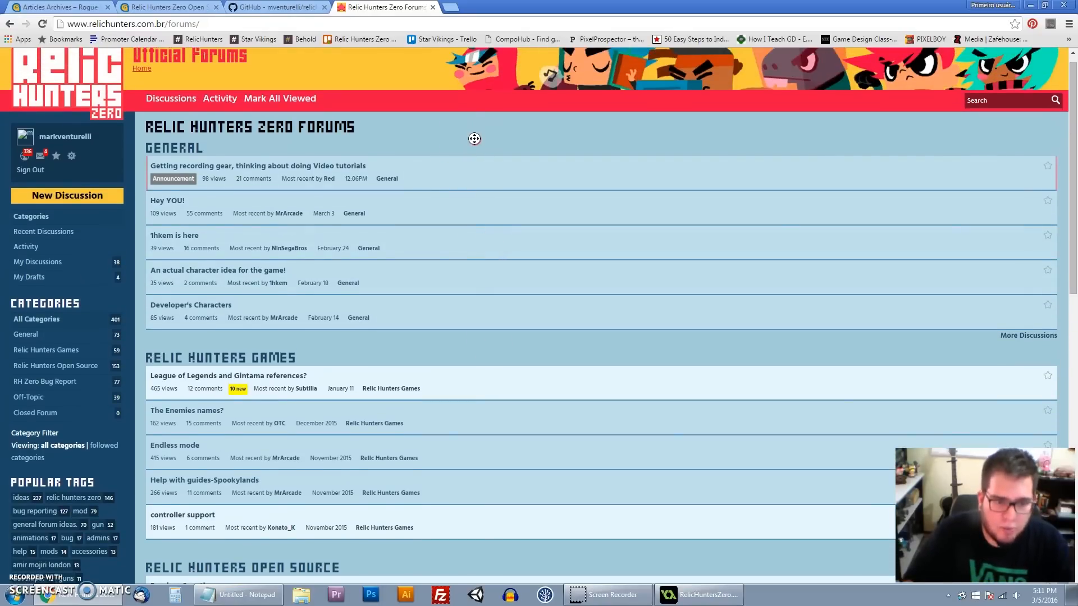
pyautogui.scroll(-3)
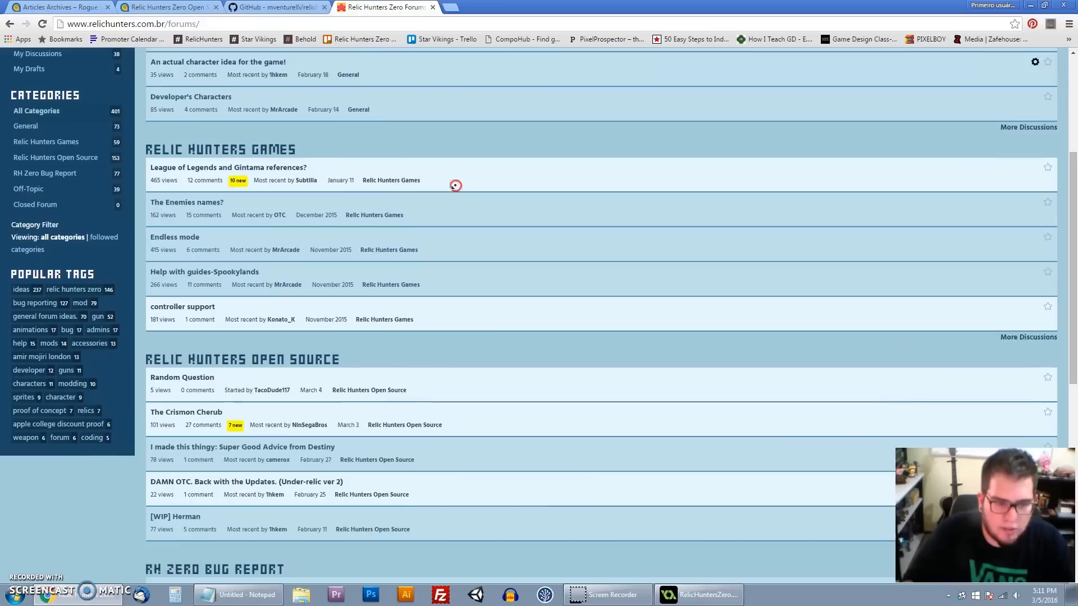
pyautogui.moveTo(515, 353)
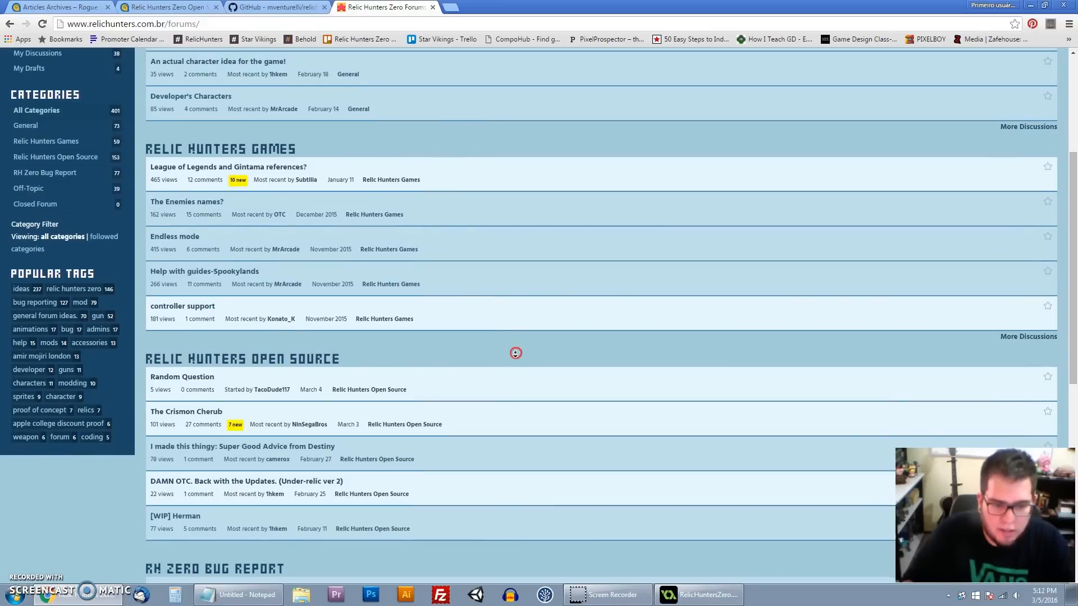
pyautogui.scroll(-3)
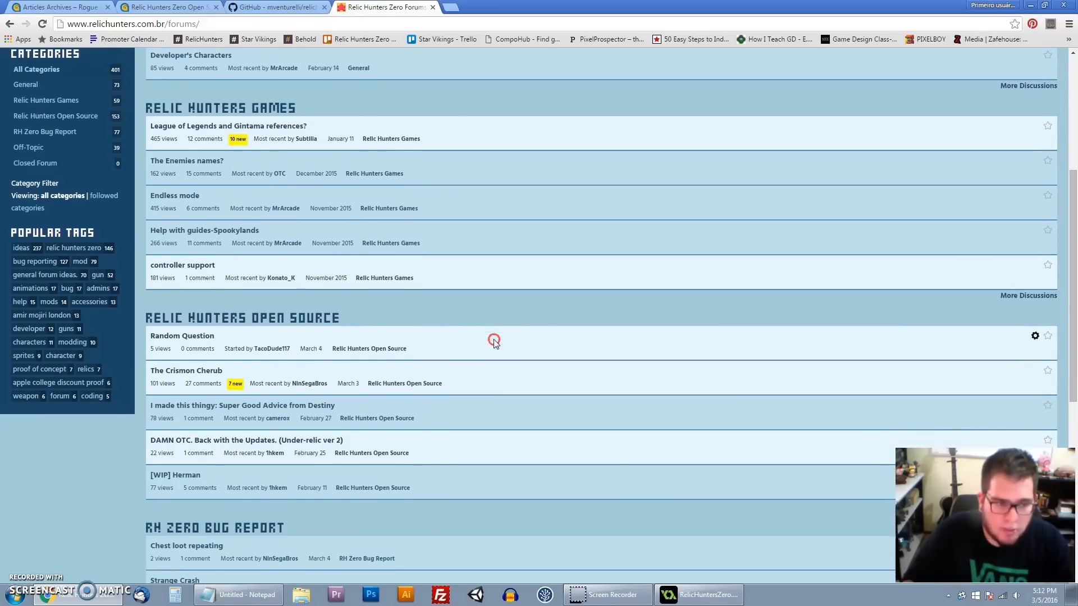
pyautogui.scroll(-3)
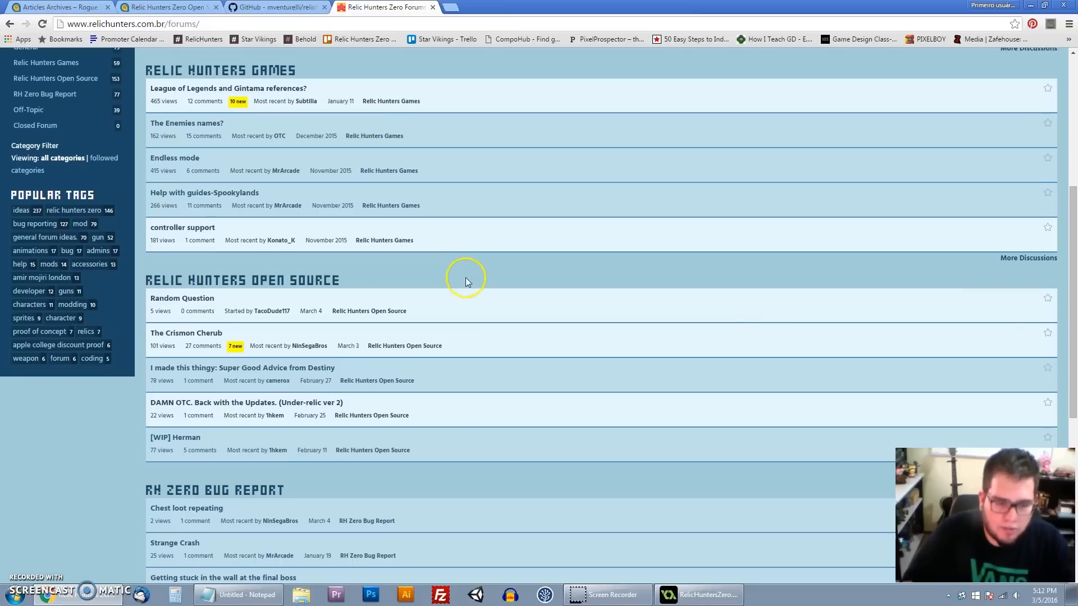
pyautogui.scroll(3)
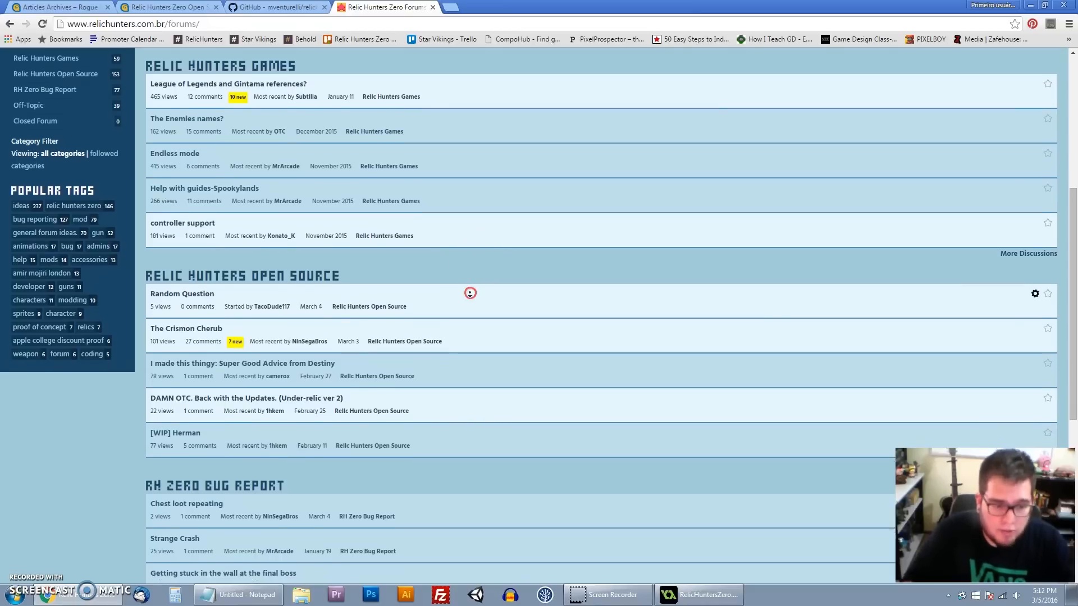
pyautogui.scroll(3)
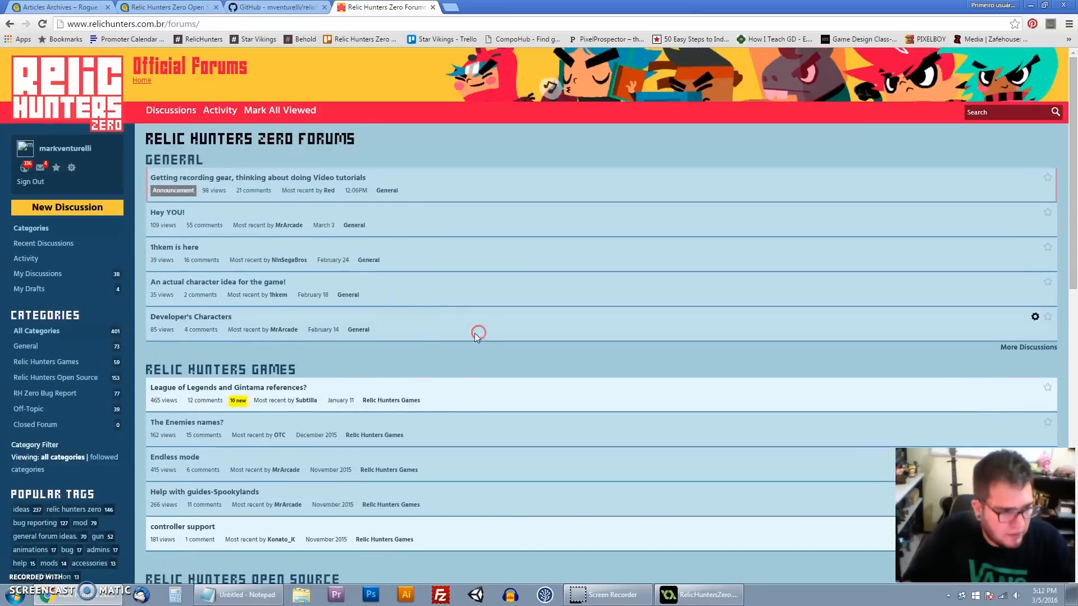
pyautogui.moveTo(482, 151)
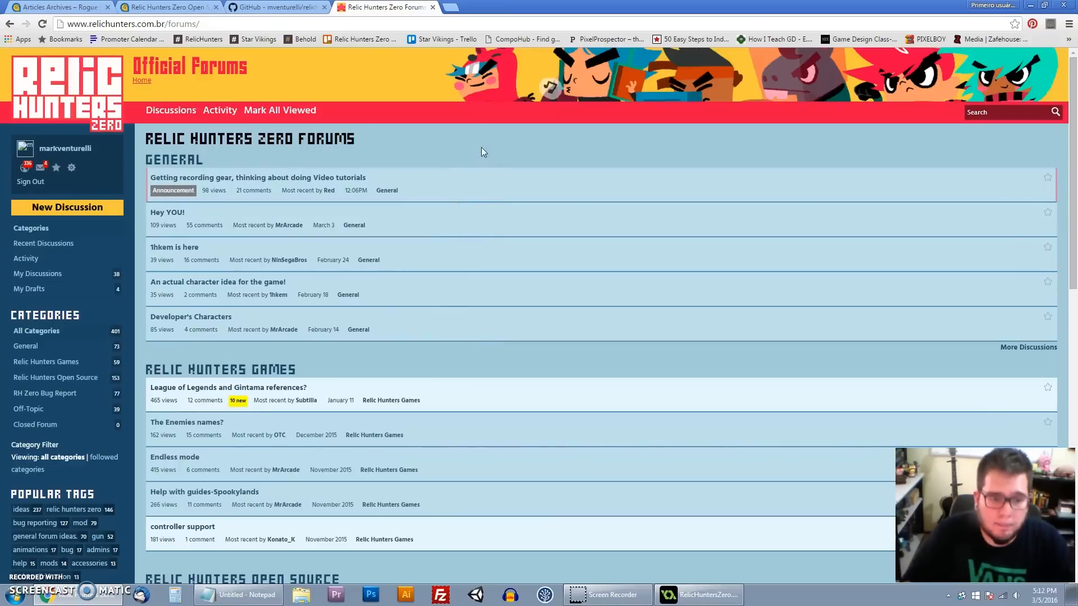
pyautogui.moveTo(443, 156)
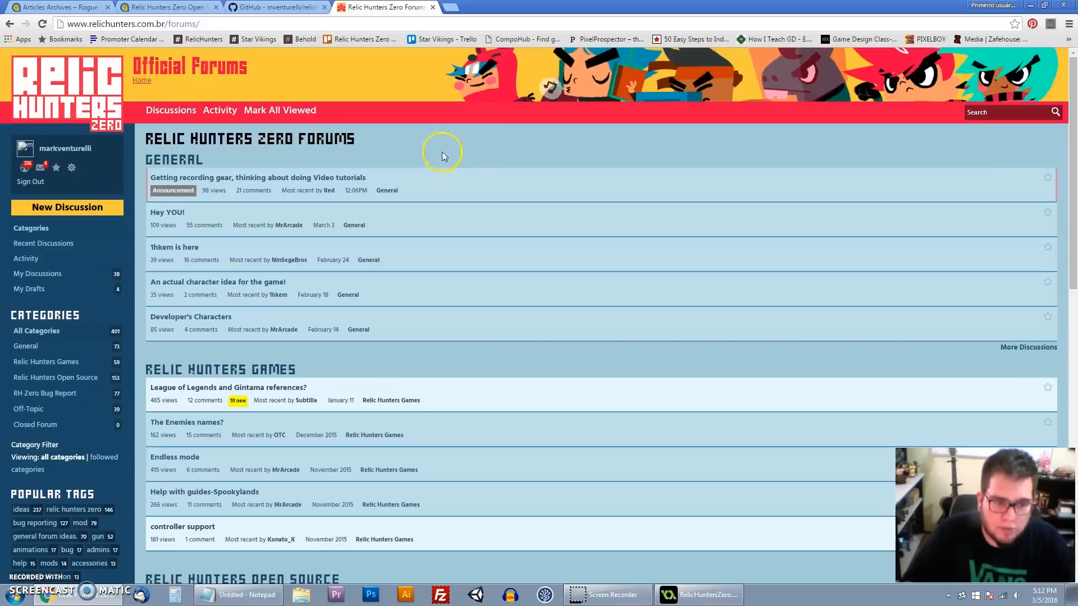
pyautogui.moveTo(479, 152)
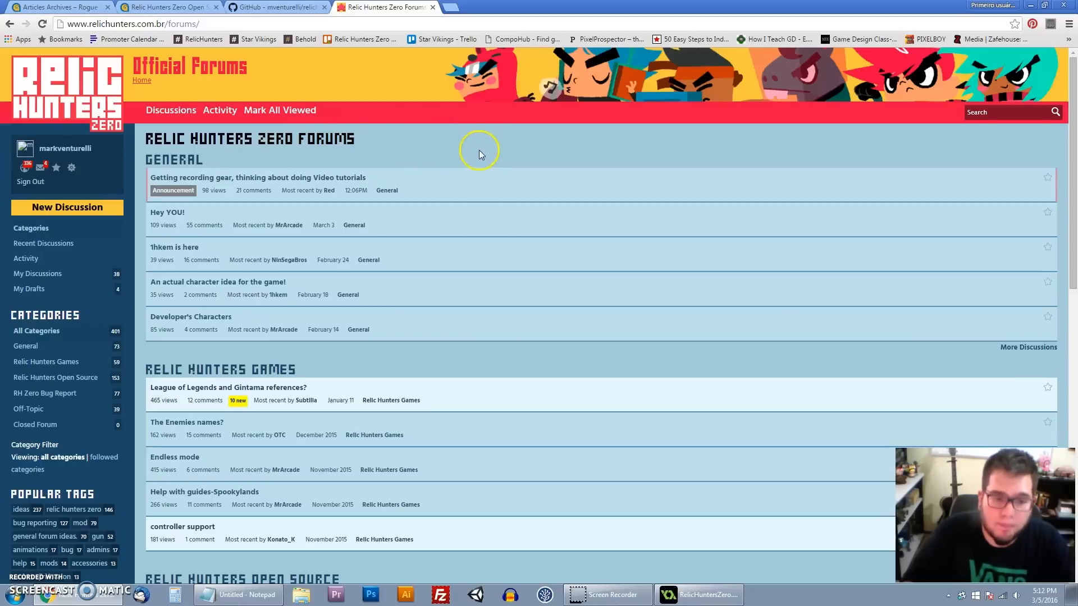
pyautogui.moveTo(872, 470)
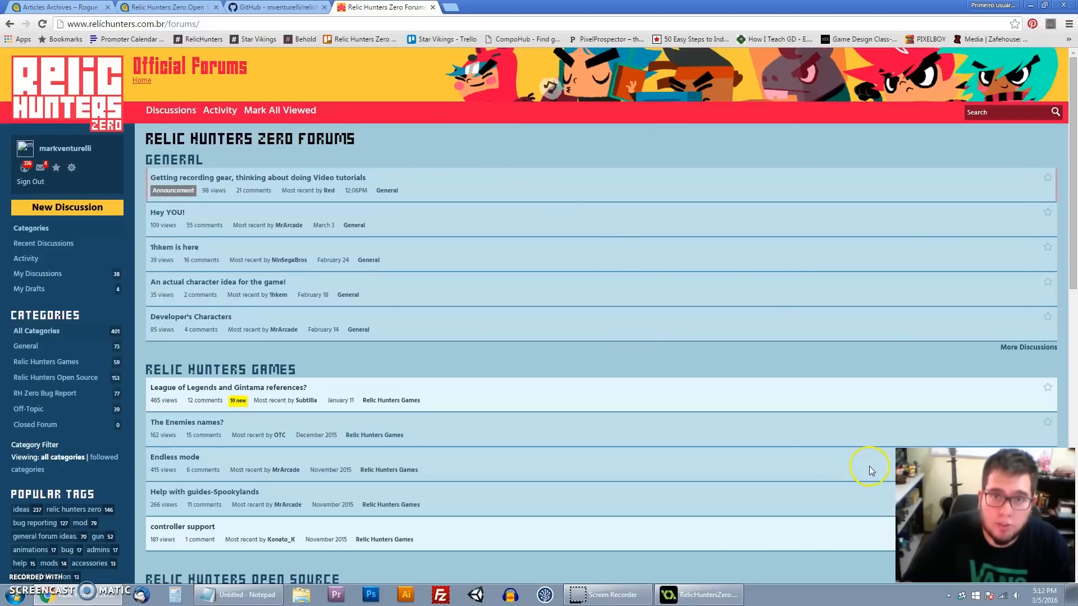